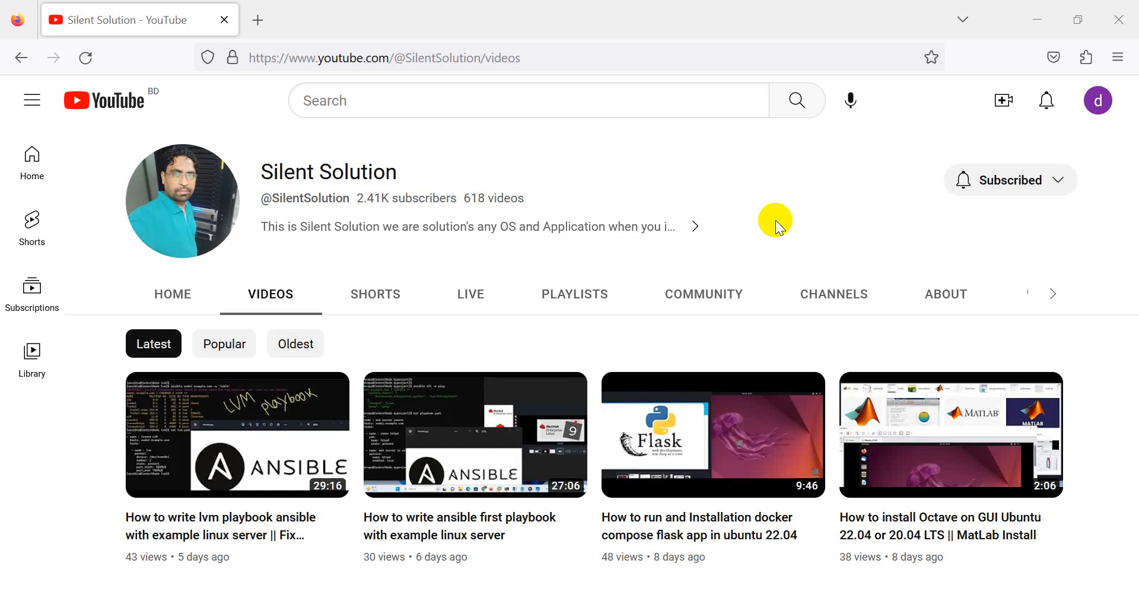
mouse_move(703, 282)
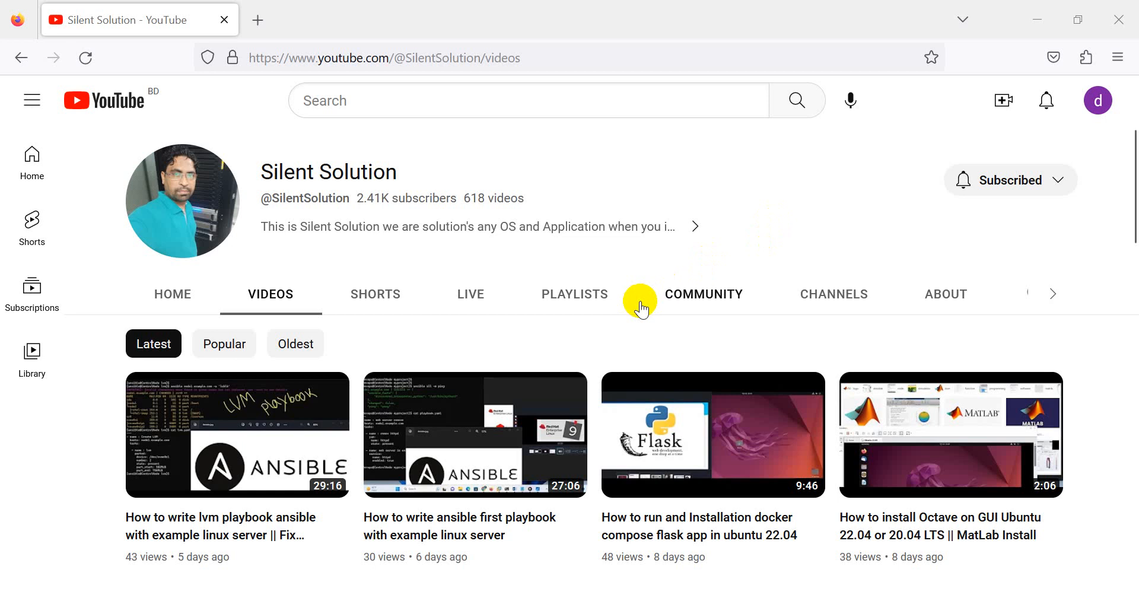
Step: Switch the YouTube channel page to its PLAYLISTS tab and scroll through the playlists
scroll("down", 3)
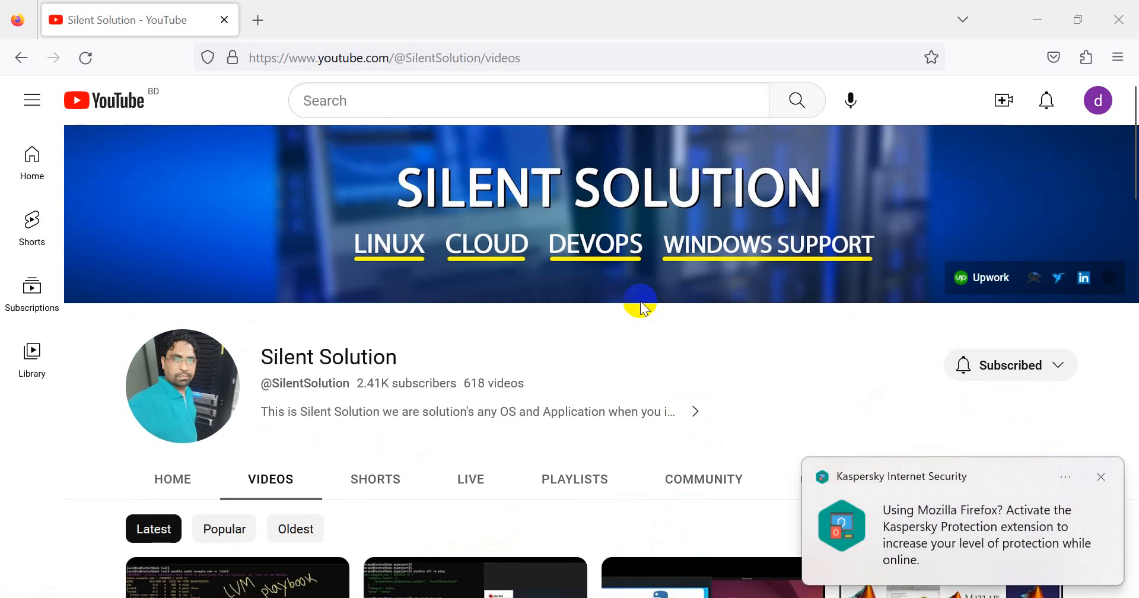
scroll("down", 3)
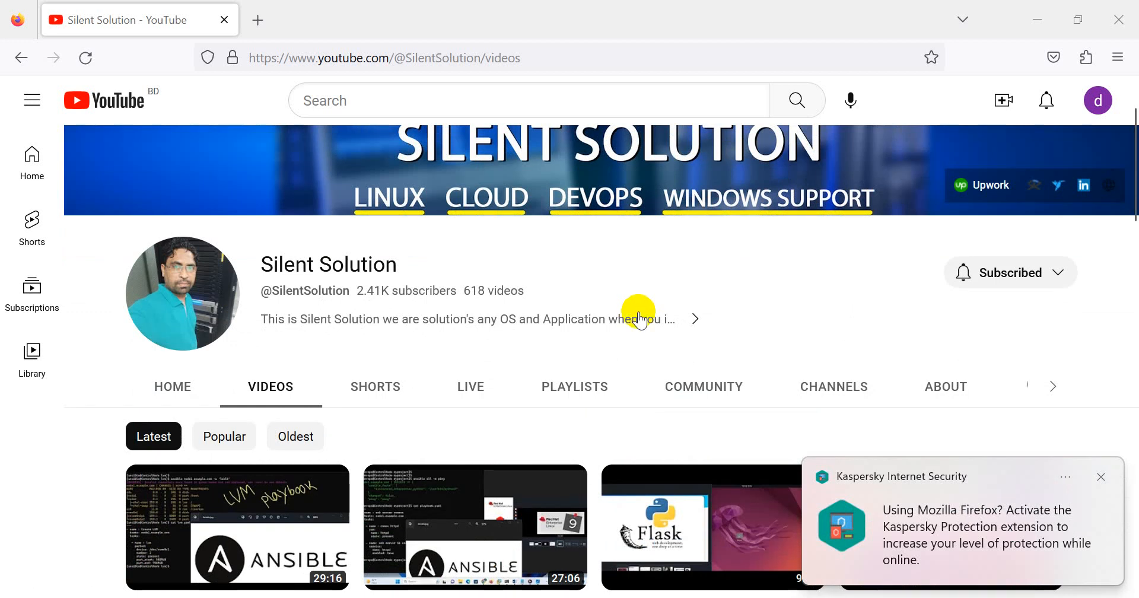
left_click(573, 385)
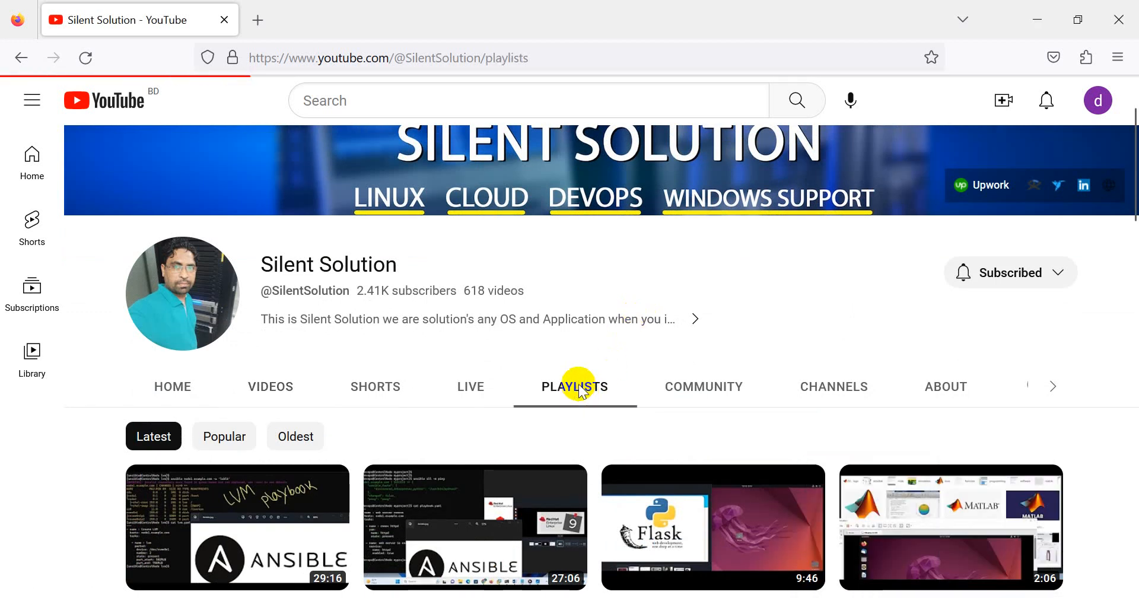
scroll("down", 3)
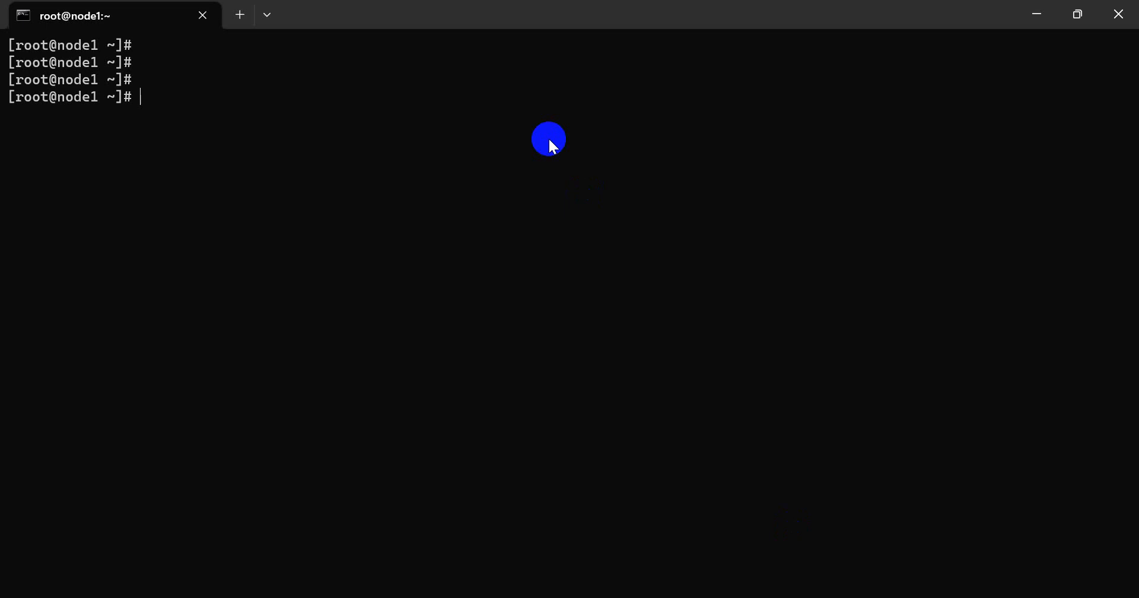
Step: Display /etc/os-release with cat, fixing the typo and tab-completing the path
type("cat")
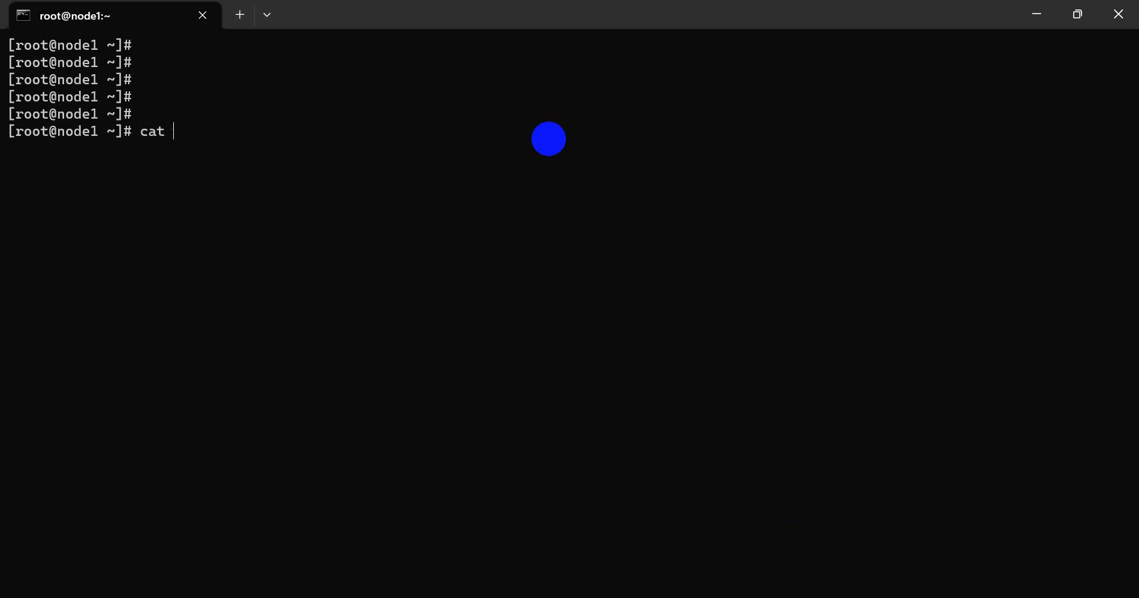
type("/e")
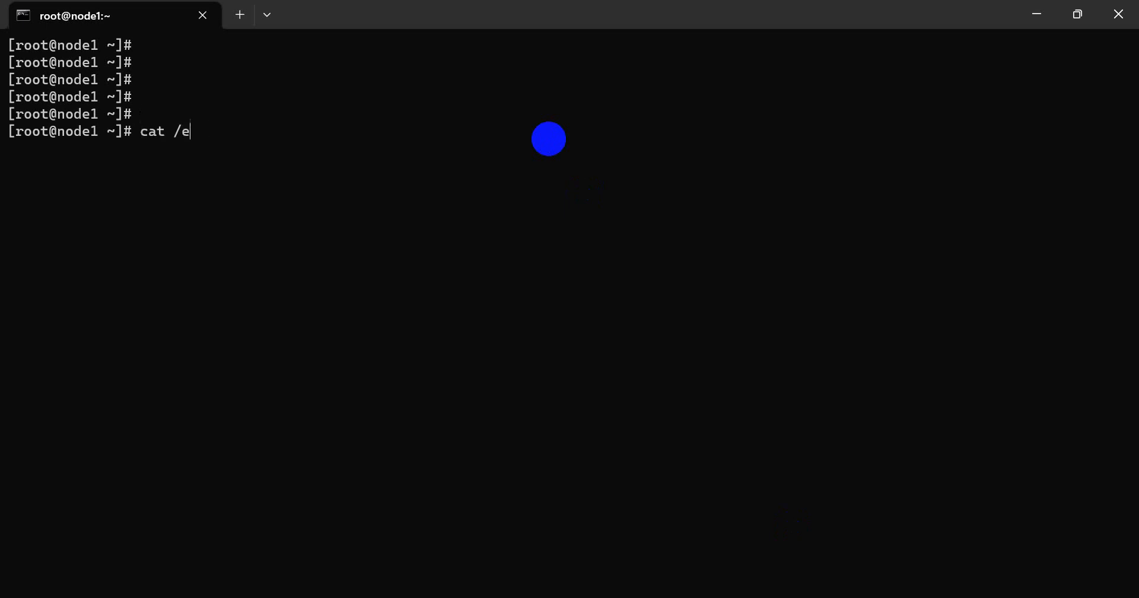
type("tc/0s")
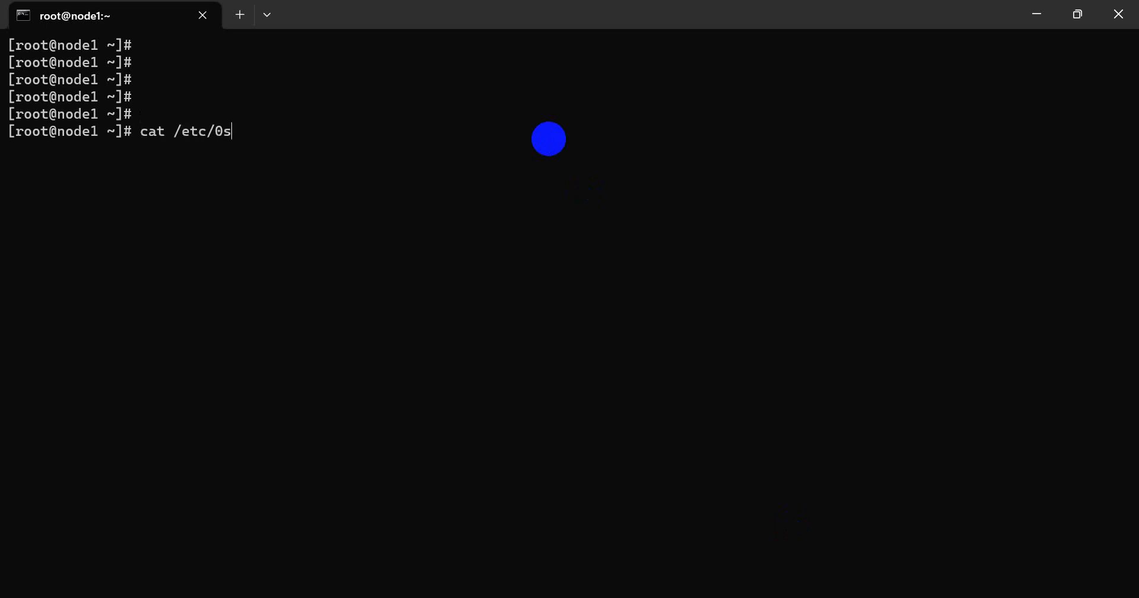
type("os")
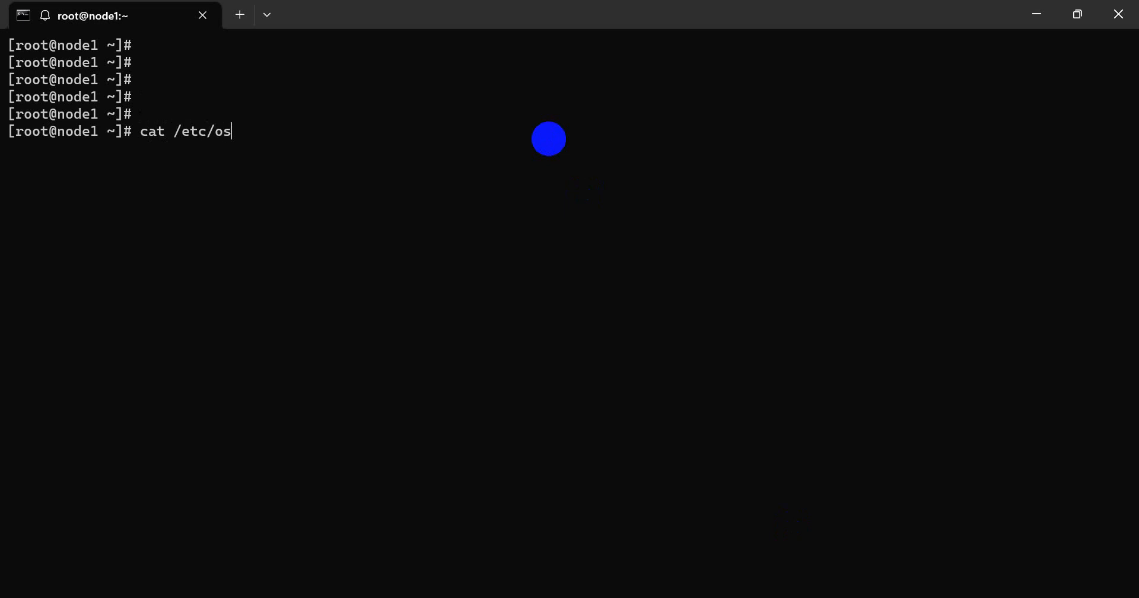
type("-")
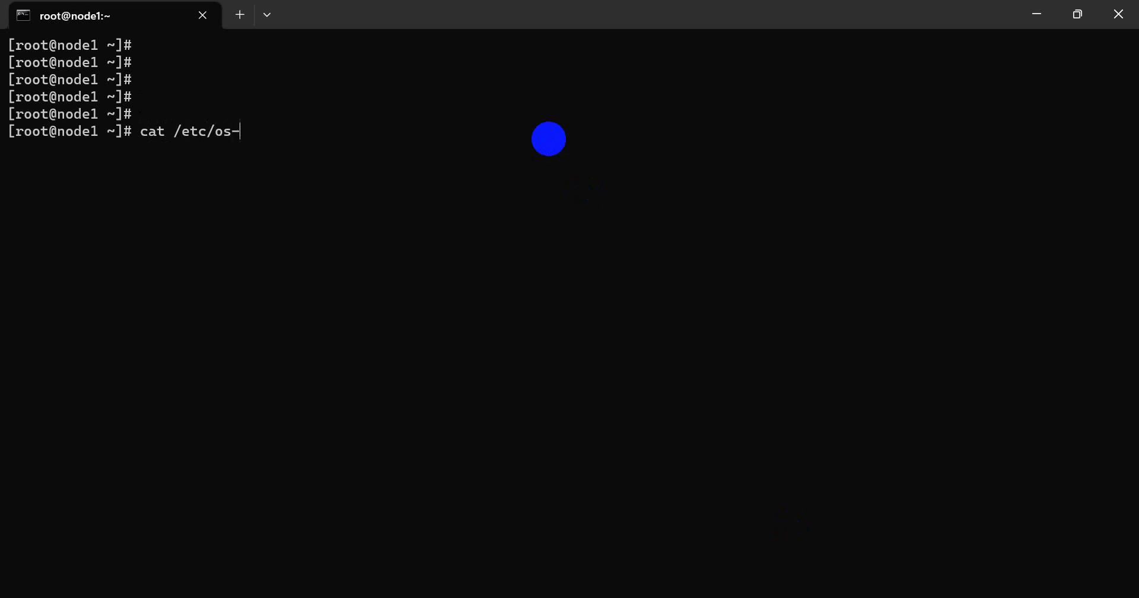
key("BackSpace")
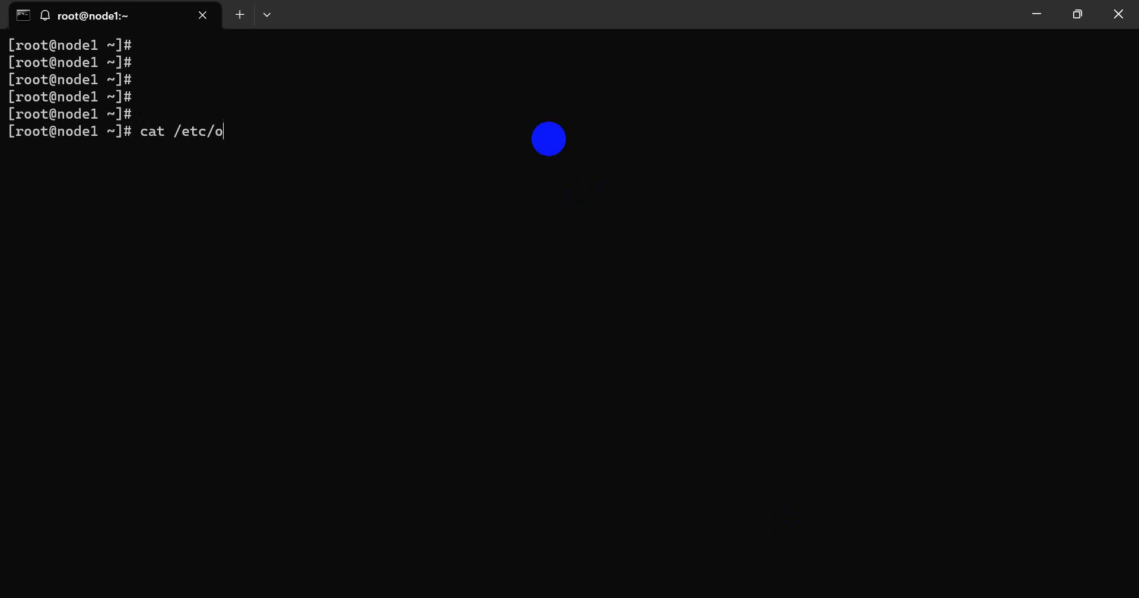
key("Tab")
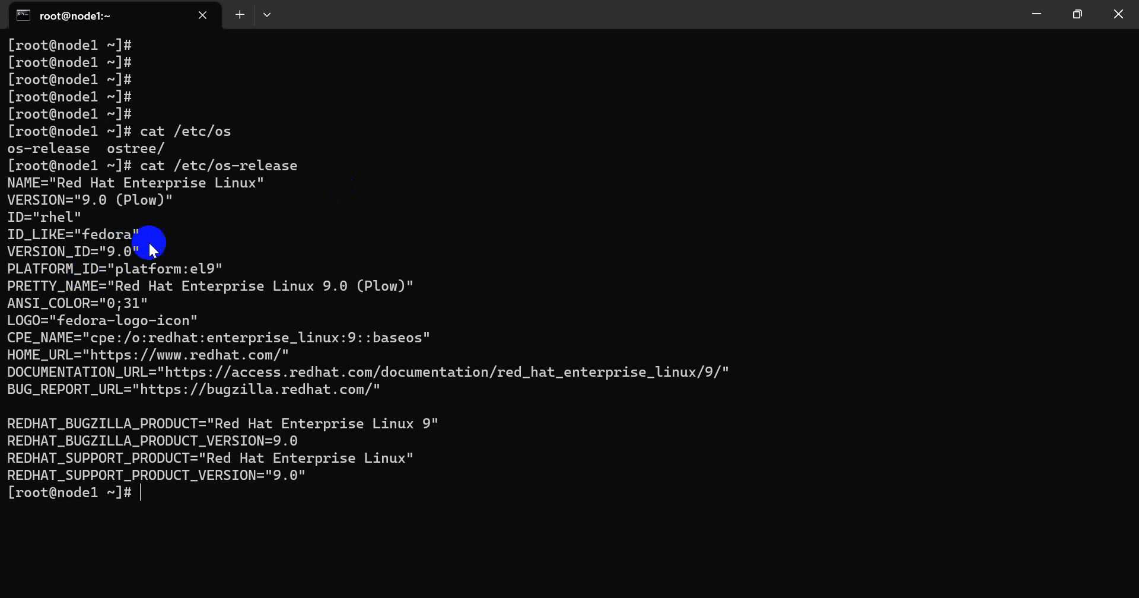
mouse_move(306, 177)
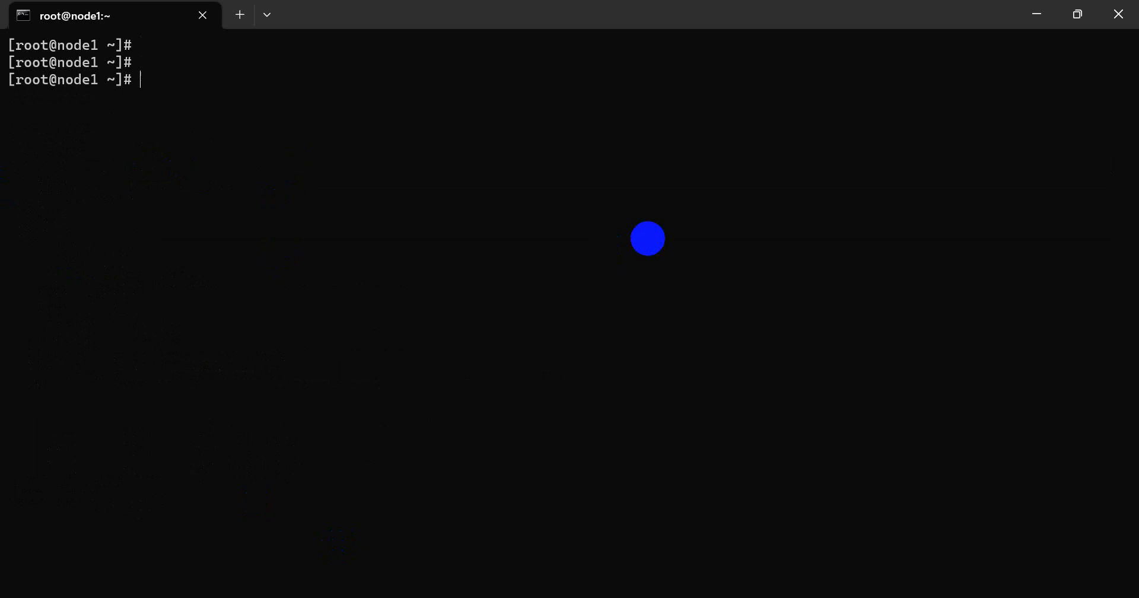
Step: Create the mybashScript directory with mkdir
type("mkd")
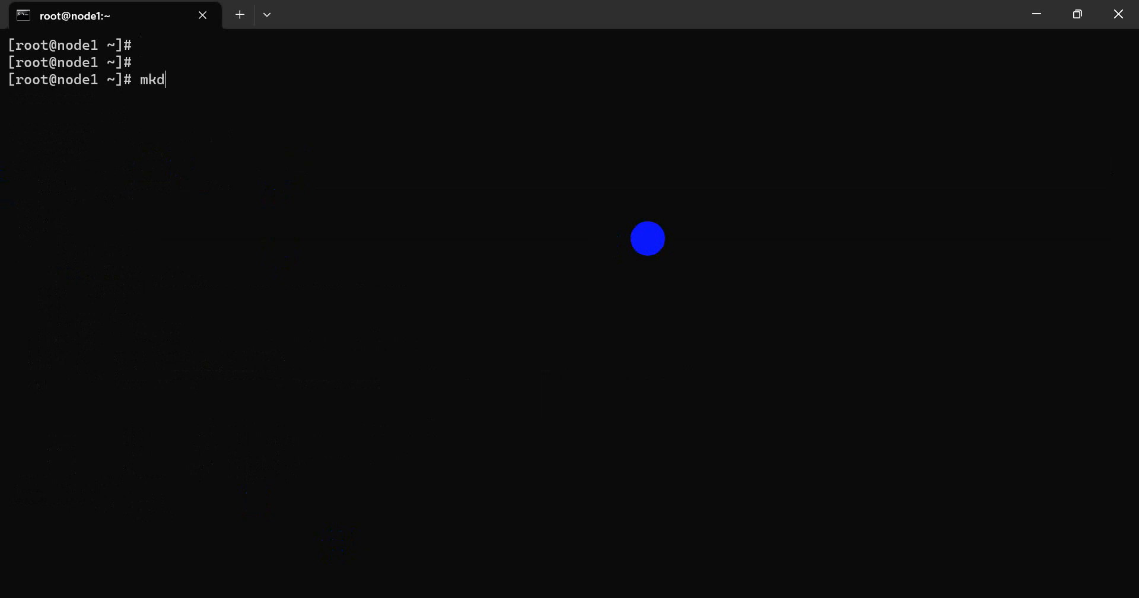
type("ir my")
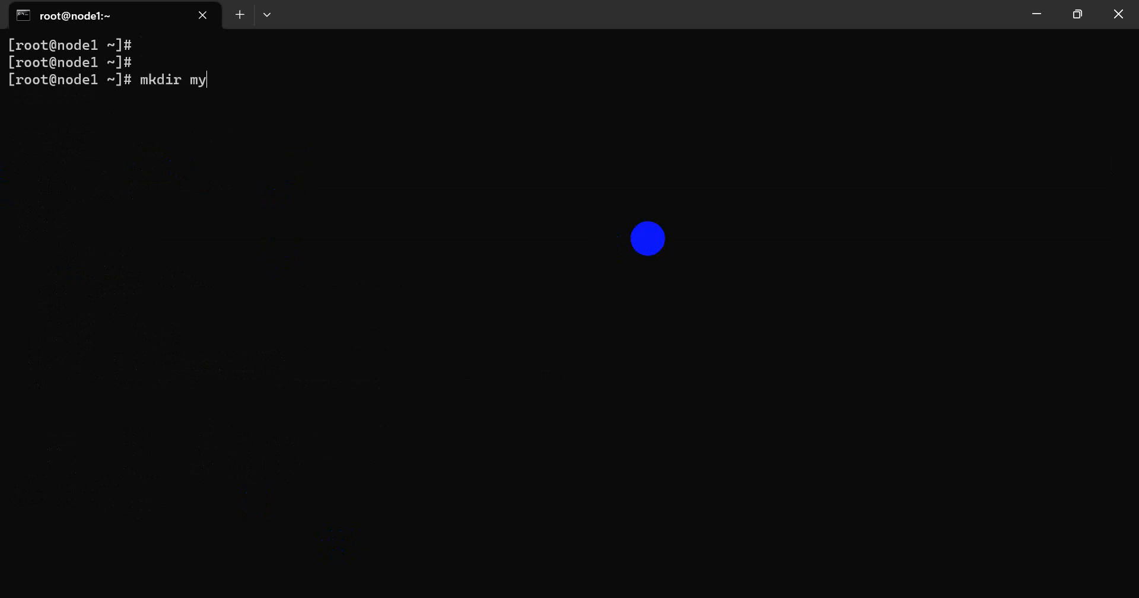
type("bas")
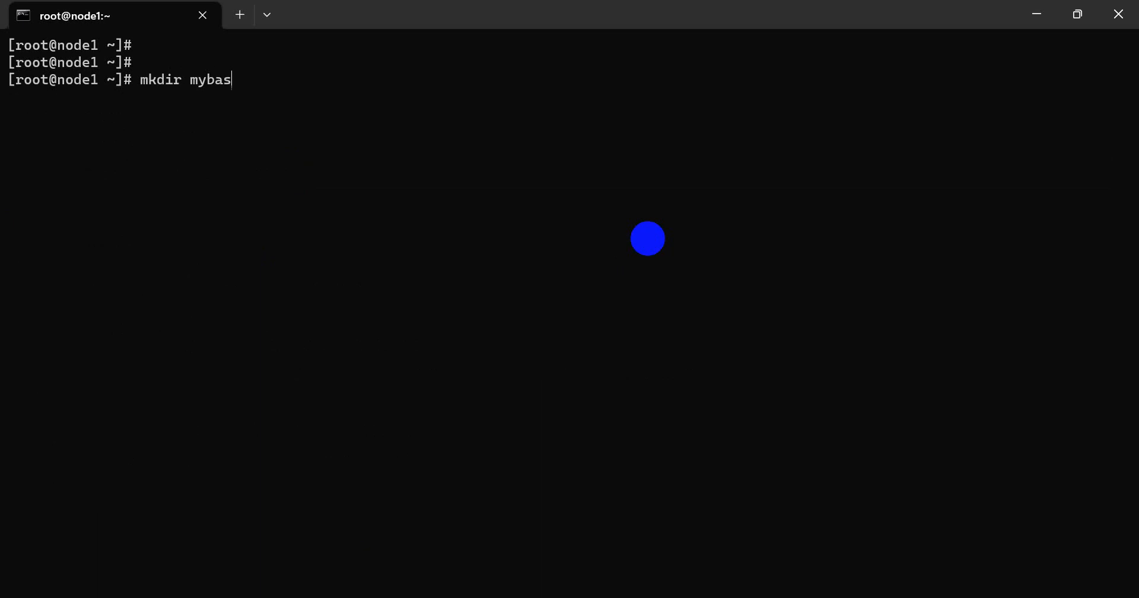
type("h")
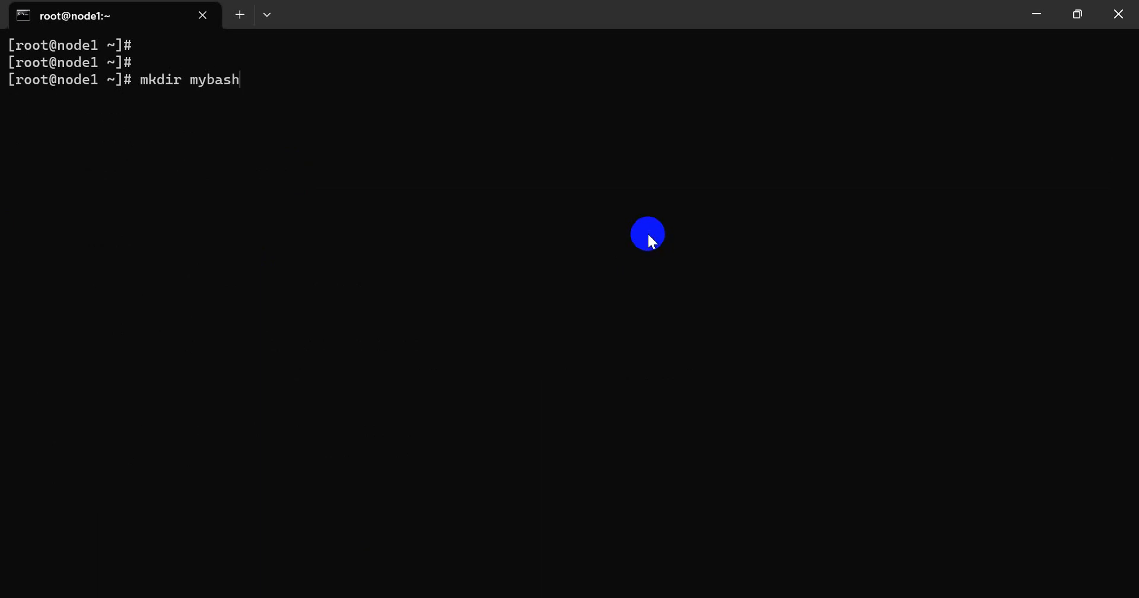
type("Script")
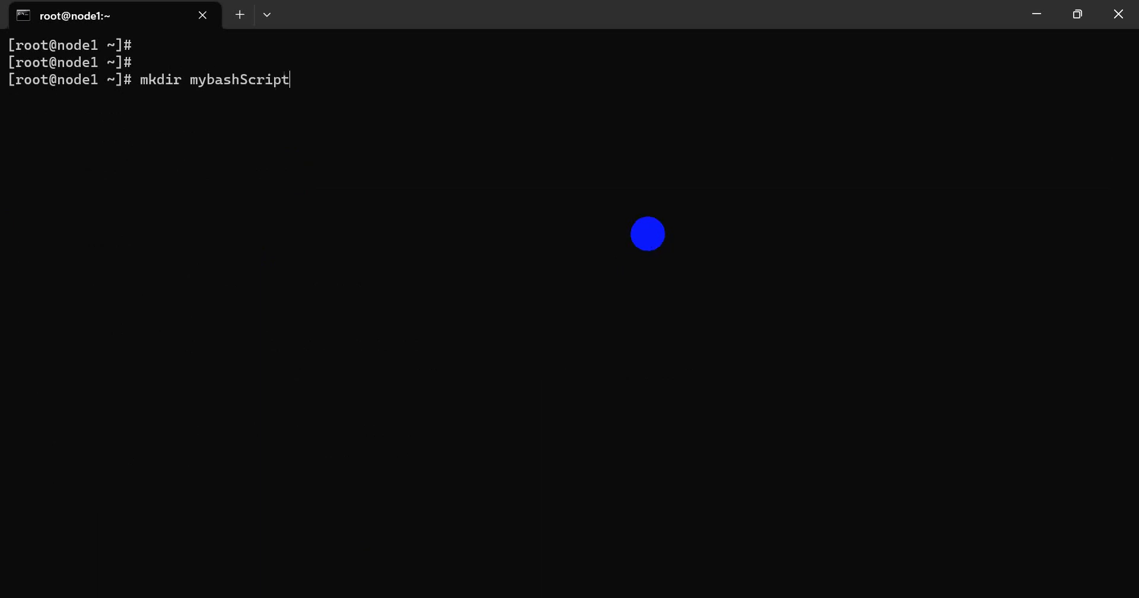
Step: Move into mybashScript, list its empty contents, and clear the screen
type("cd")
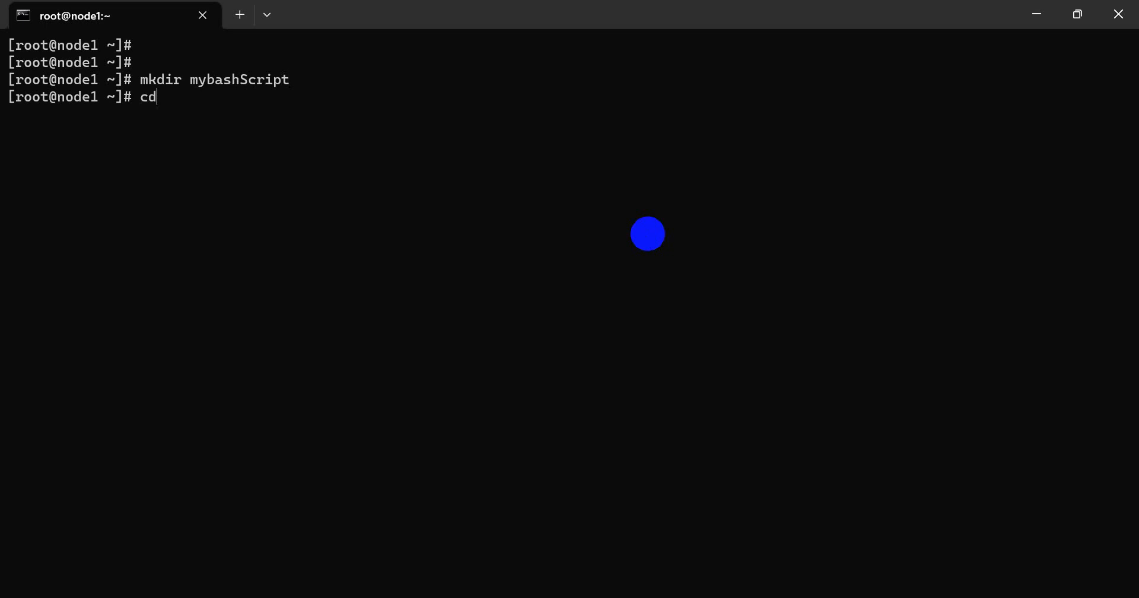
type("mybashScript/")
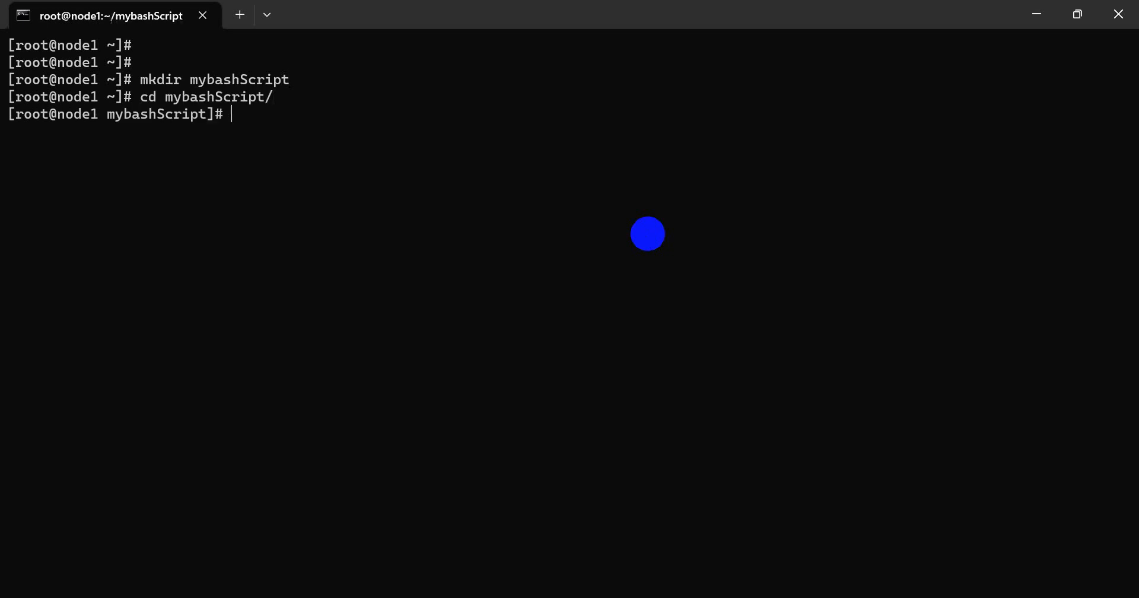
type("lls")
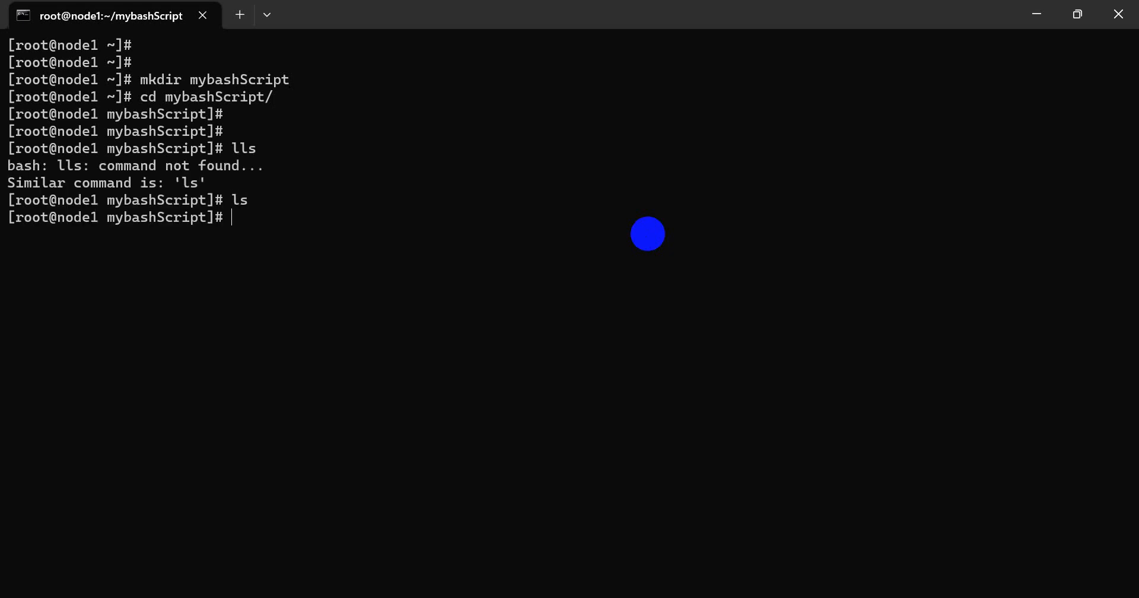
type("cleawr")
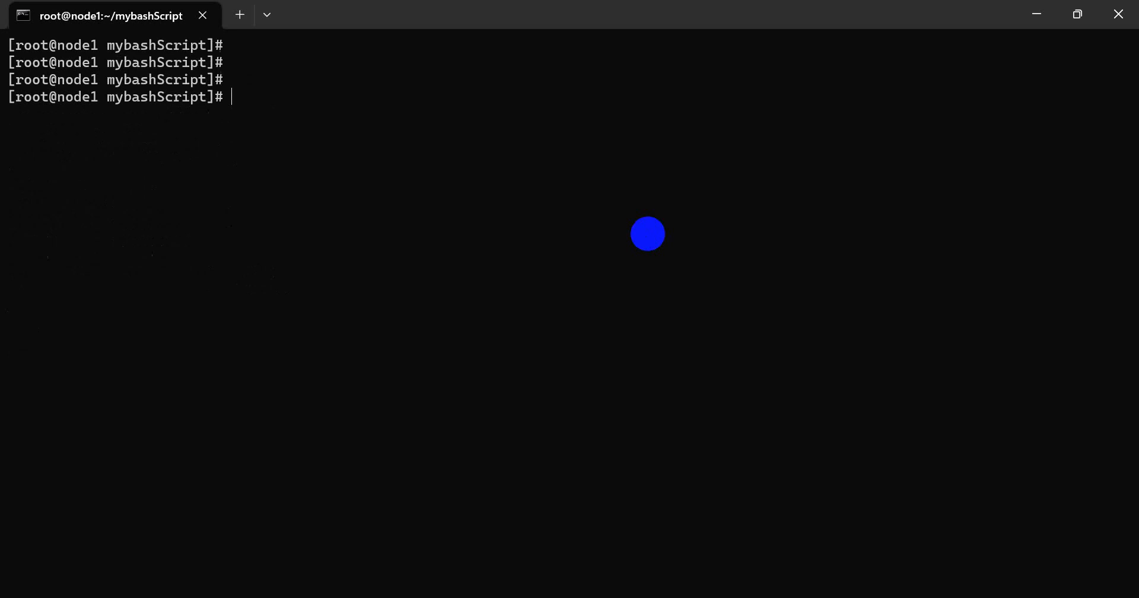
Step: Open test.sh in vim and write the #!/bin/bash shebang line
type("vim")
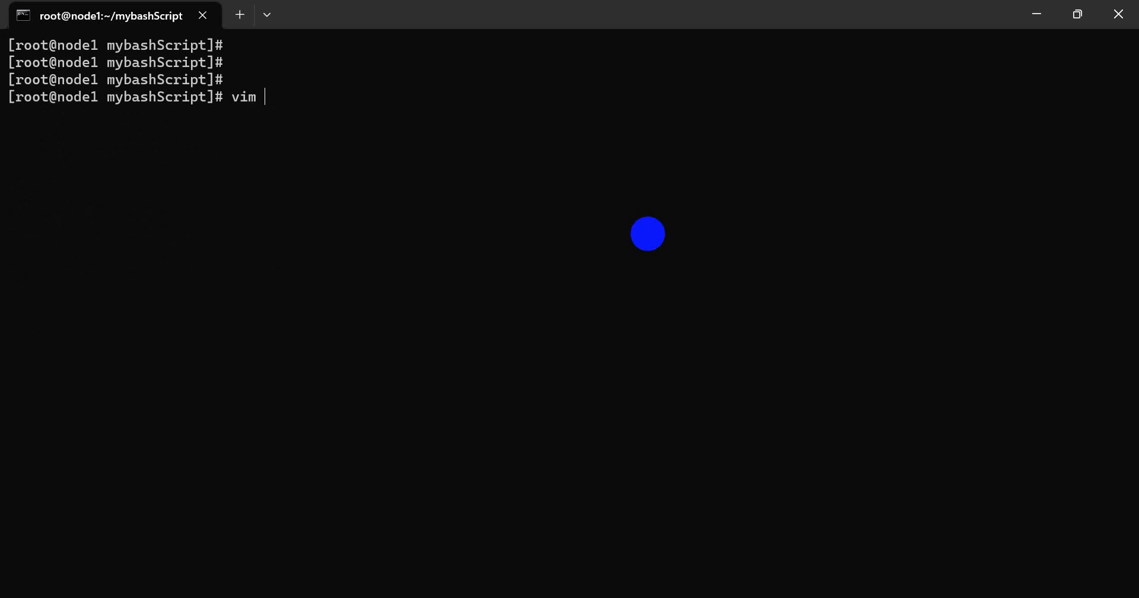
type("te")
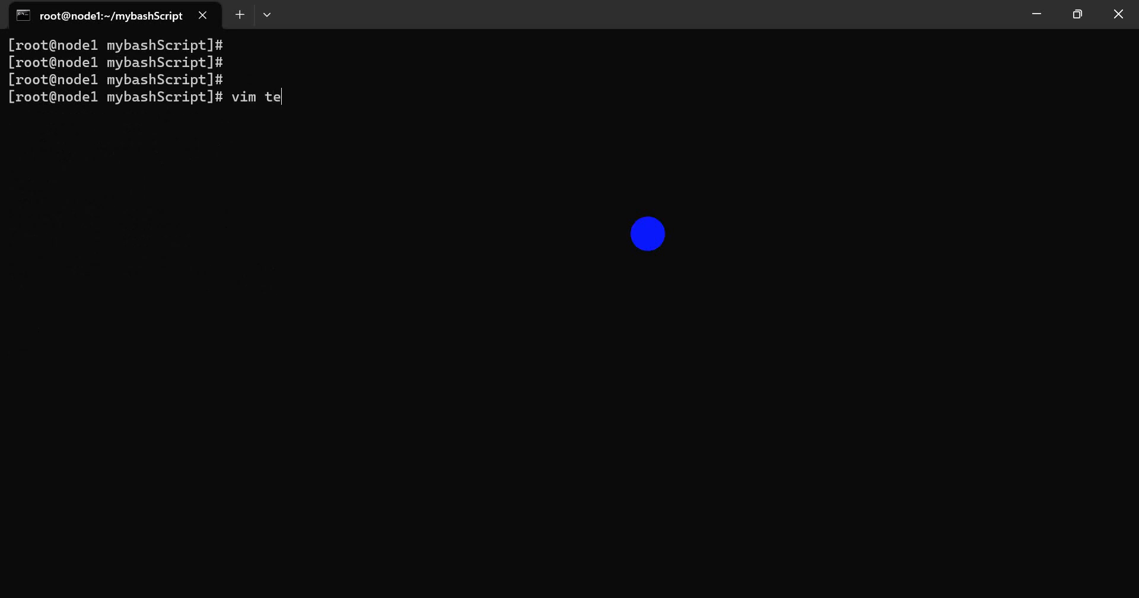
type("st.sh")
type("#")
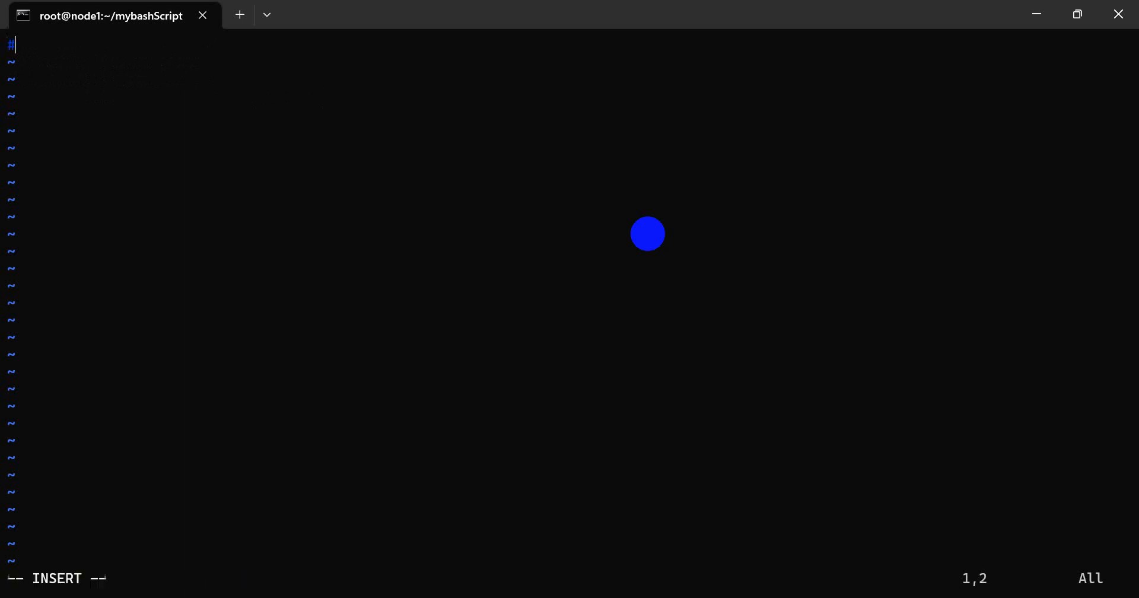
type("!.")
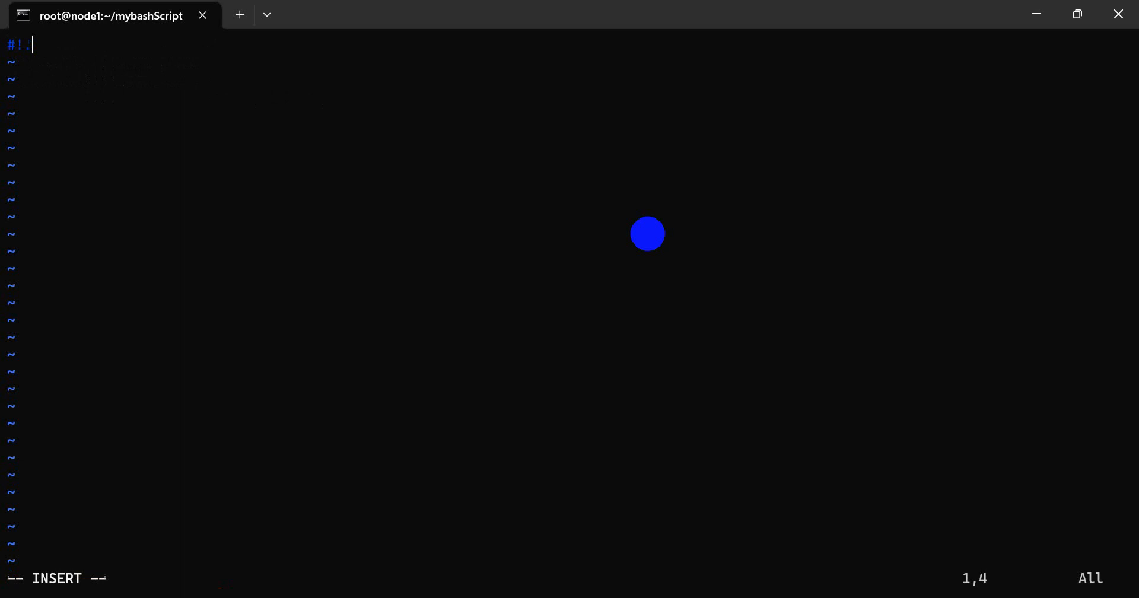
type("/bi")
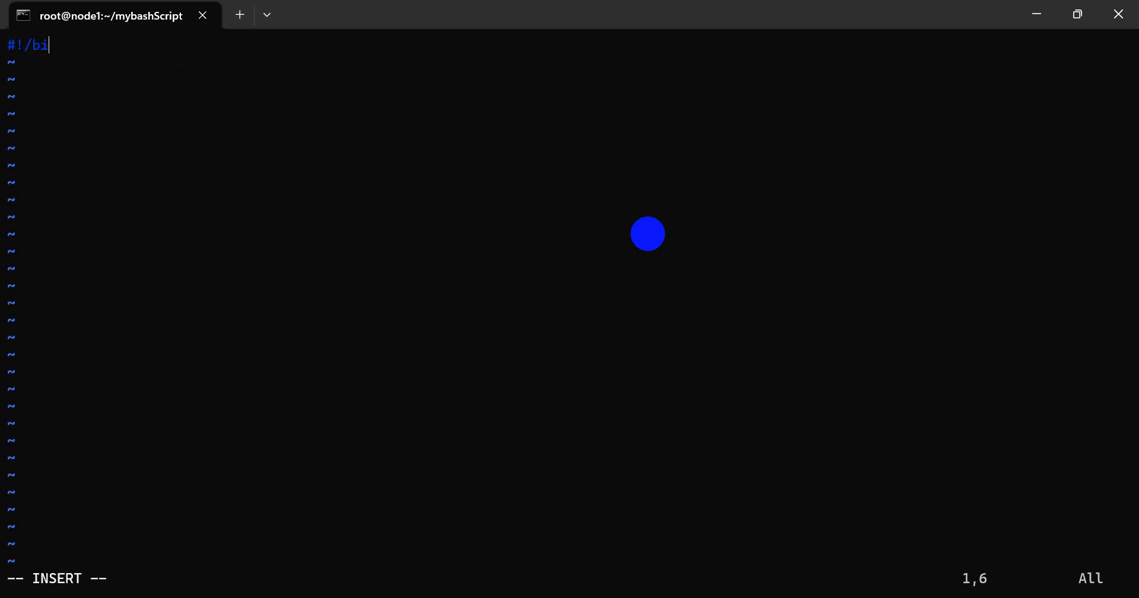
type("n/bash")
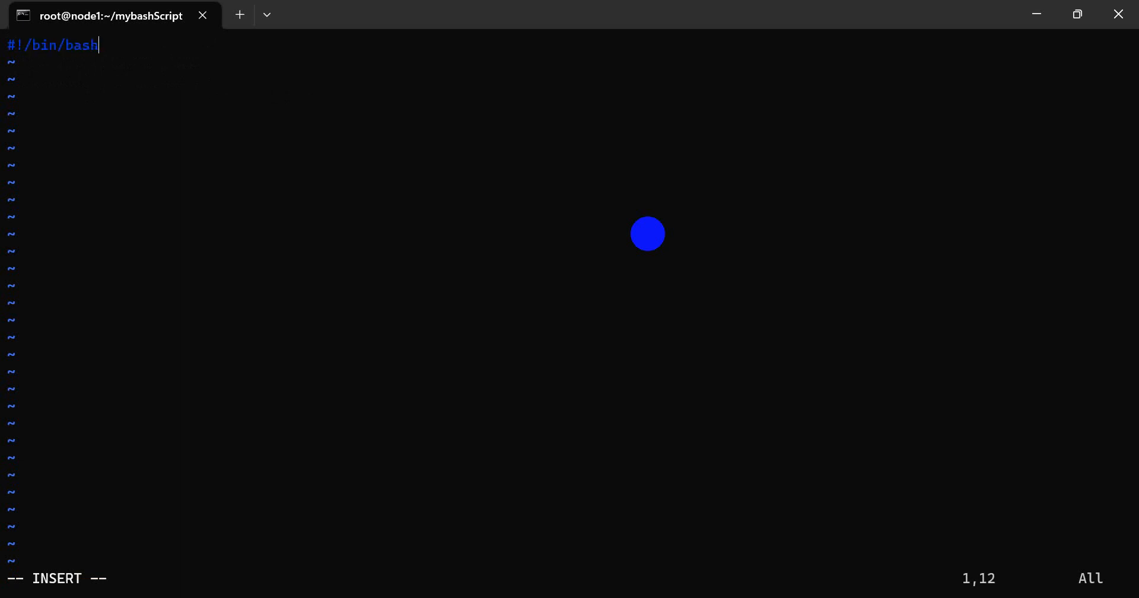
key("Enter")
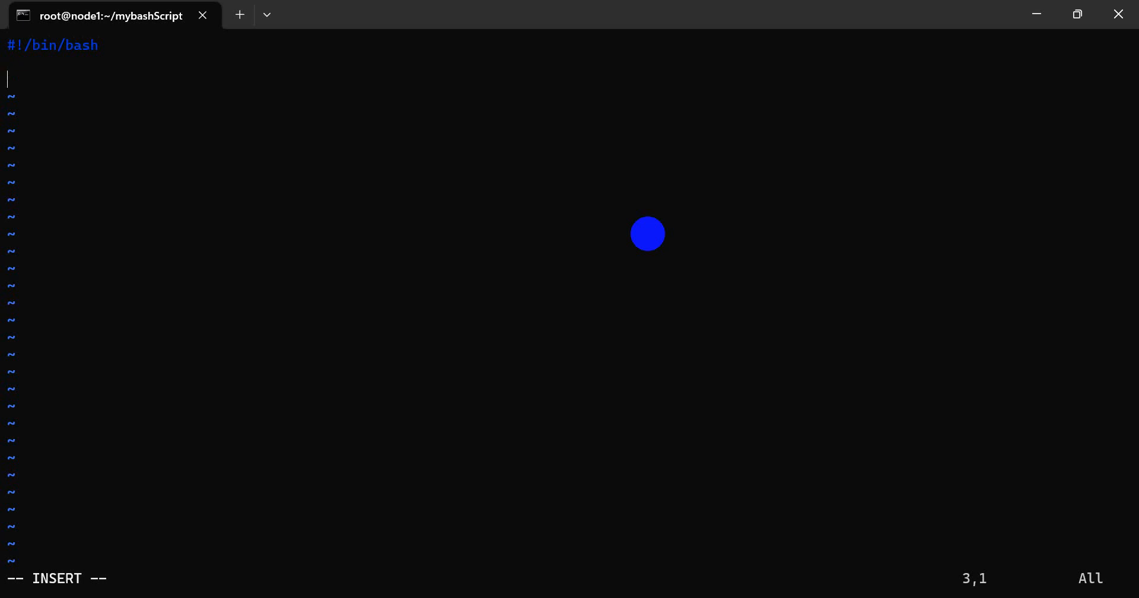
Step: Add the line echo " This is Silent Solution " and save the file
type("eco")
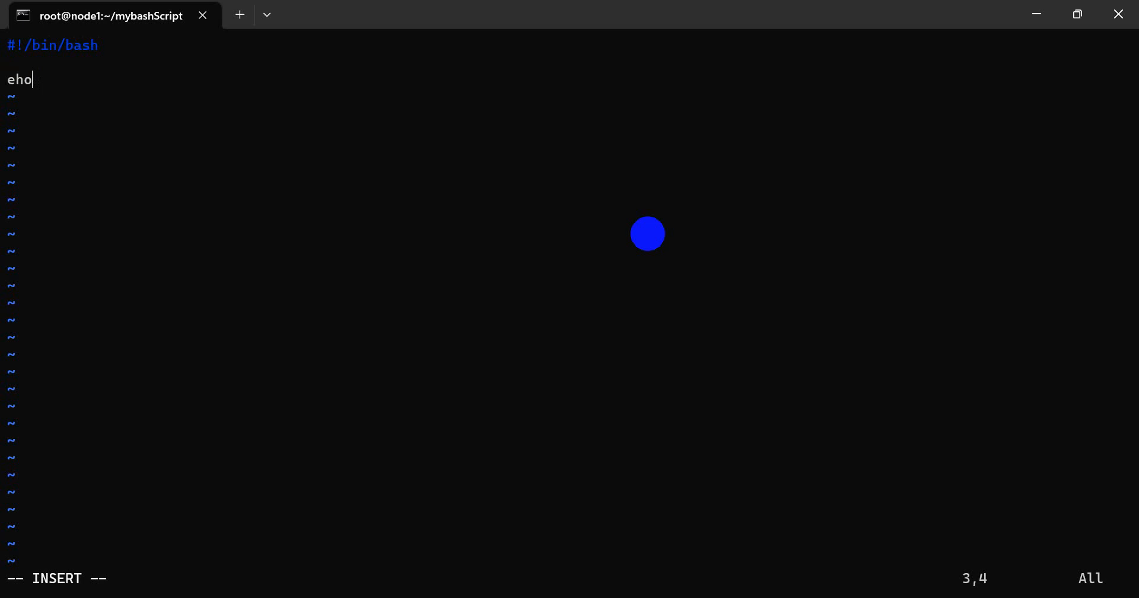
type("c")
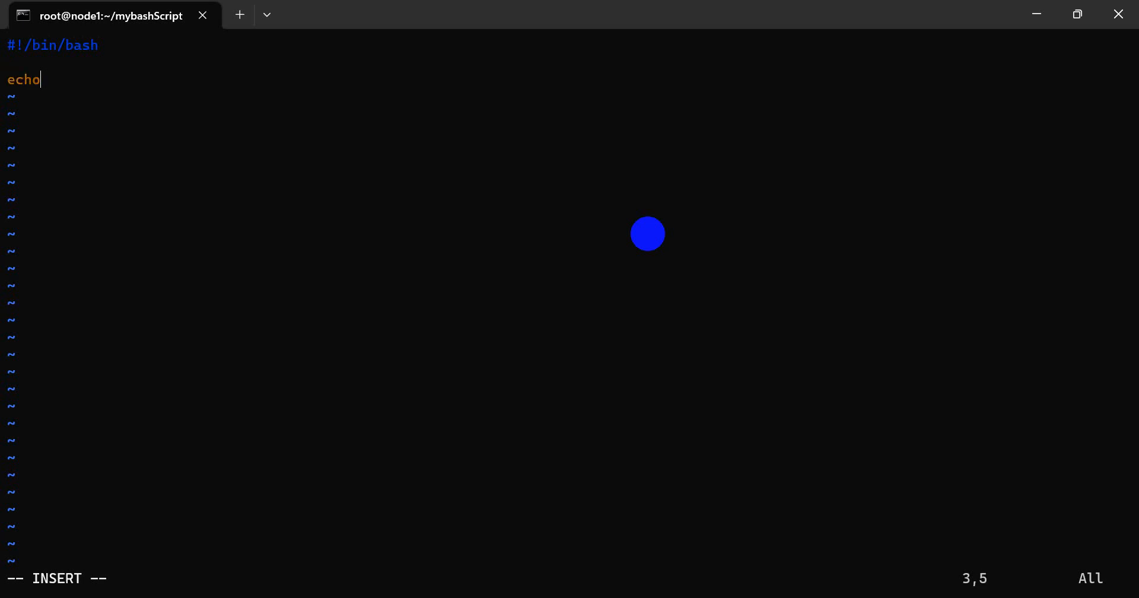
type("\"\"")
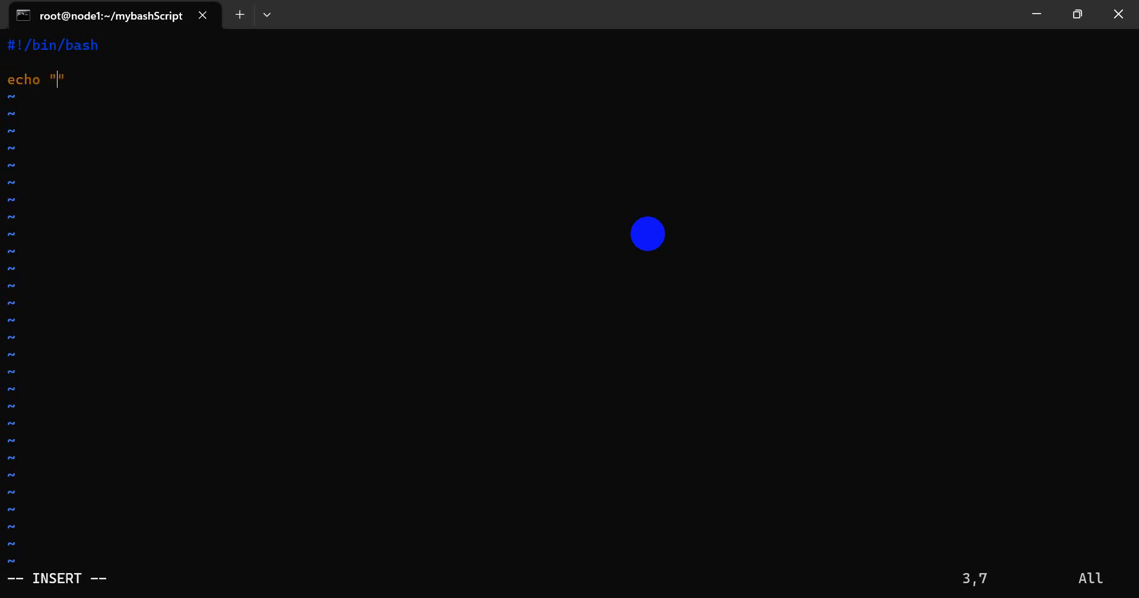
type("This is silent Solu")
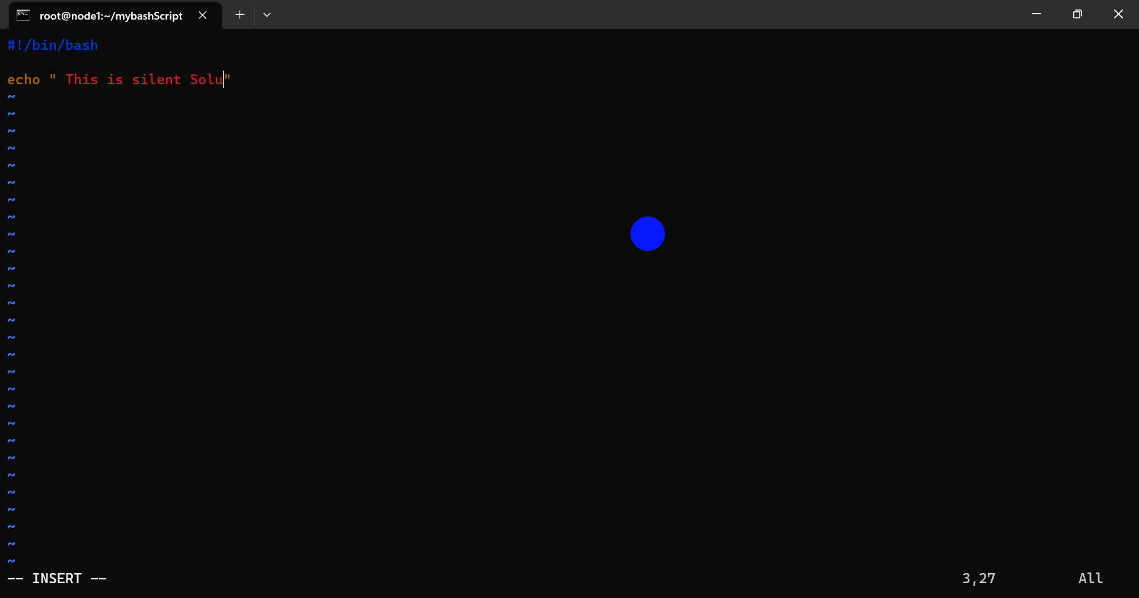
type("tion")
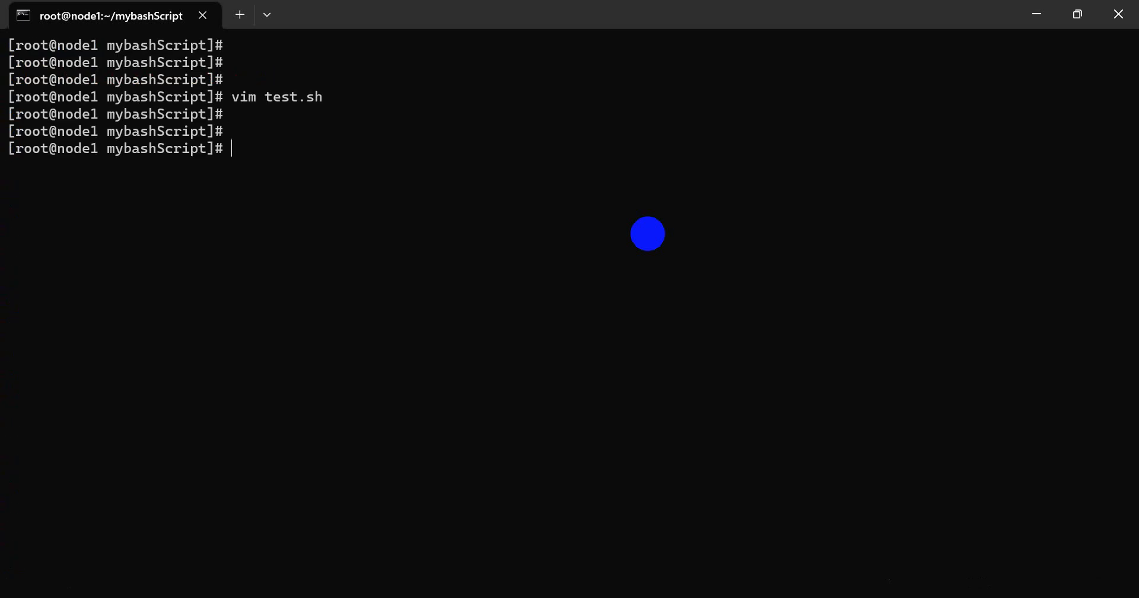
Step: Try ./test.sh (permission denied), run bash test.sh, then retry ./test.sh
type(".")
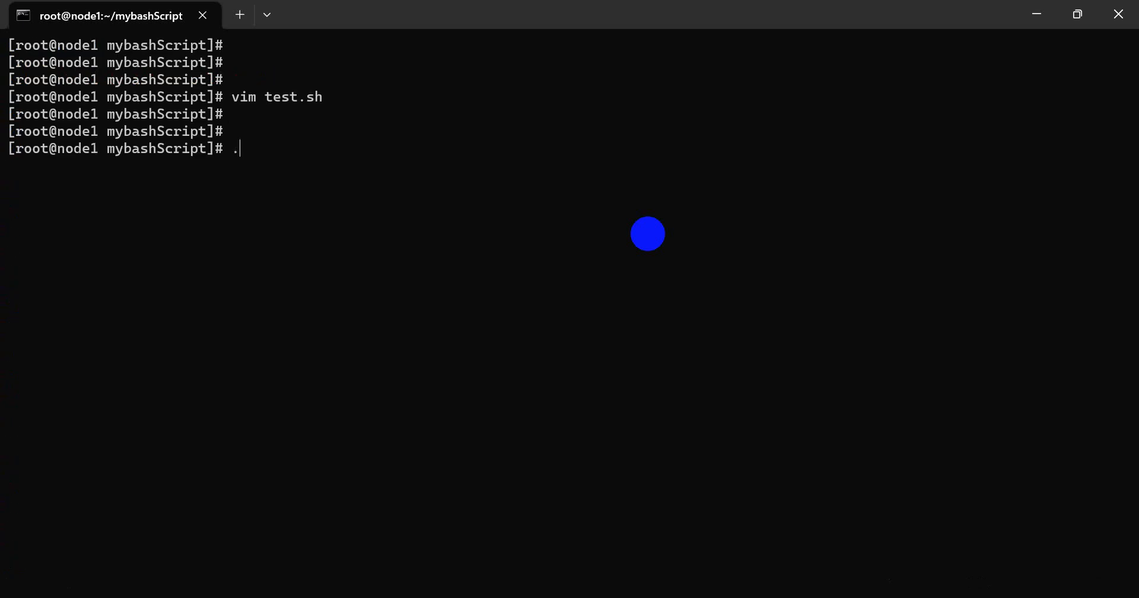
type("/te")
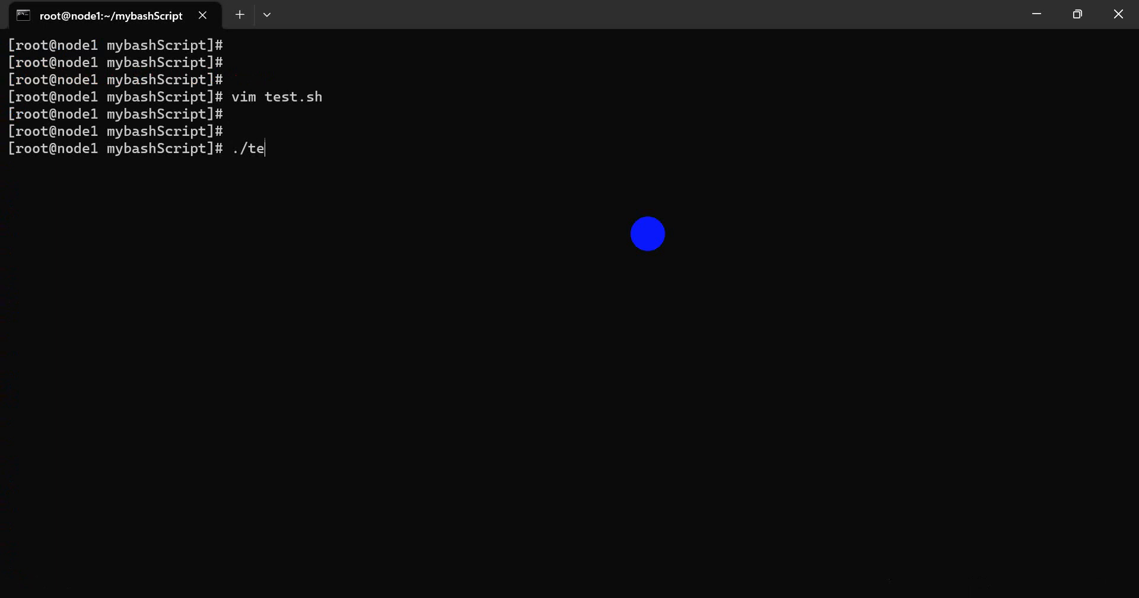
type("st.sh")
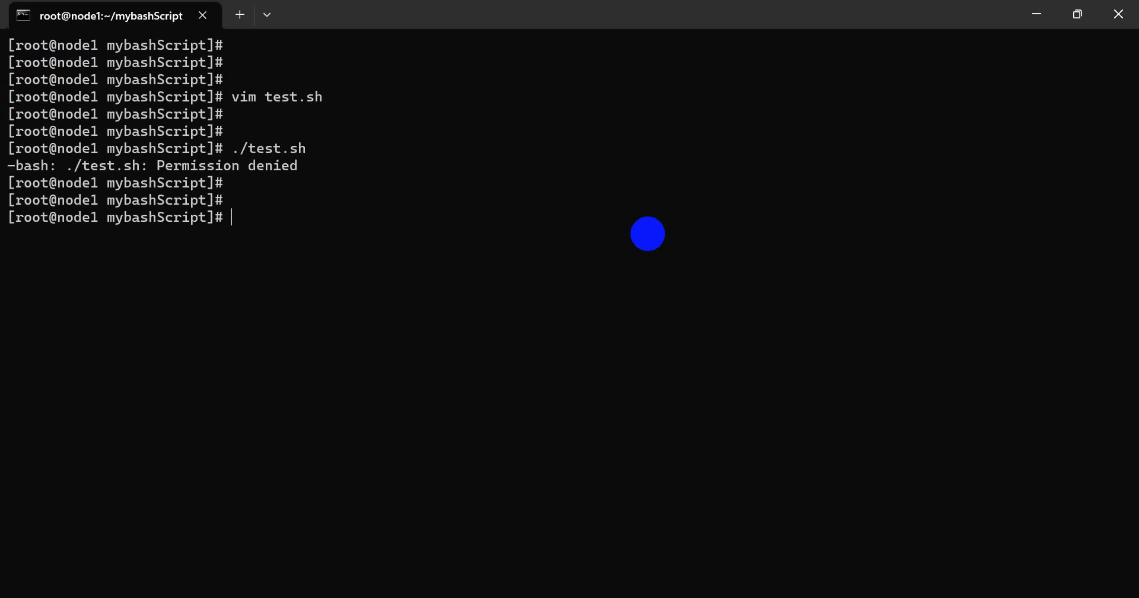
type("bash test.sh")
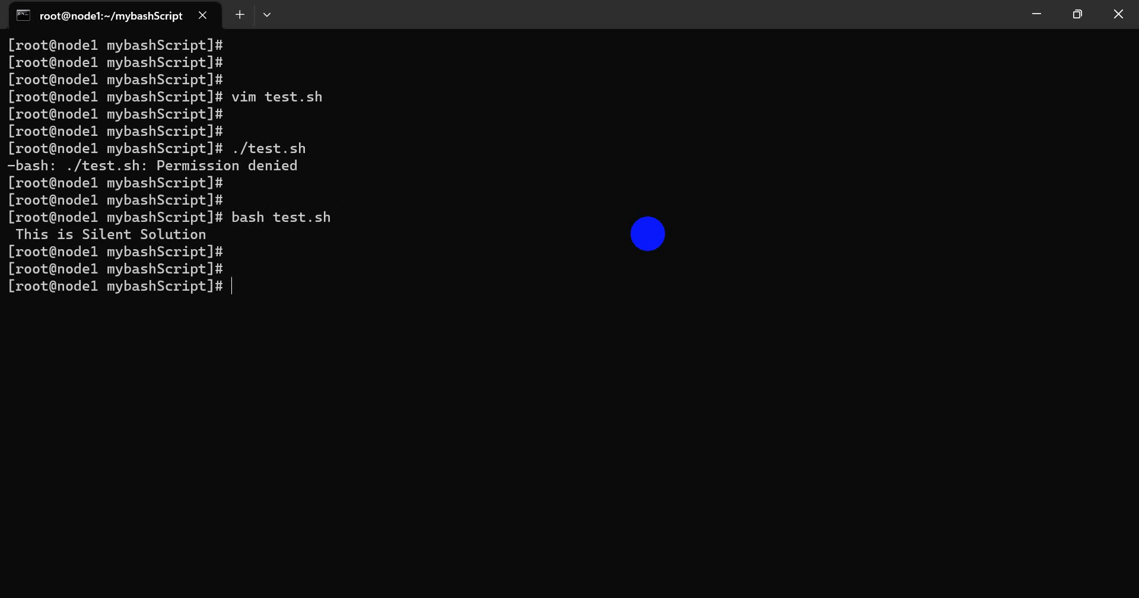
type("./test.sh")
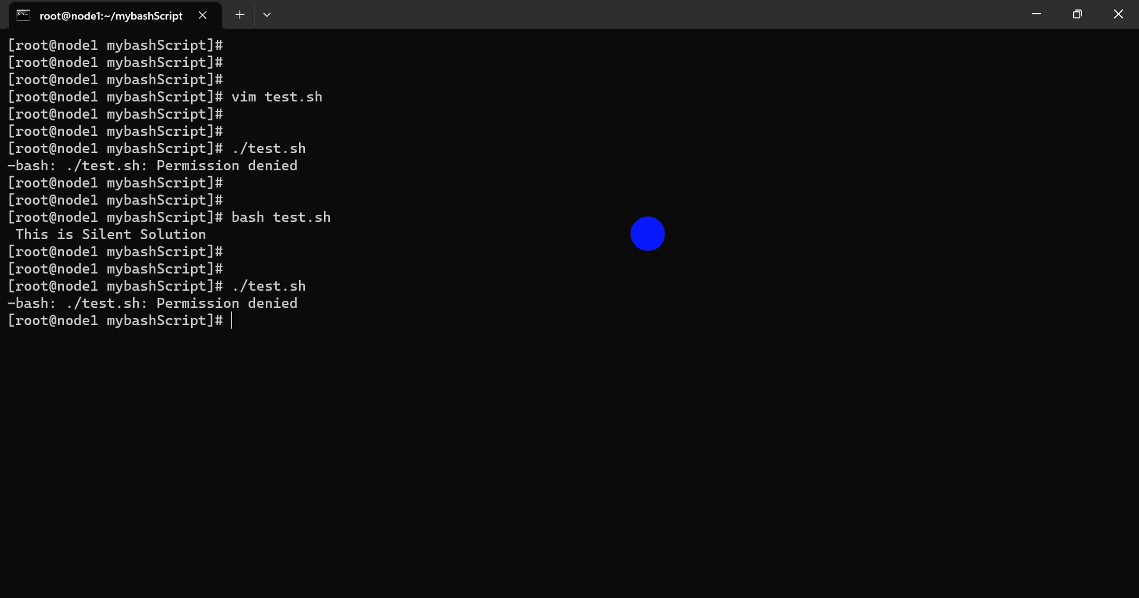
Step: List the folder's files with ls and ls -l
type("ls")
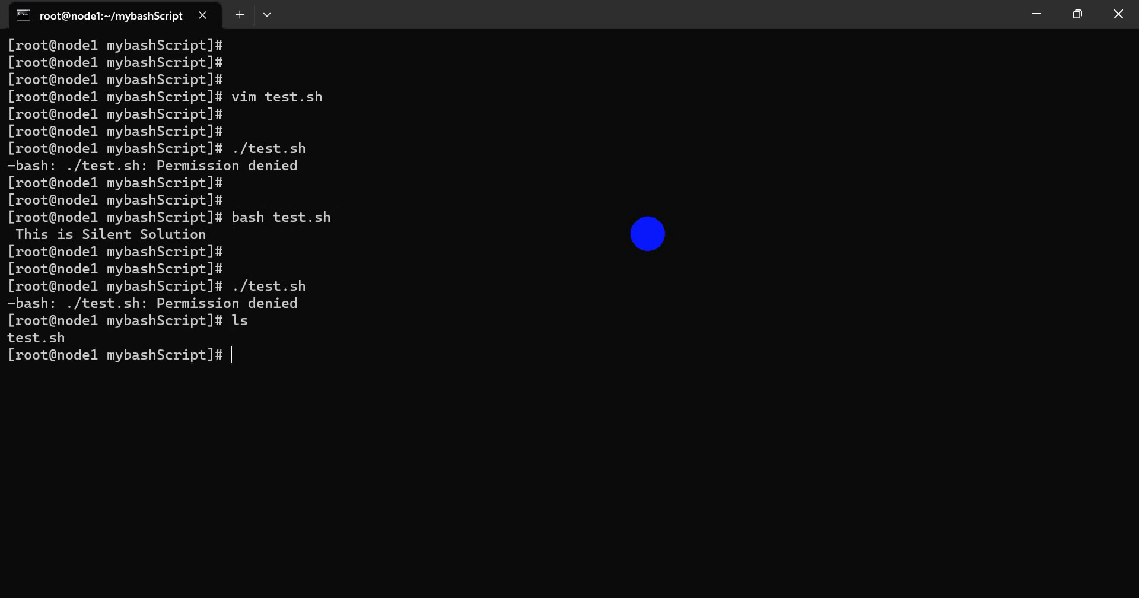
type("ls -l")
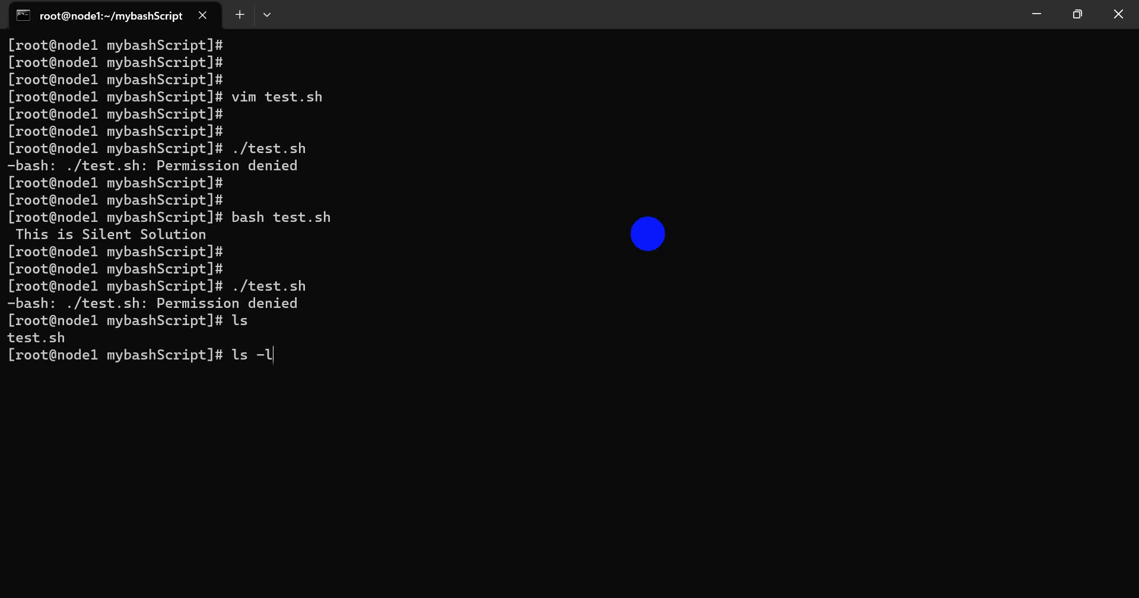
type("a")
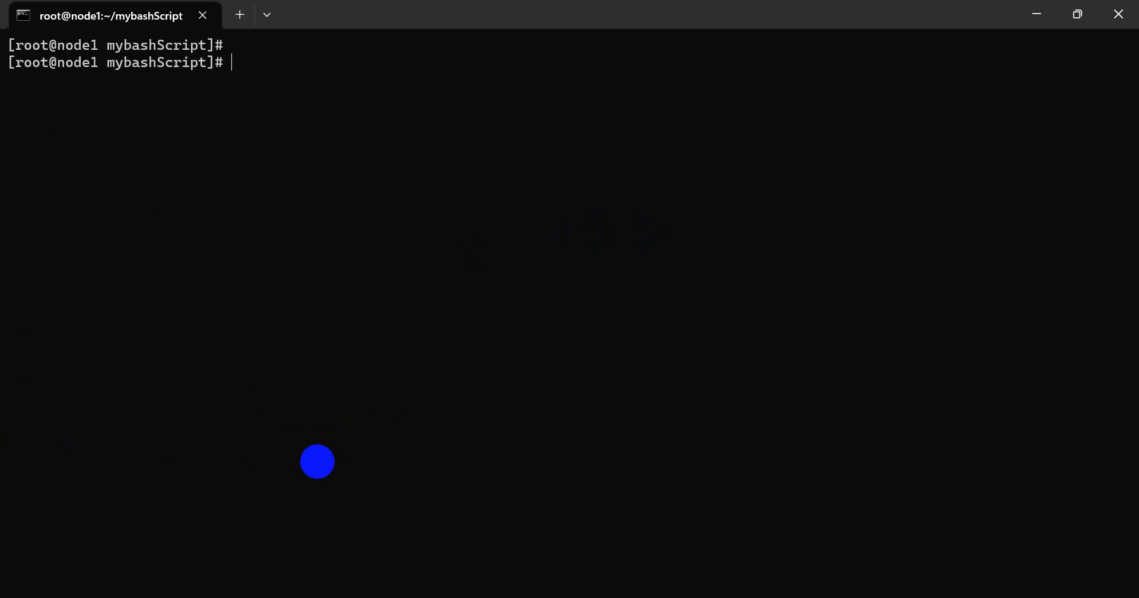
Step: Give test.sh 777 permissions, verify with ls -la, and reopen it in vi
type("chmod")
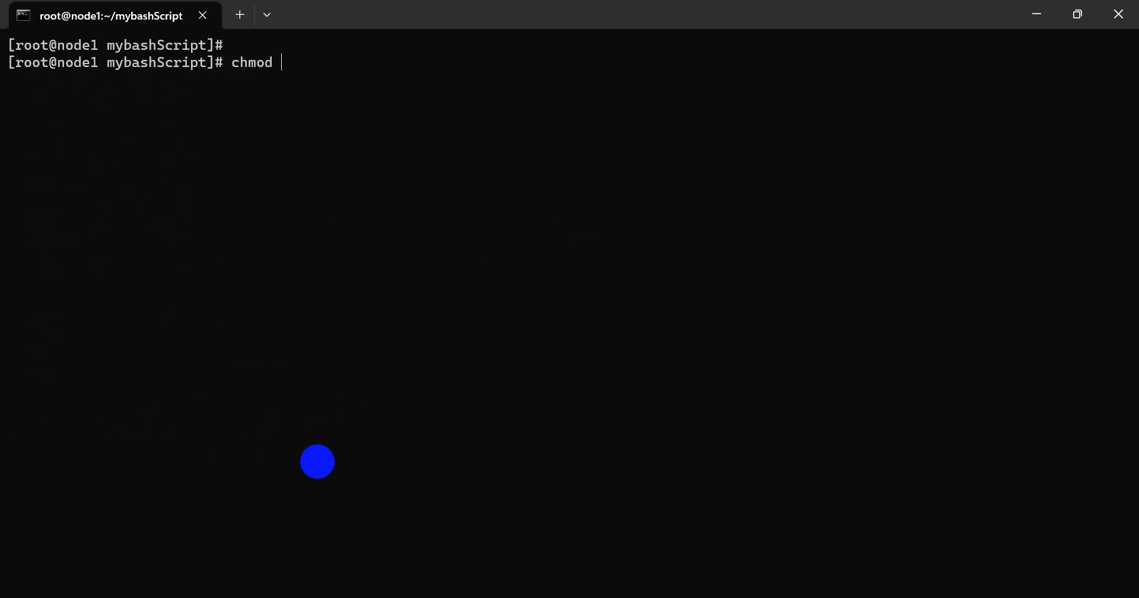
type("777")
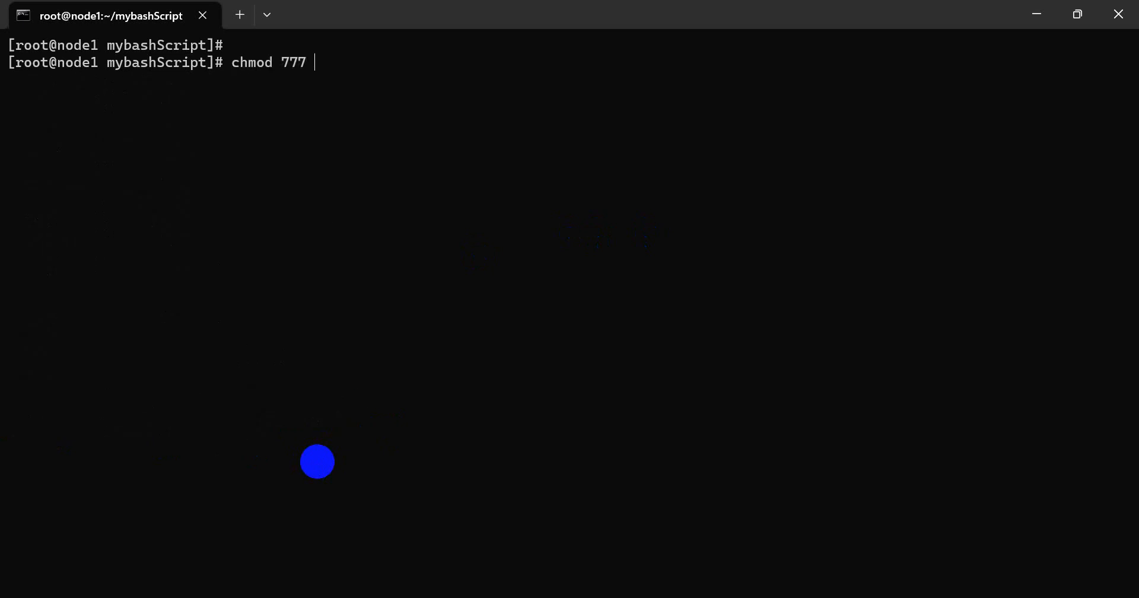
type("test.sh")
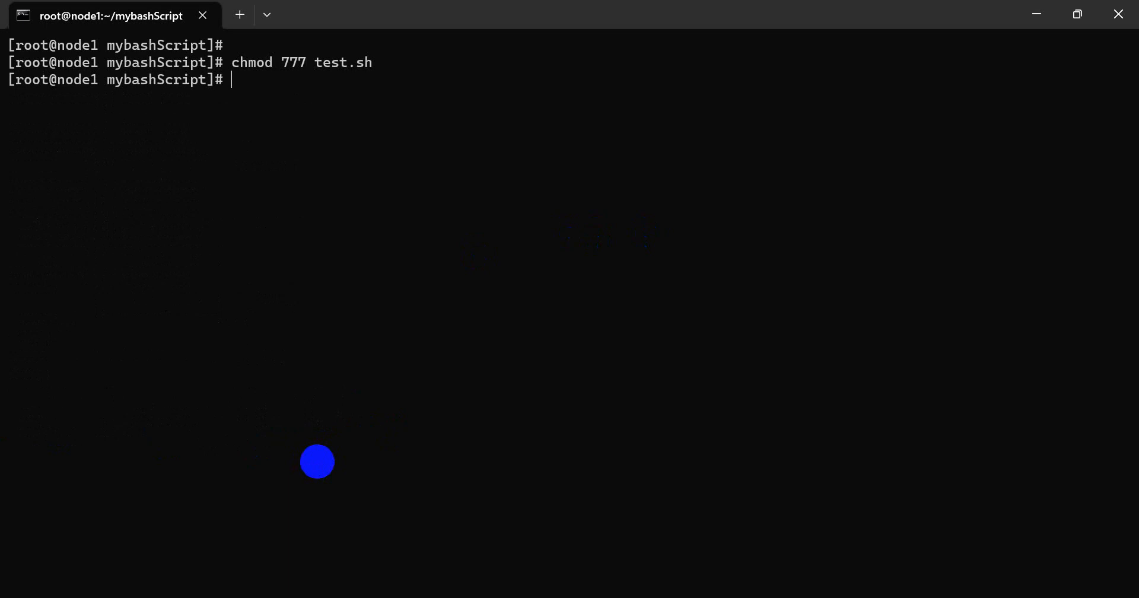
type("ls -la")
type("./test.sh")
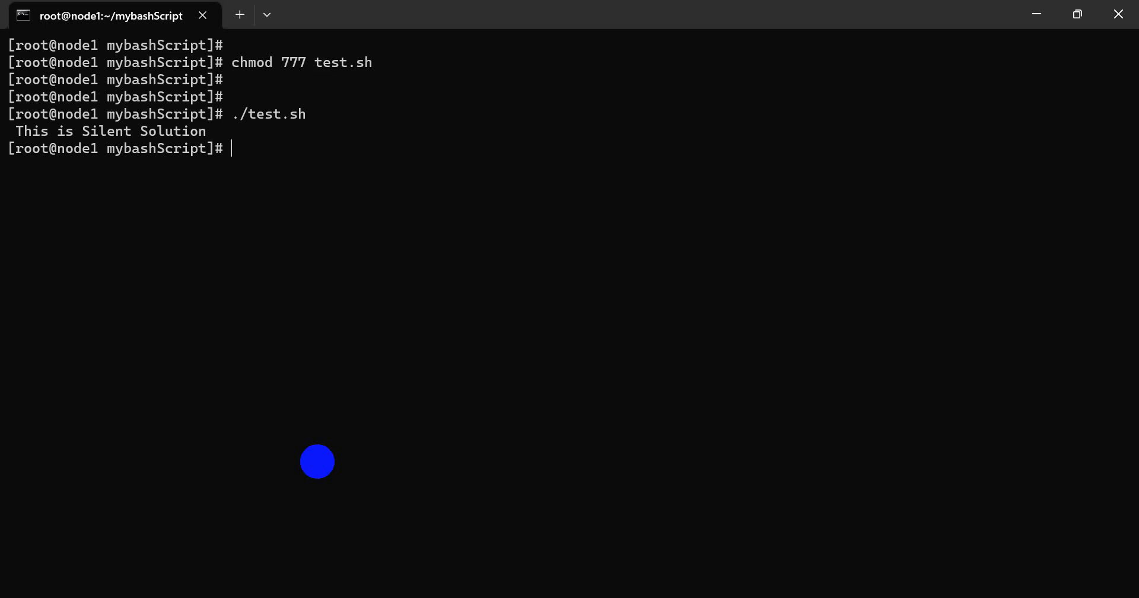
type("vi")
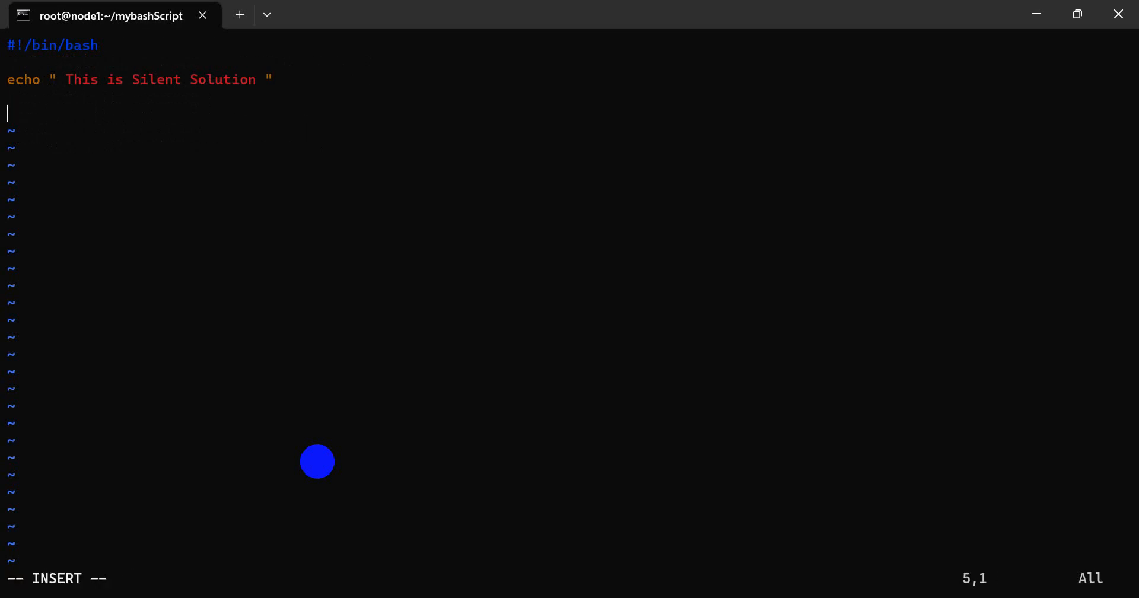
Step: Add cat /etc/os-release and an echo " see linux version" line, then save with :wq
type("cat /etc/os-release")
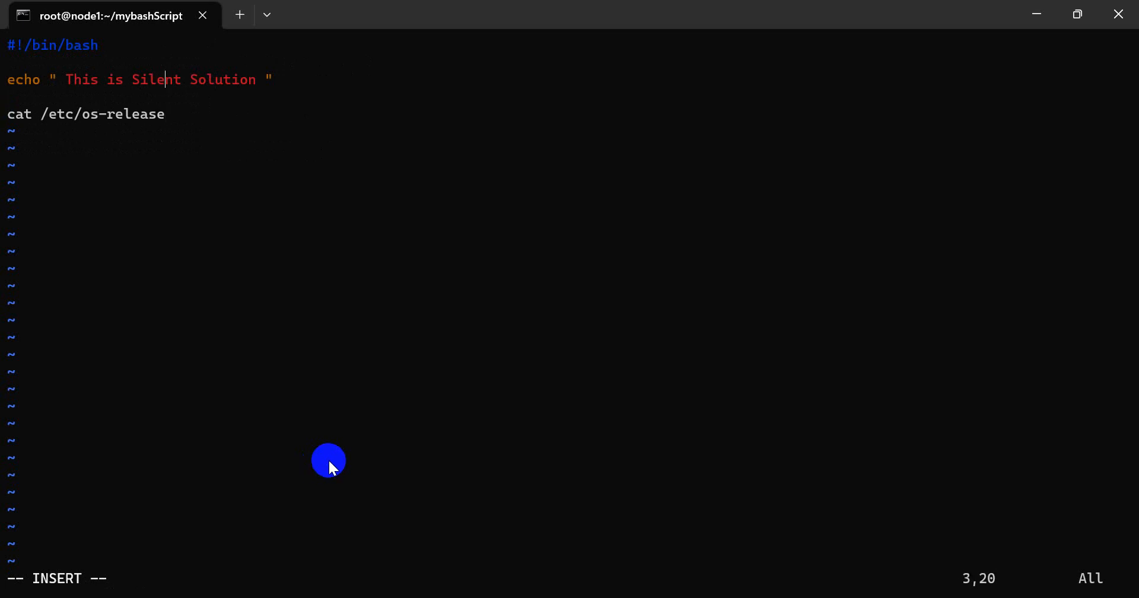
key("Return")
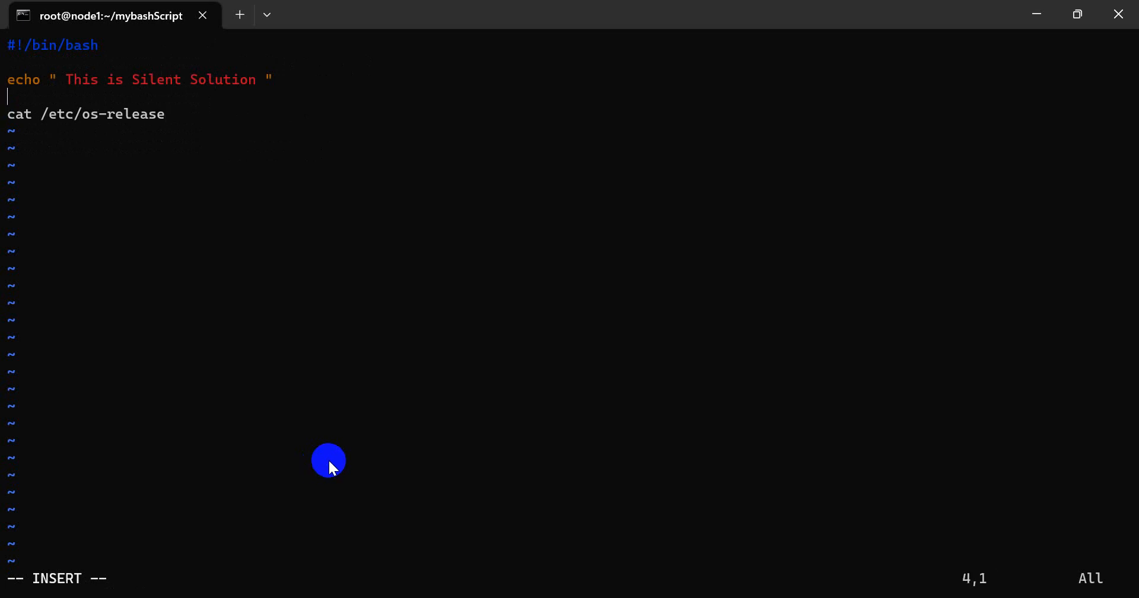
type("ec ho")
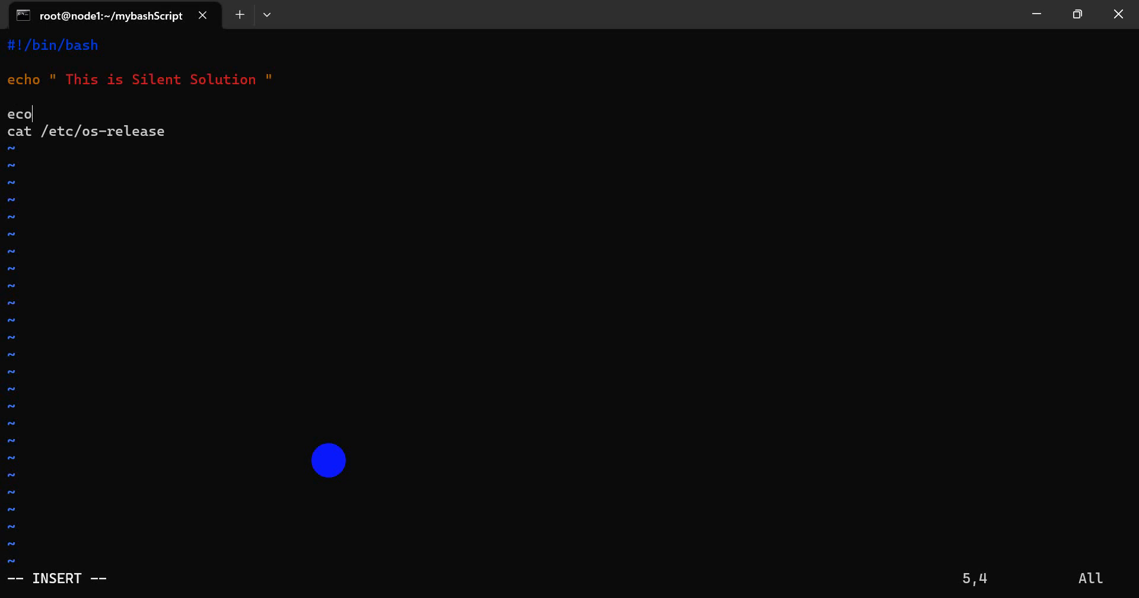
type("h")
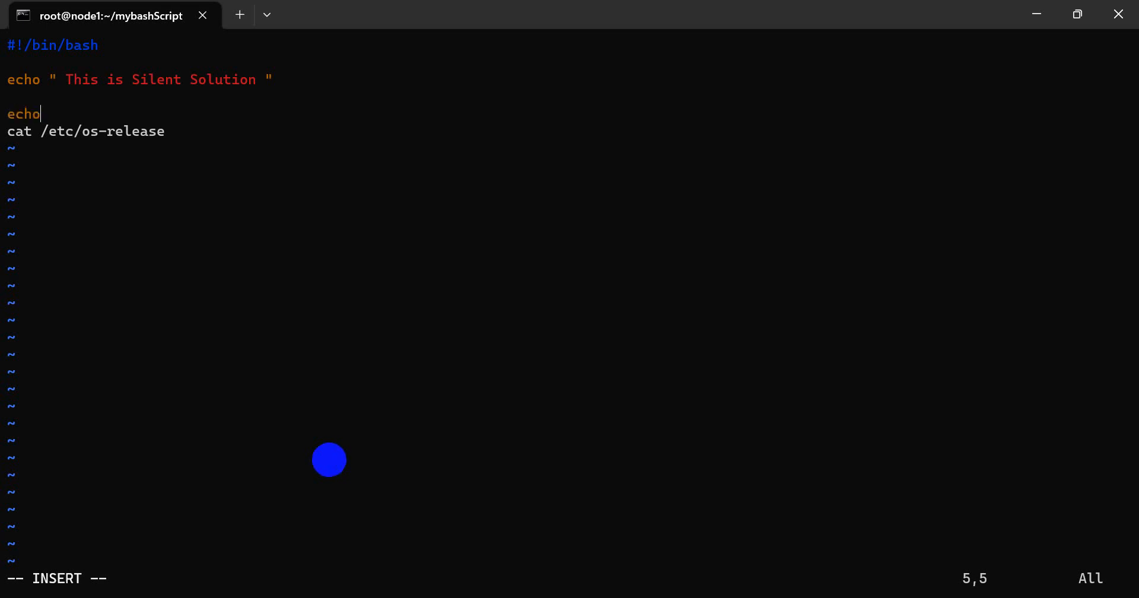
type("\" \"")
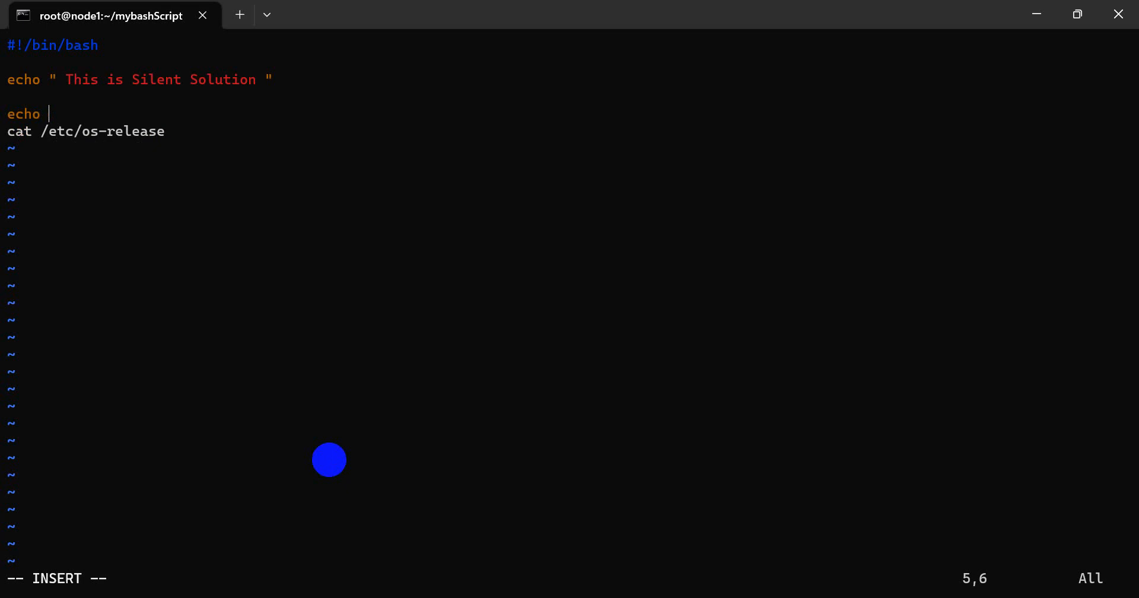
type("\"")
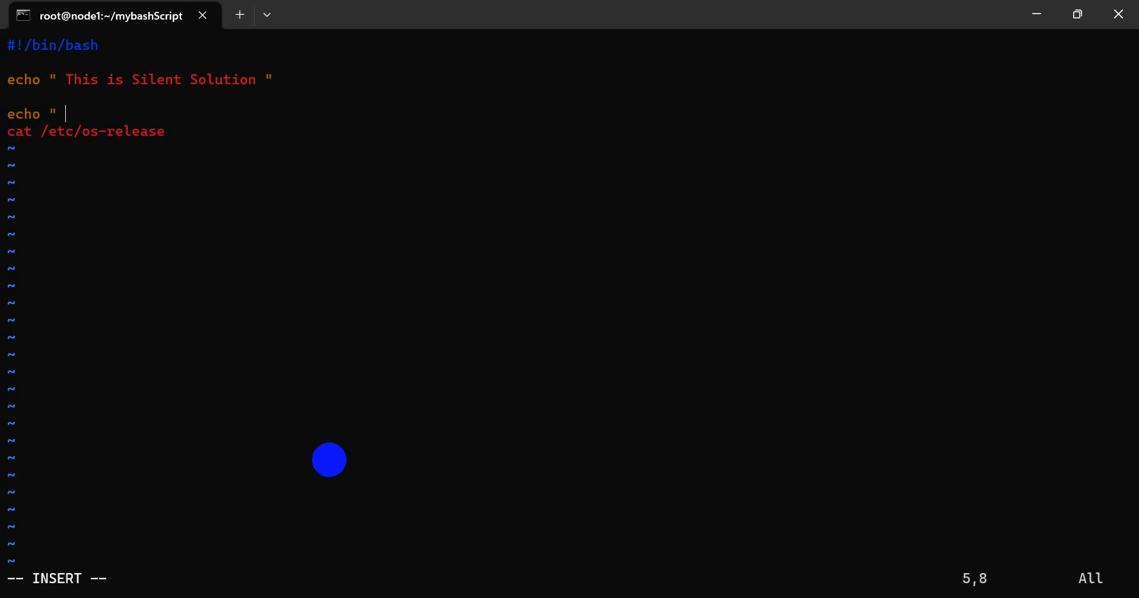
type("see linux")
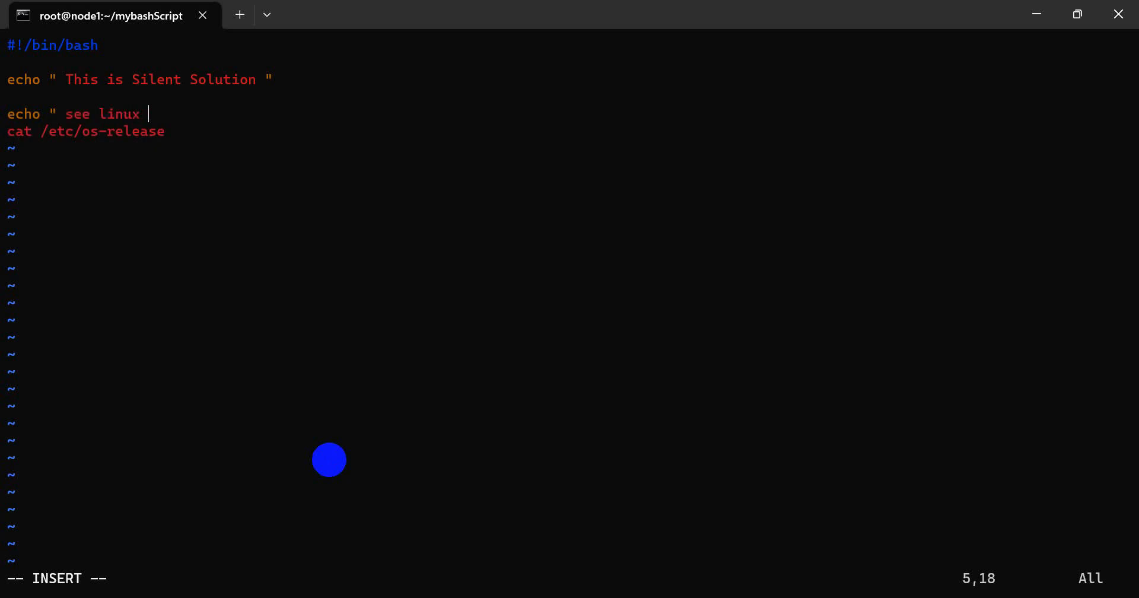
type("versio")
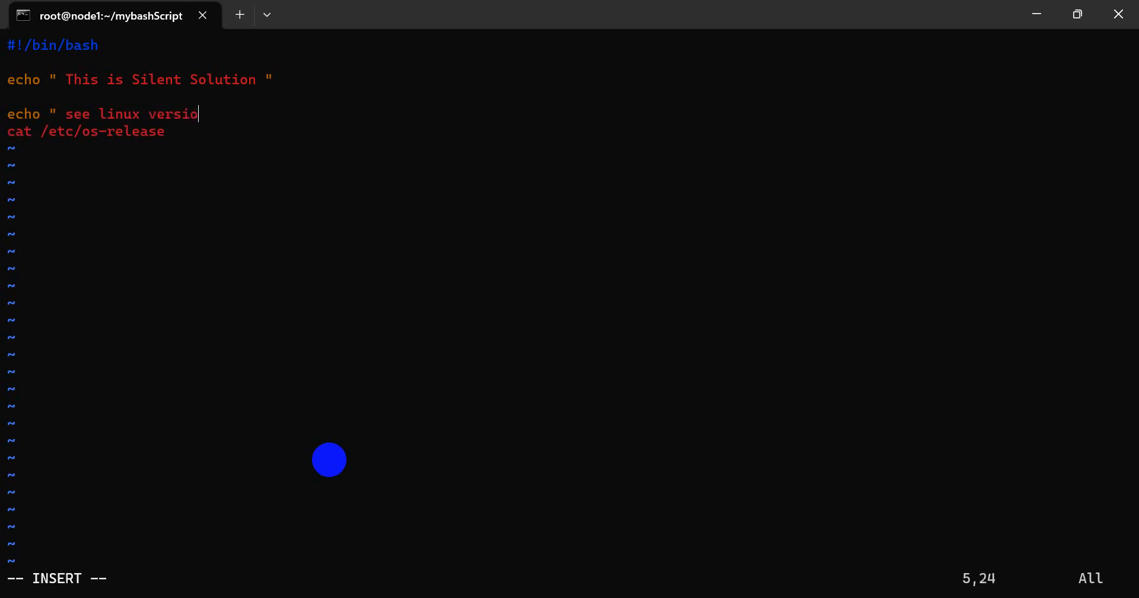
type("n\"")
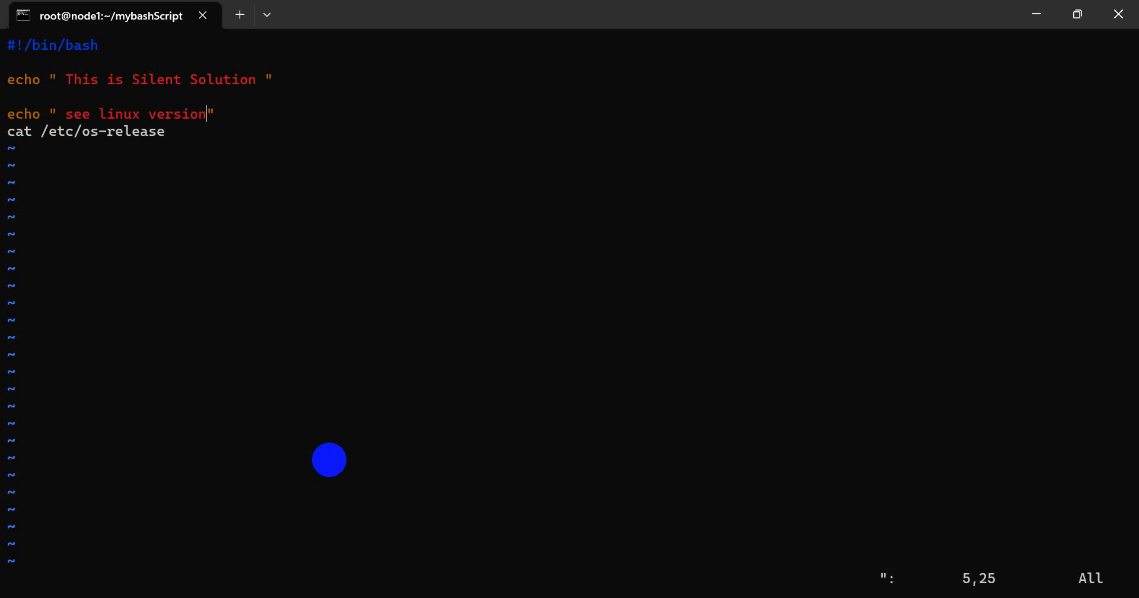
type(":wq")
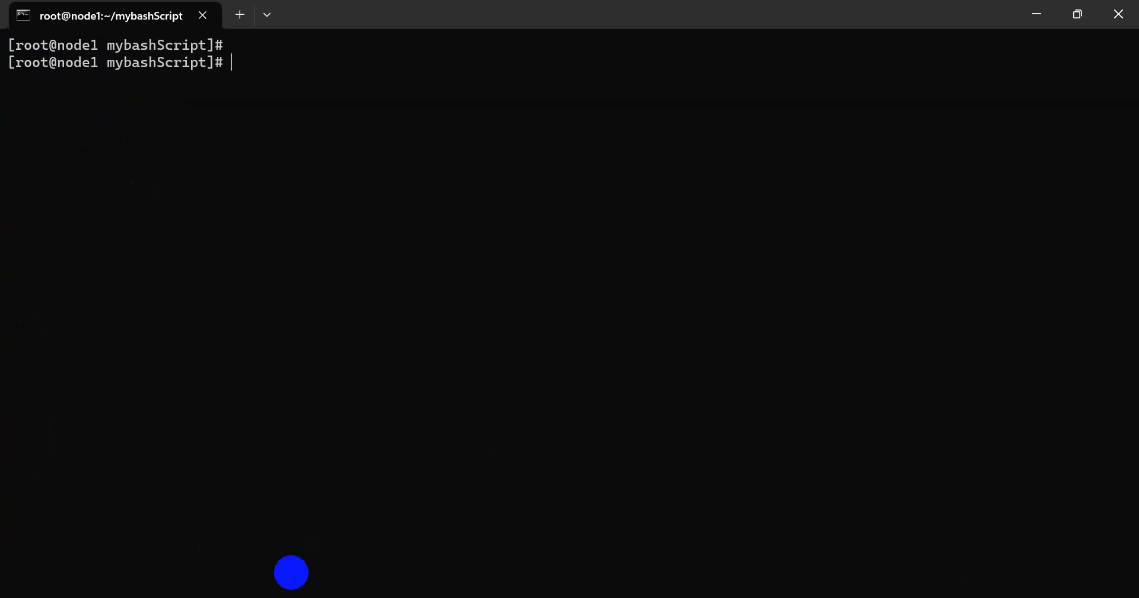
Step: Run ./test.sh, then append echo "Uptime Our System" and uptime lines in vim
type("./test.sh")
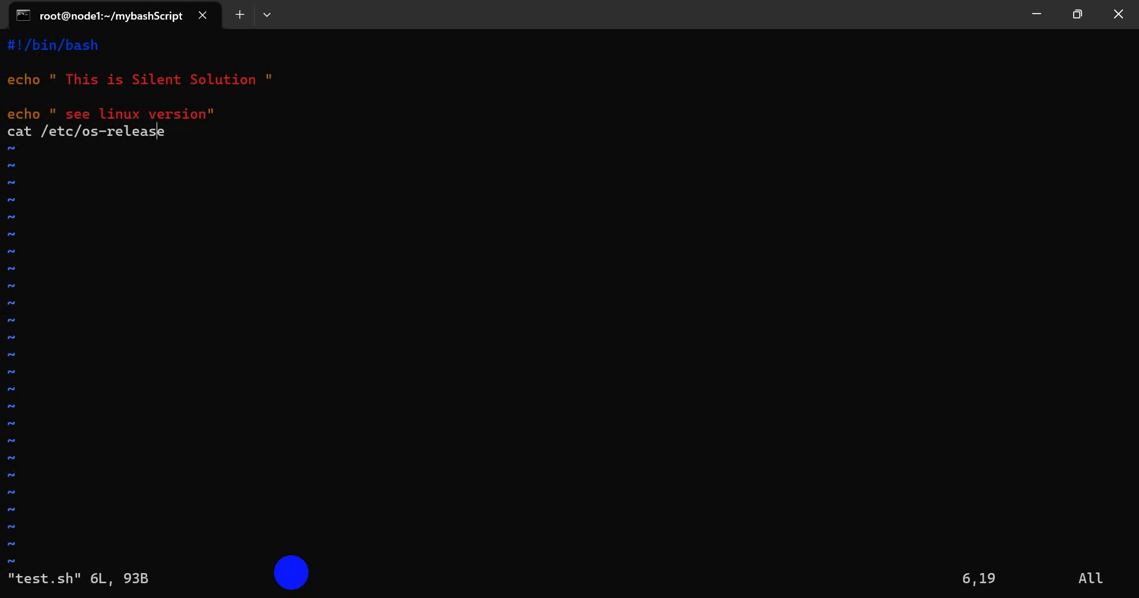
key("o")
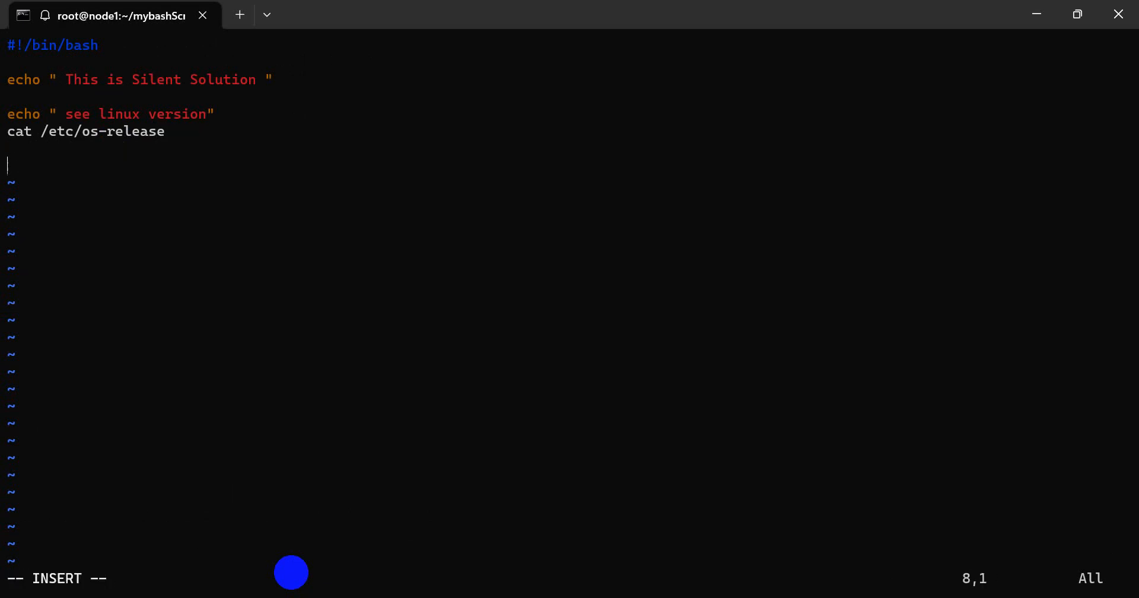
type("echo \"")
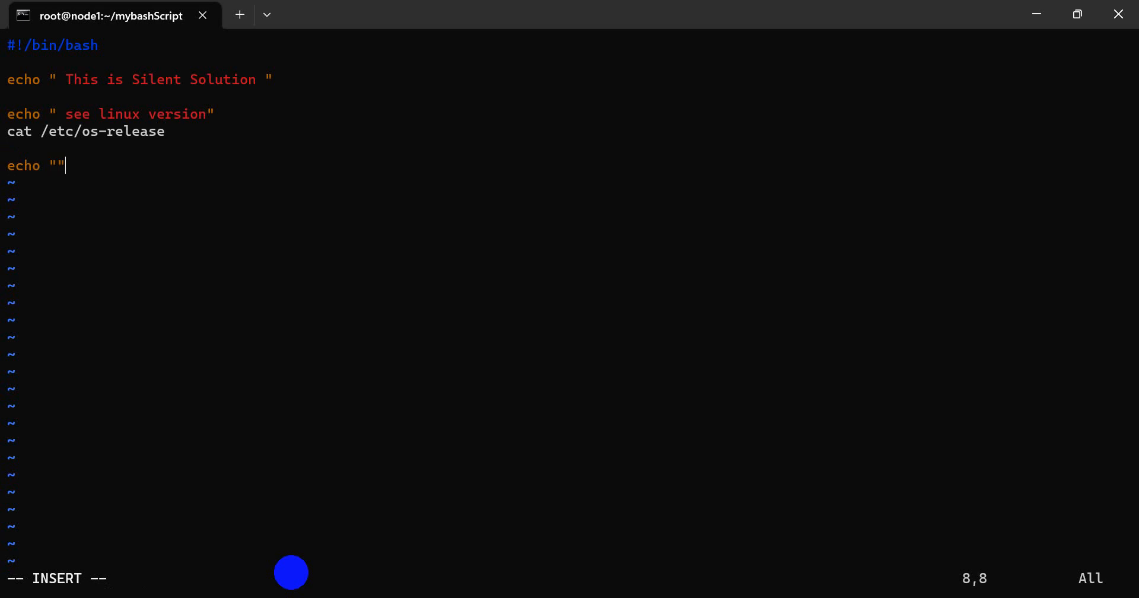
type("Up")
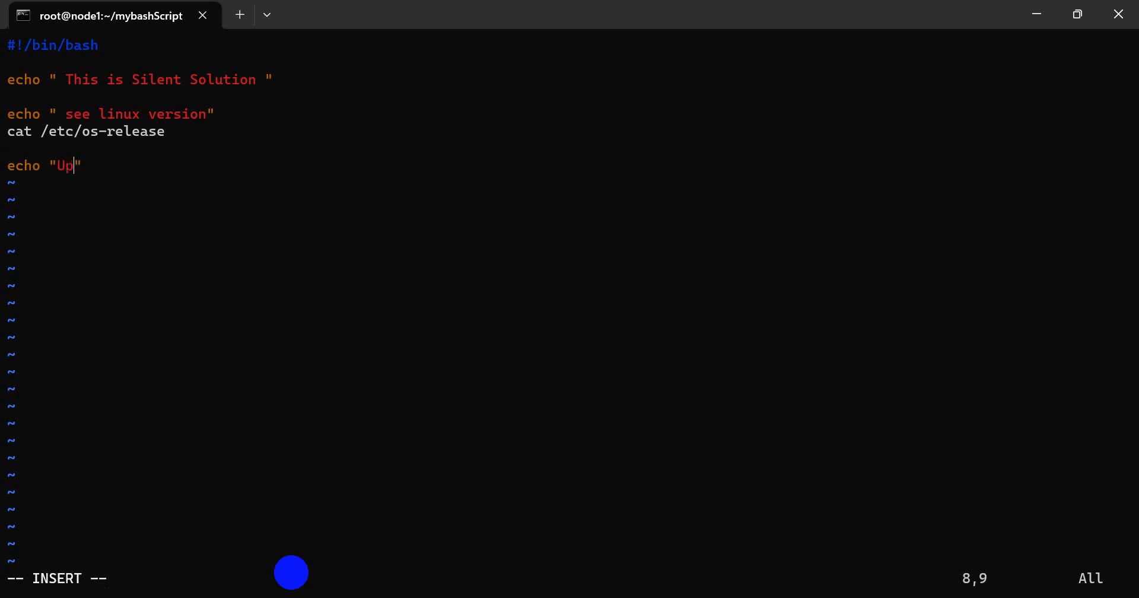
type("time ou")
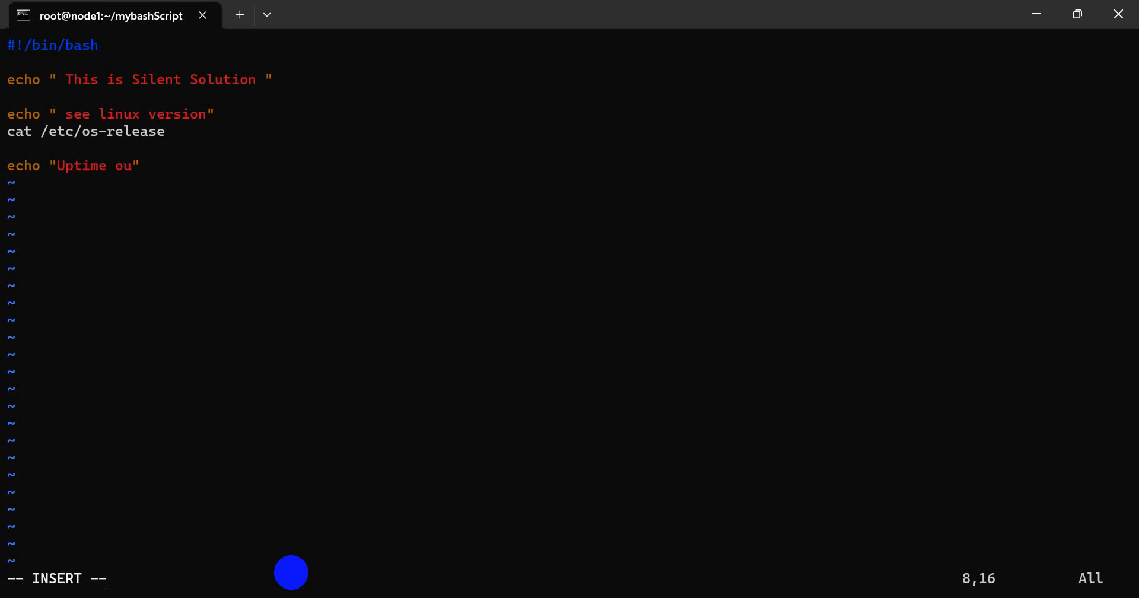
key("BackSpace")
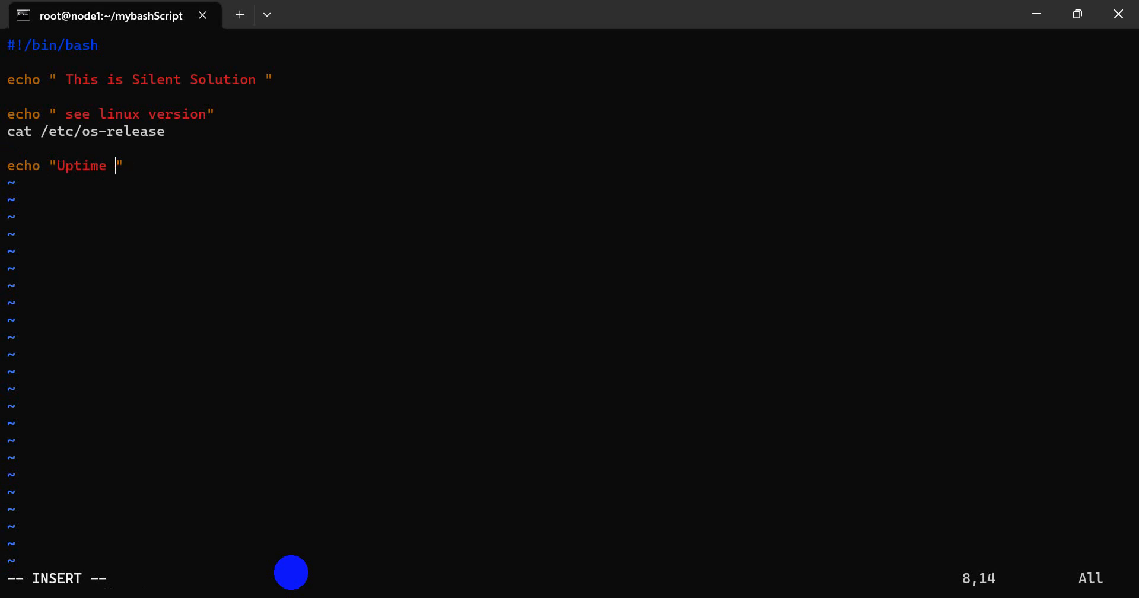
type("Our System")
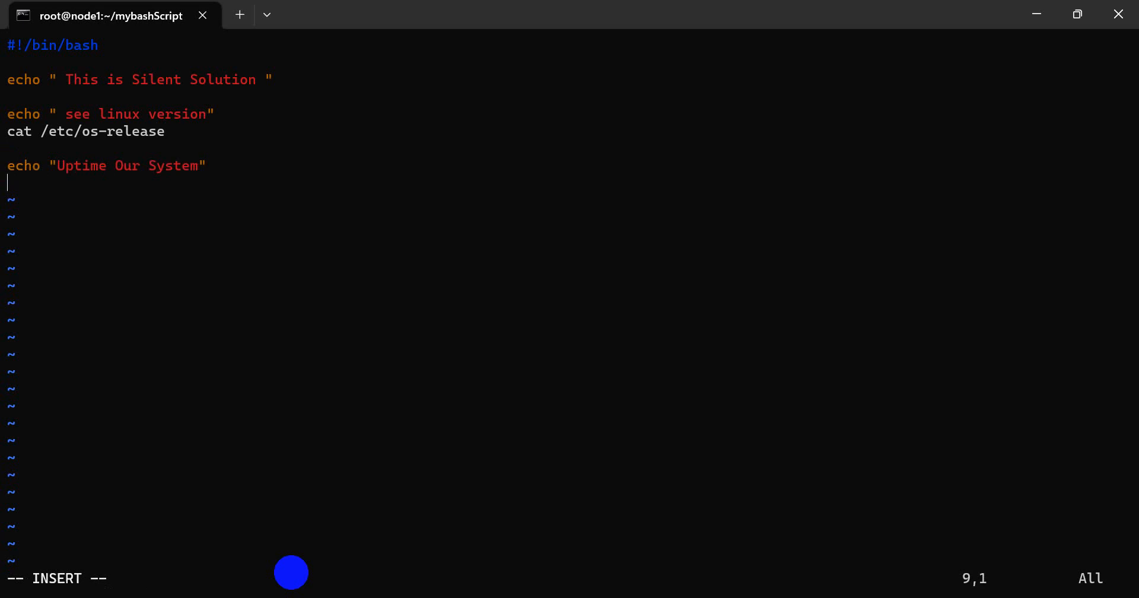
type("uptime")
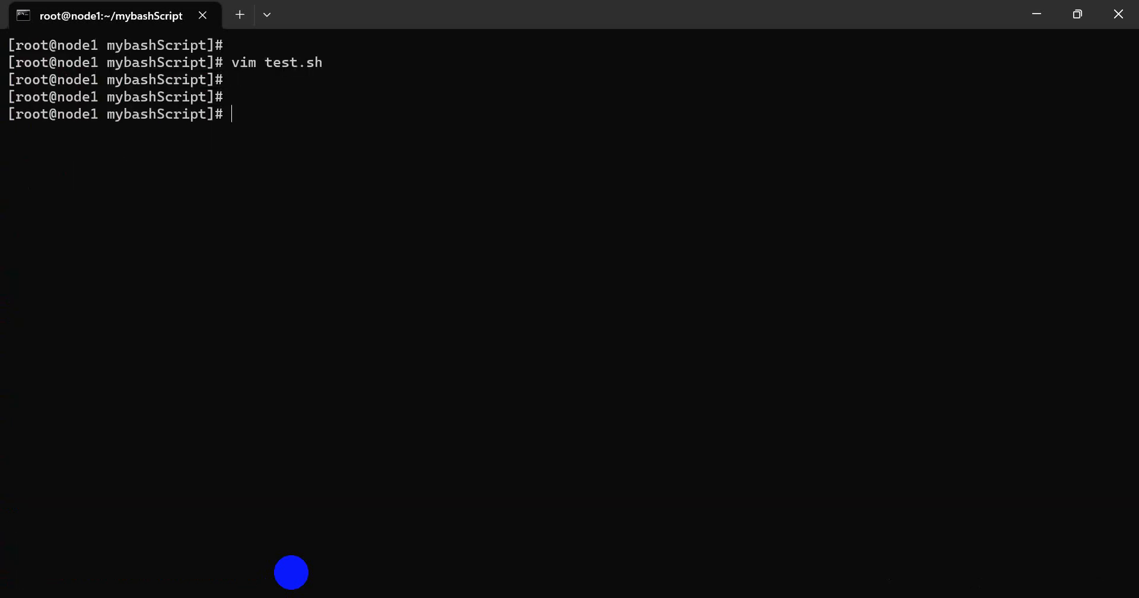
Step: Run ./test.sh to show the banner, RHEL 9.0 release details and uptime
key("Return")
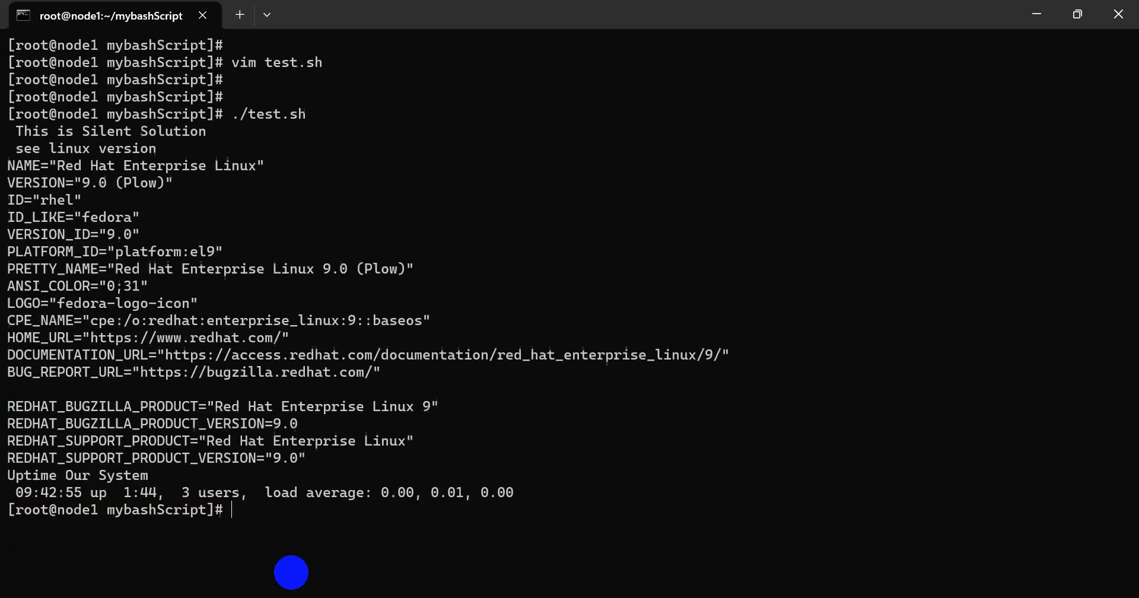
mouse_move(37, 498)
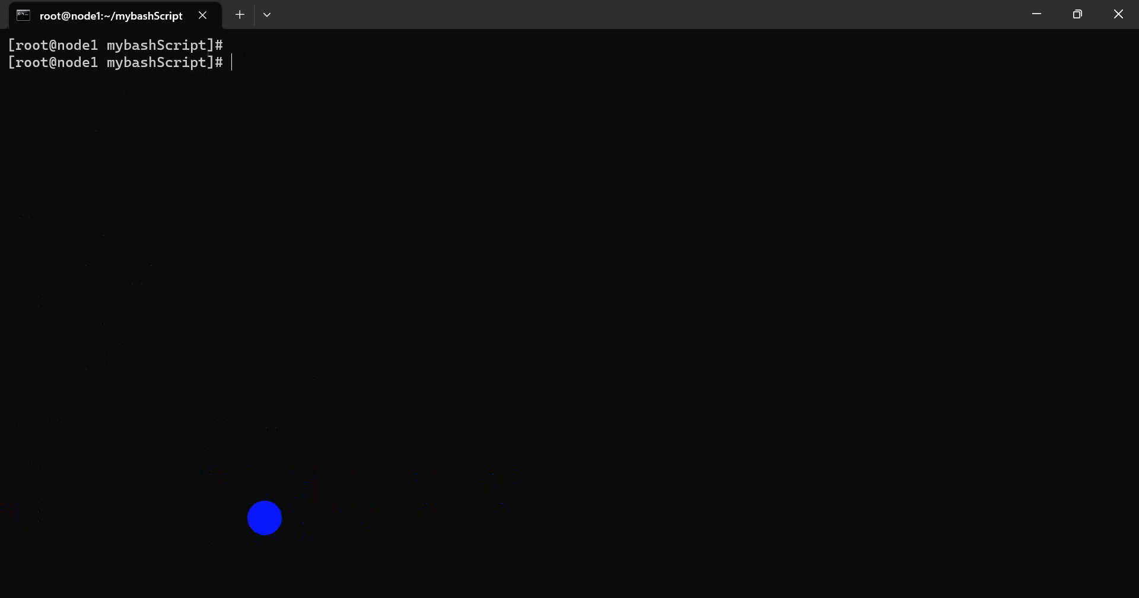
Step: Reopen test.sh in vim and start a new echo heading line after uptime
type("vim")
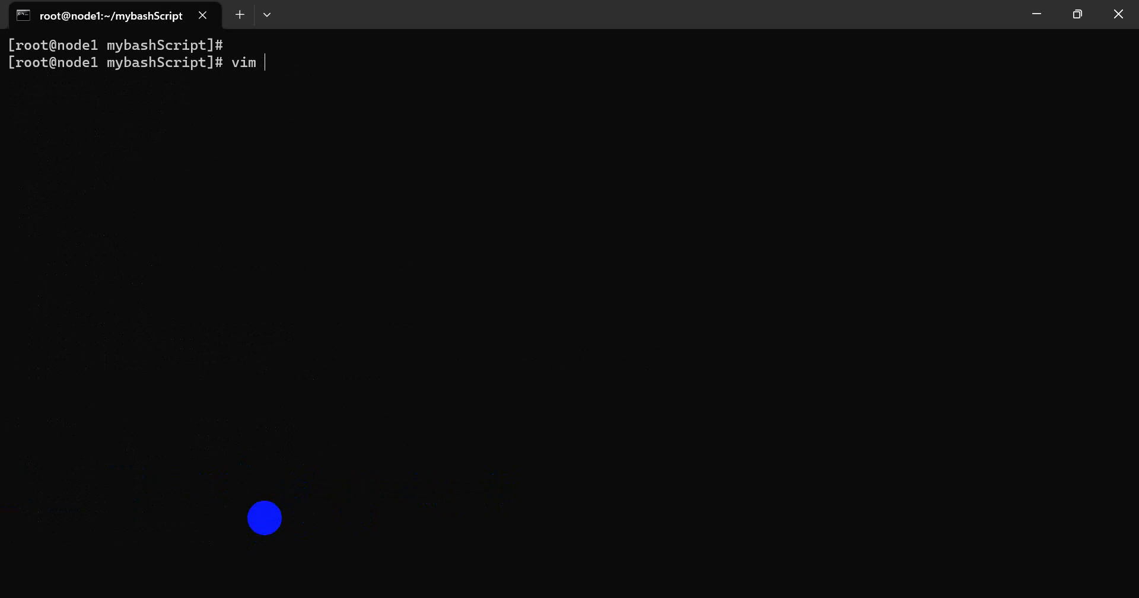
type("test.sh")
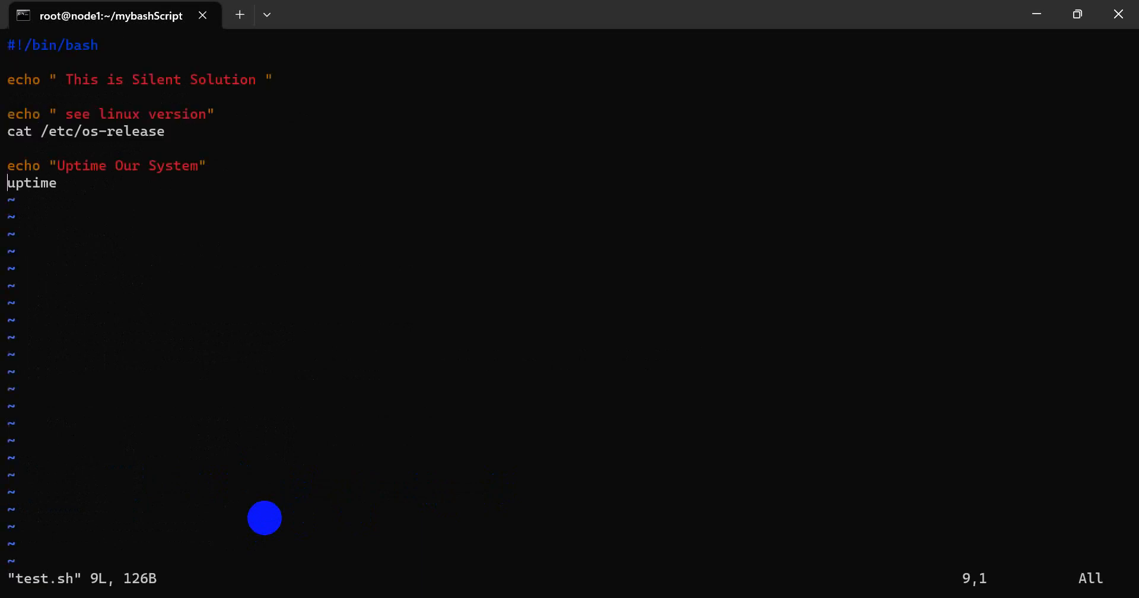
key("i")
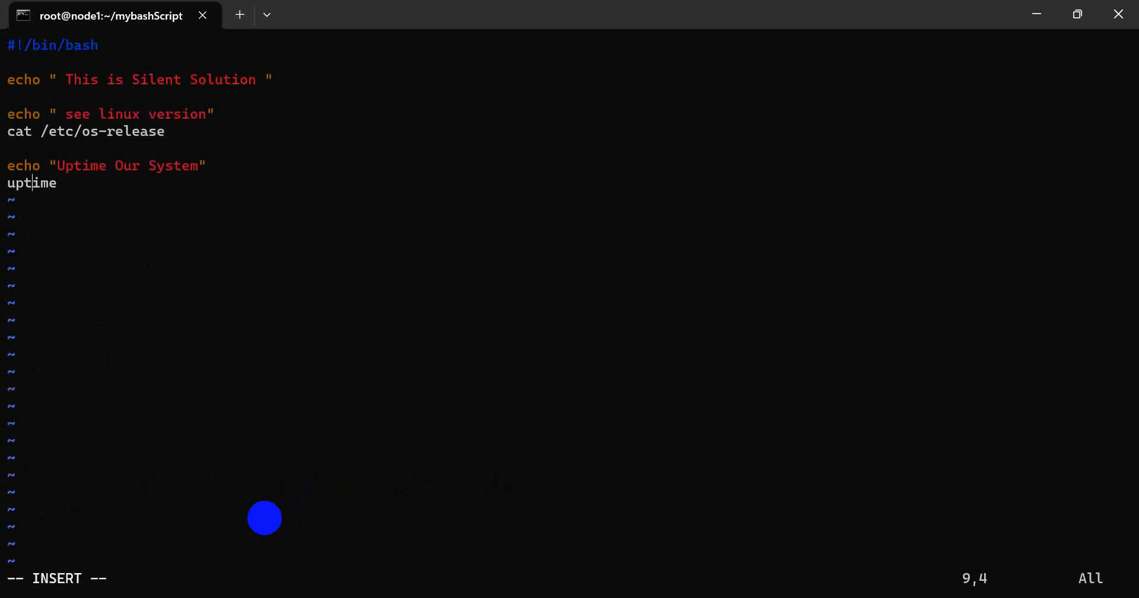
key("Enter")
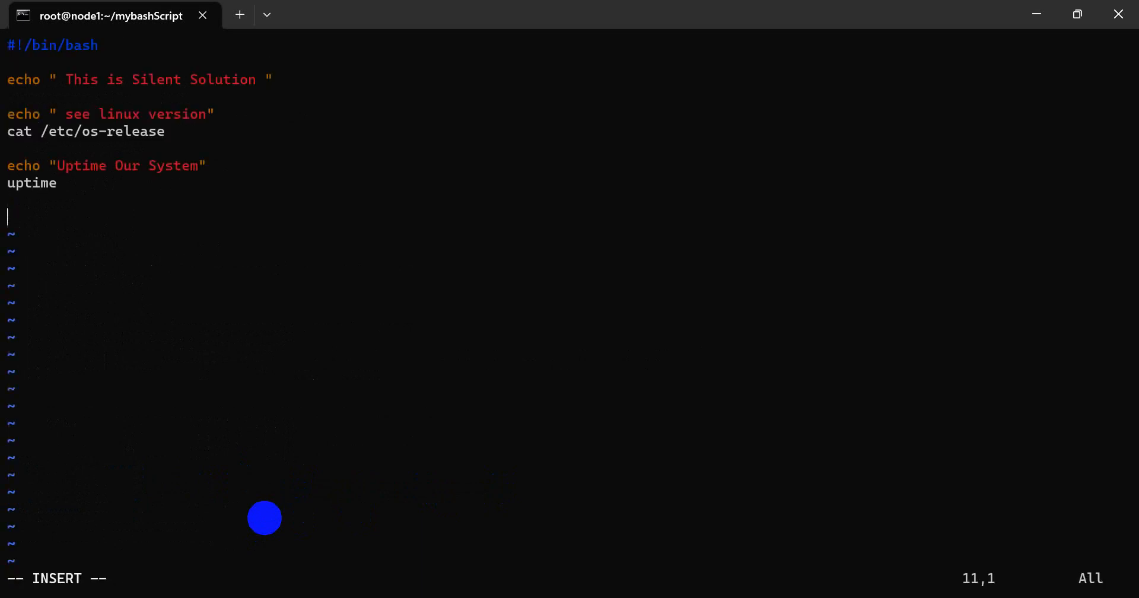
type("echo")
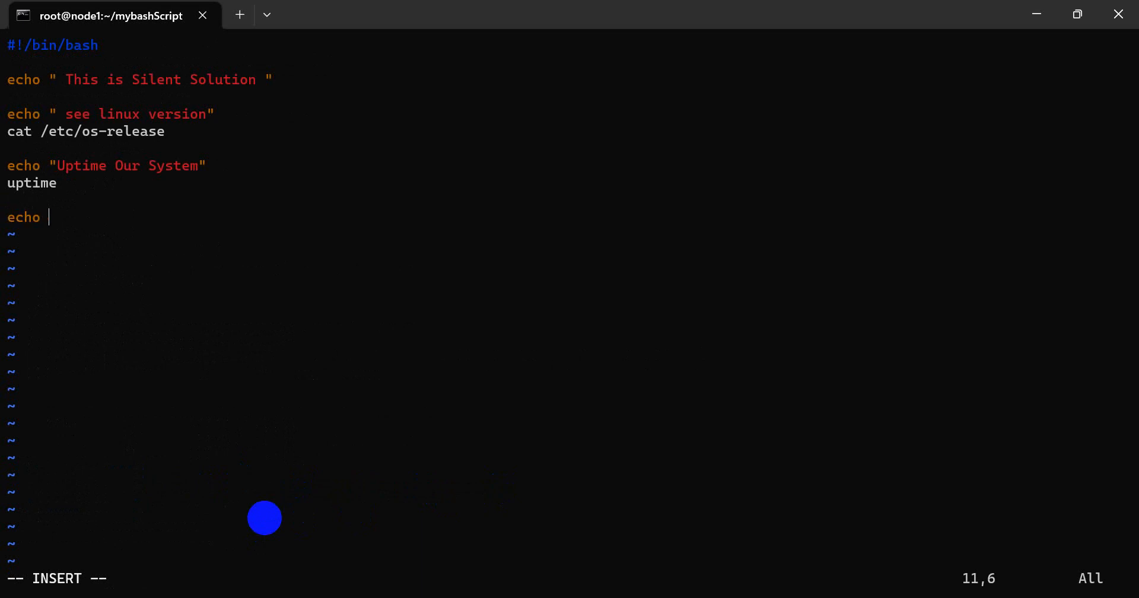
type("\"w\"")
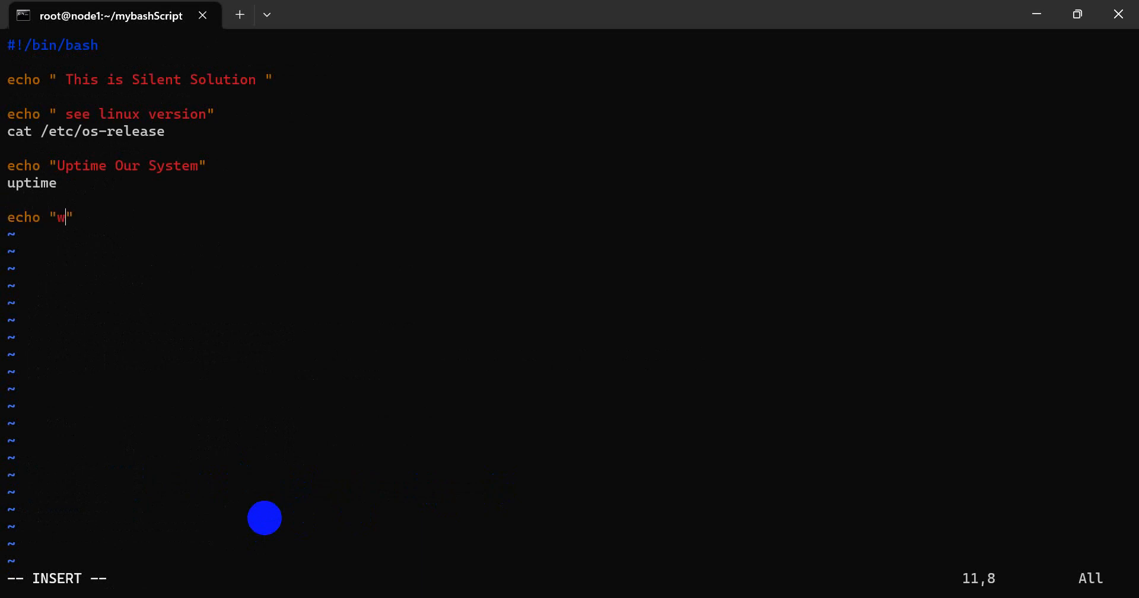
type("how lo")
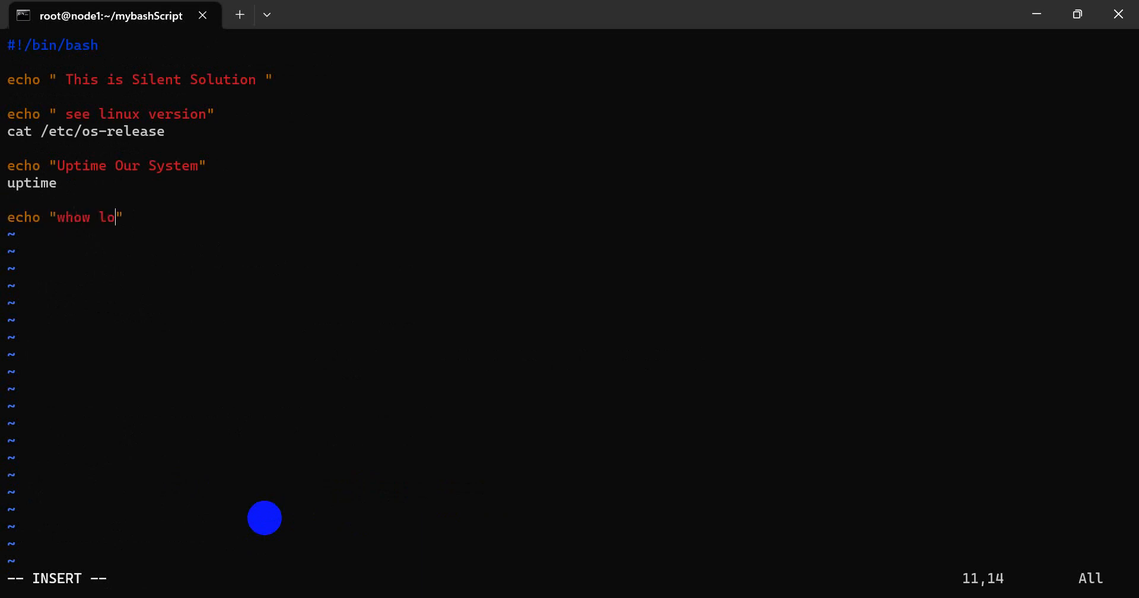
key("BackSpace")
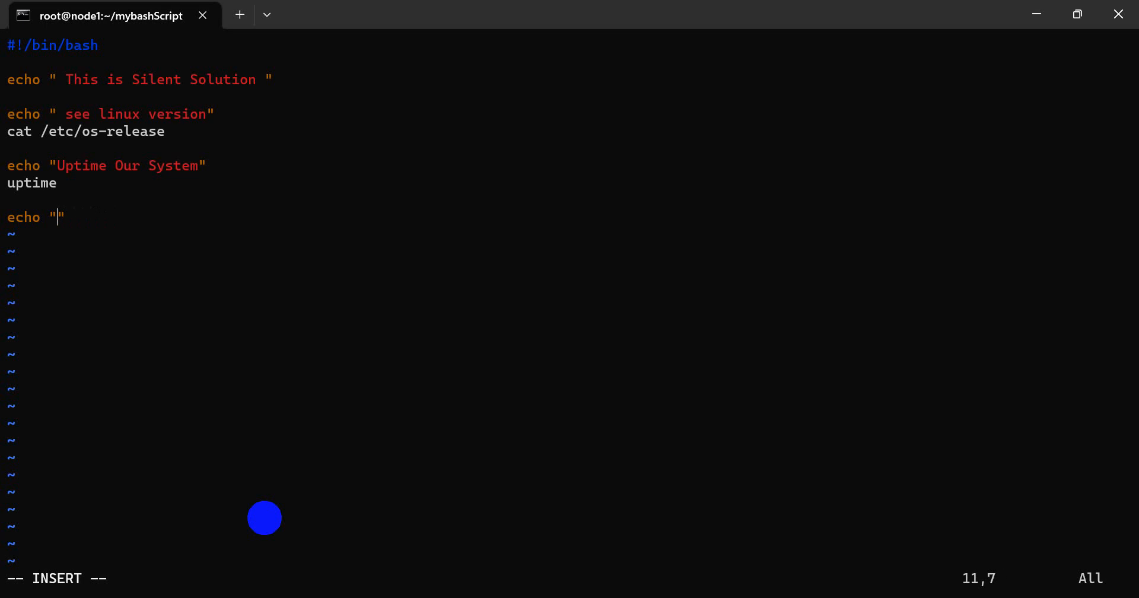
Step: Complete echo "loging in Our System", add the w command, and save with :wq!
type("log")
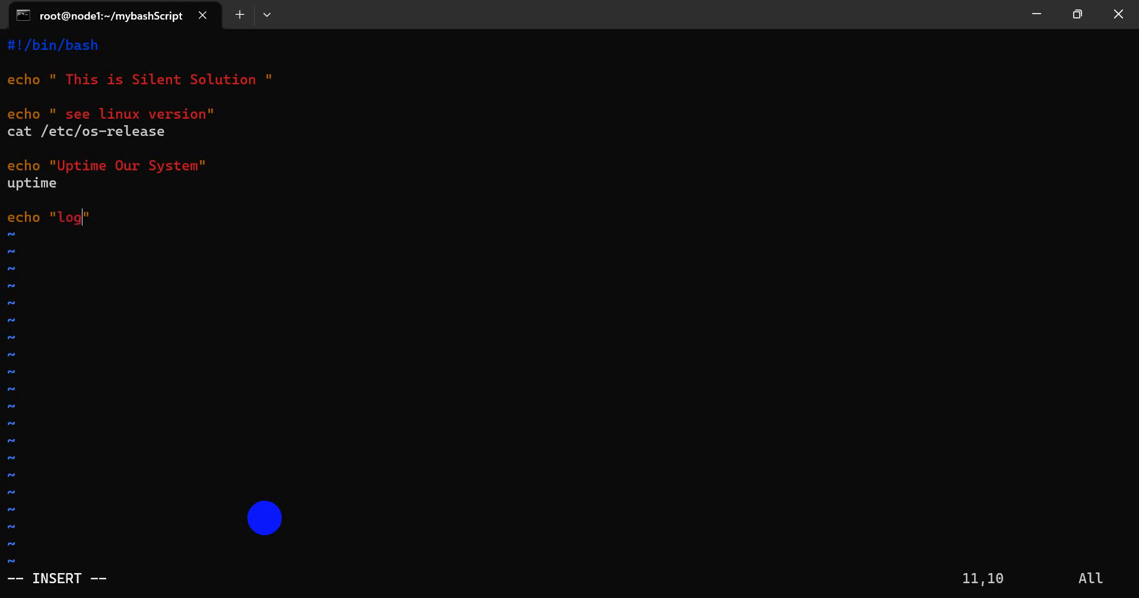
type("ing in")
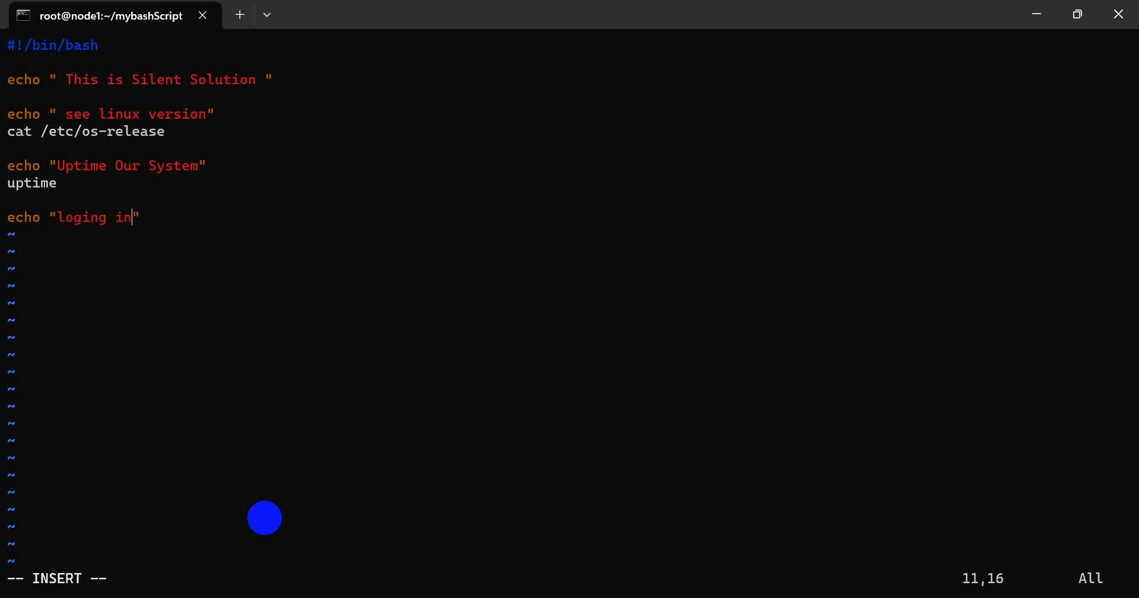
type("Our")
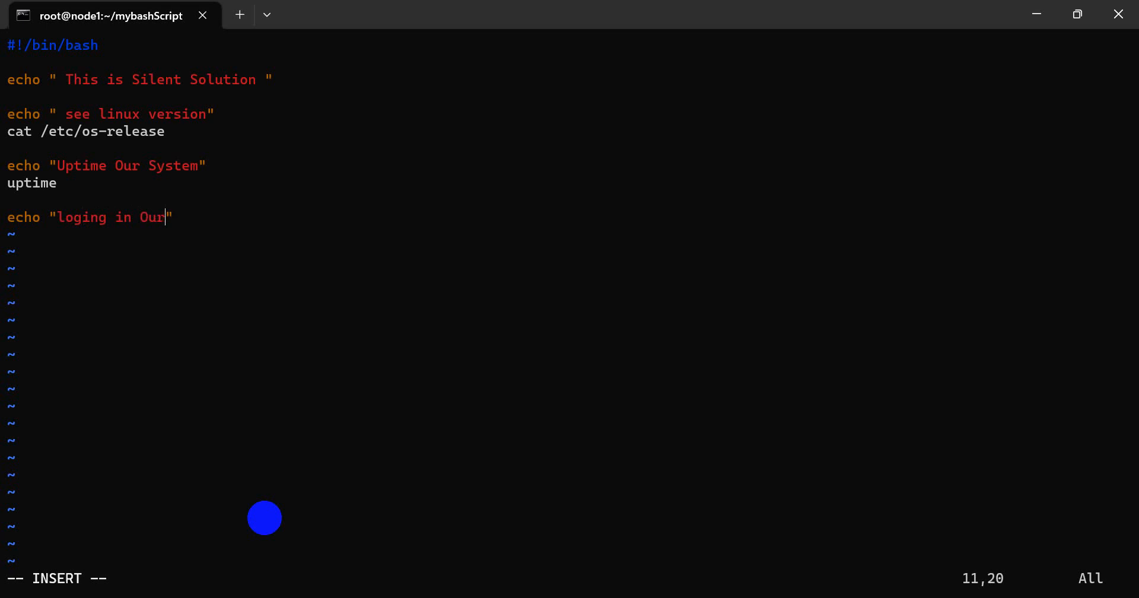
type("\" \"")
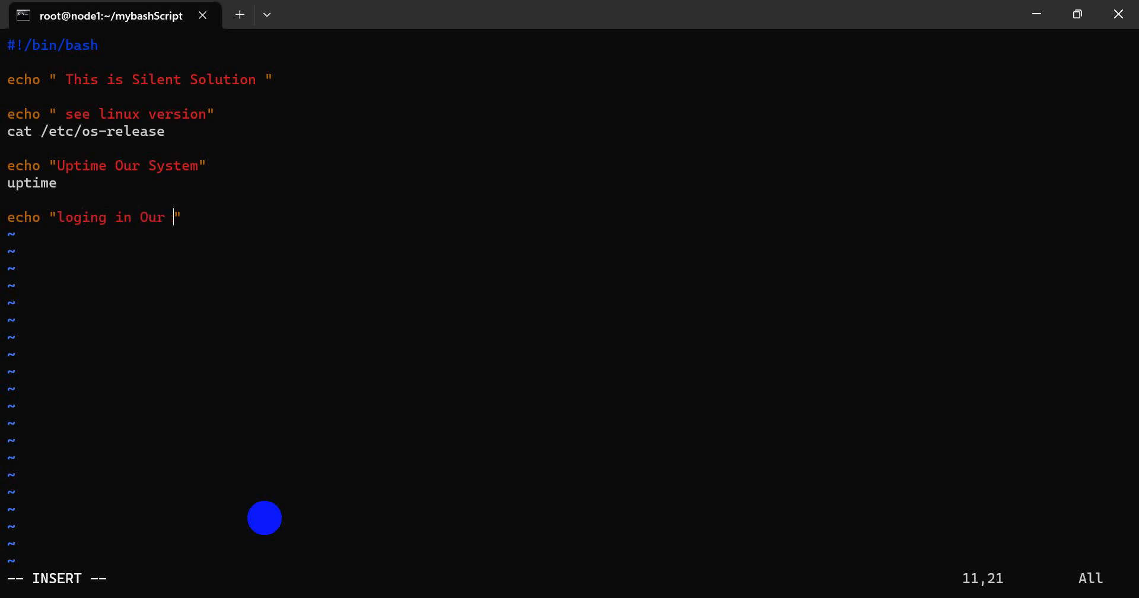
type("S")
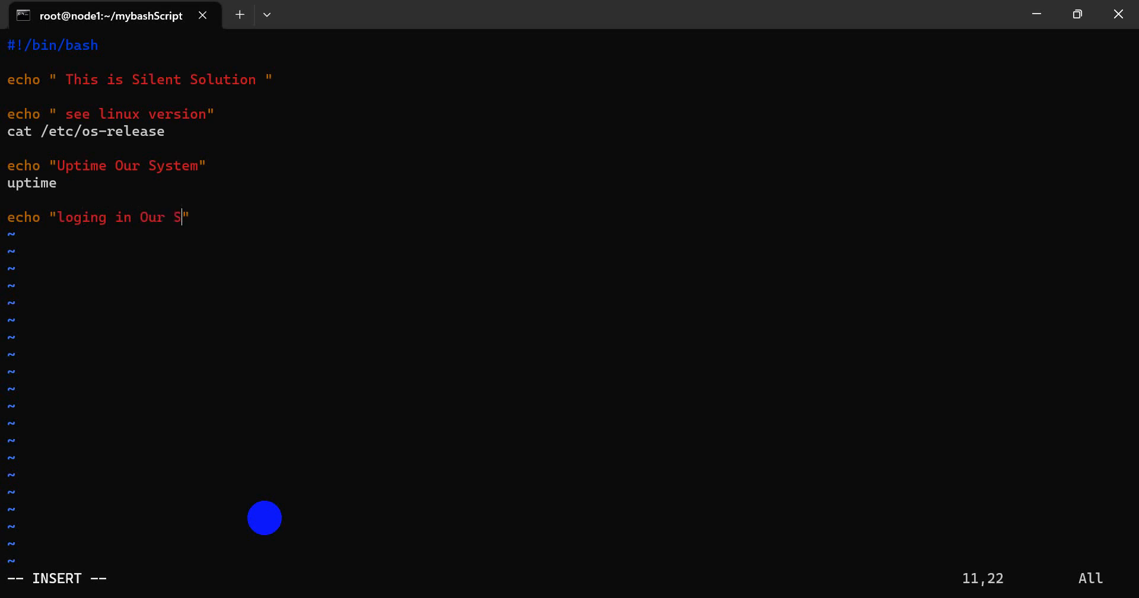
type("ystem")
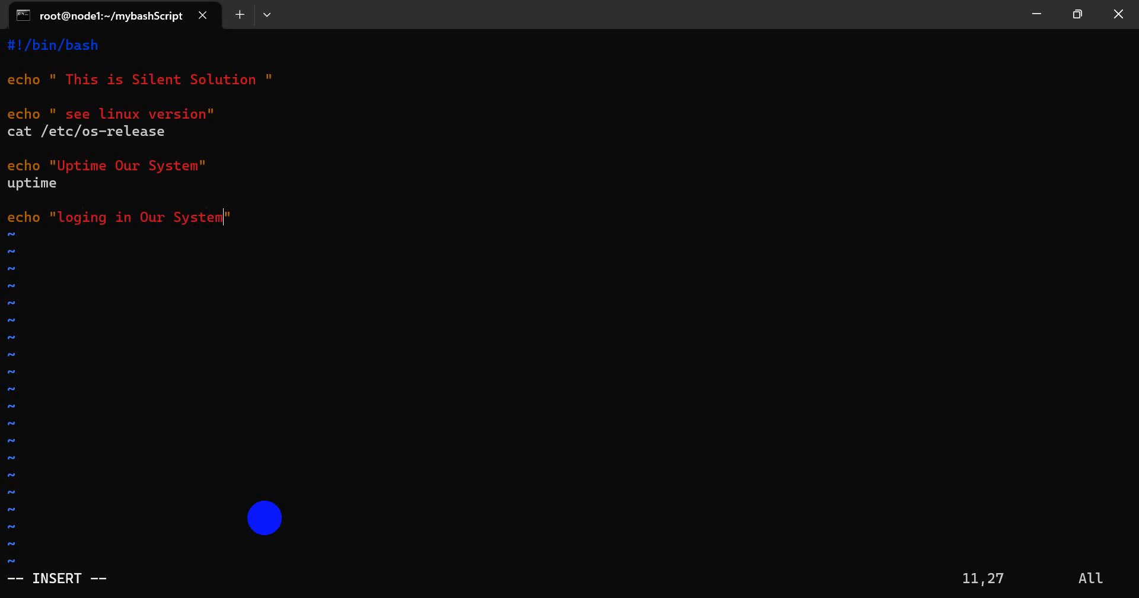
type("w")
left_click(570, 579)
type(":")
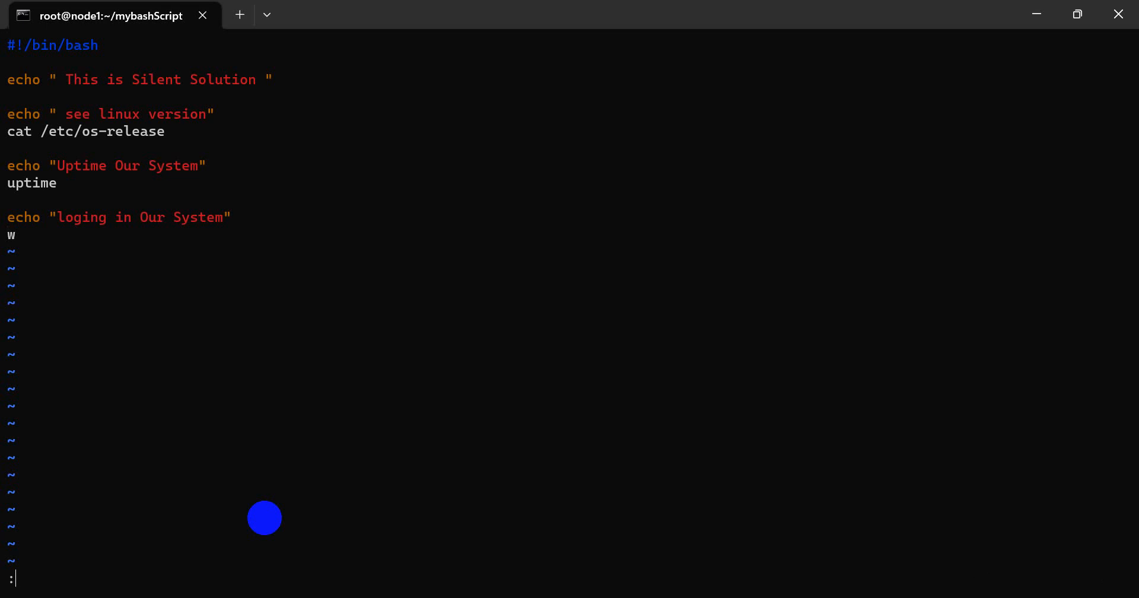
type("wq!\\")
type("vim test.sh")
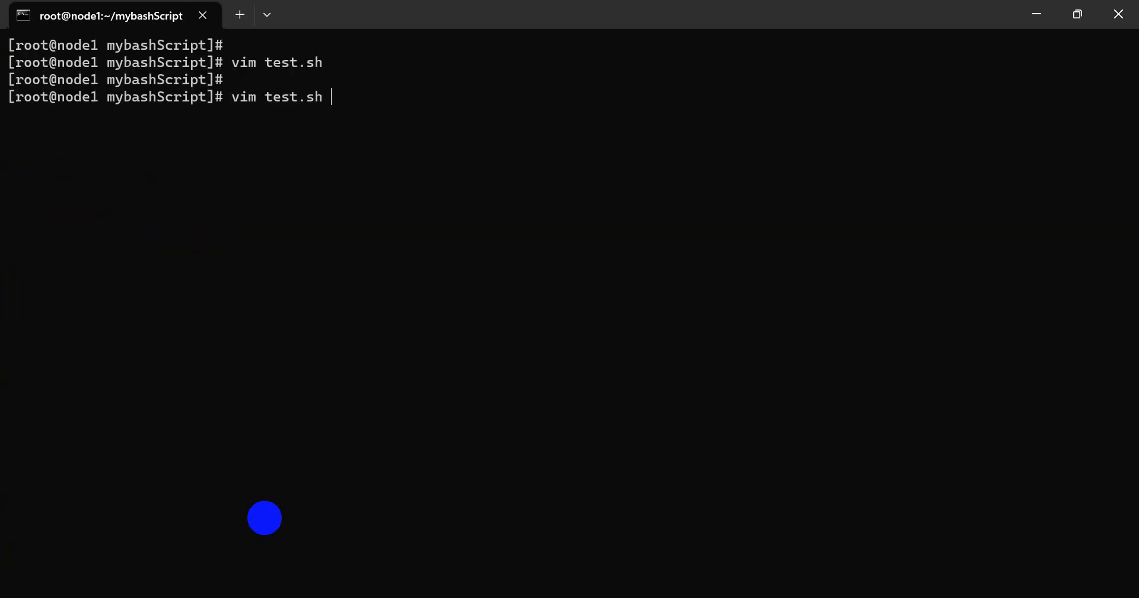
Step: Rerun ./test.sh to show the logged-in users, then wipe the screen with clear
key("Return")
type("./test.sh")
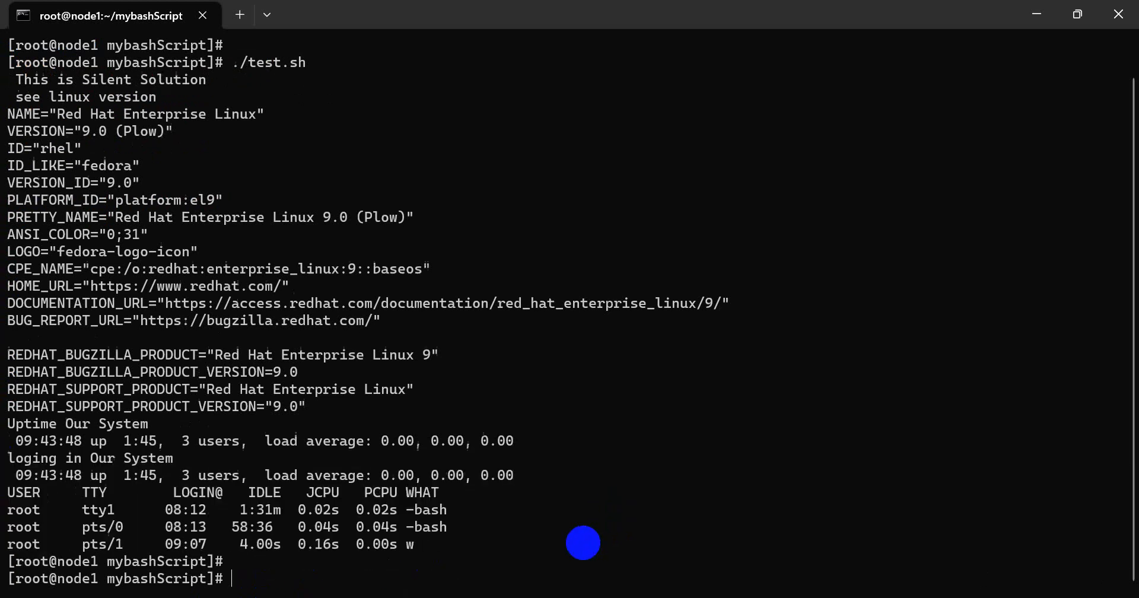
type("clee")
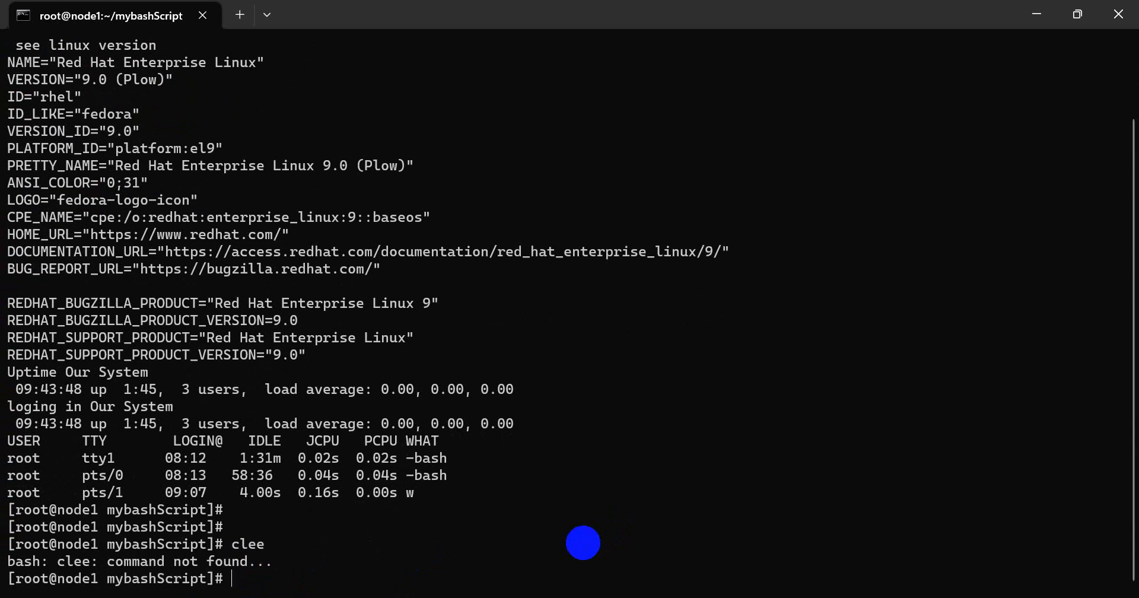
type("cler")
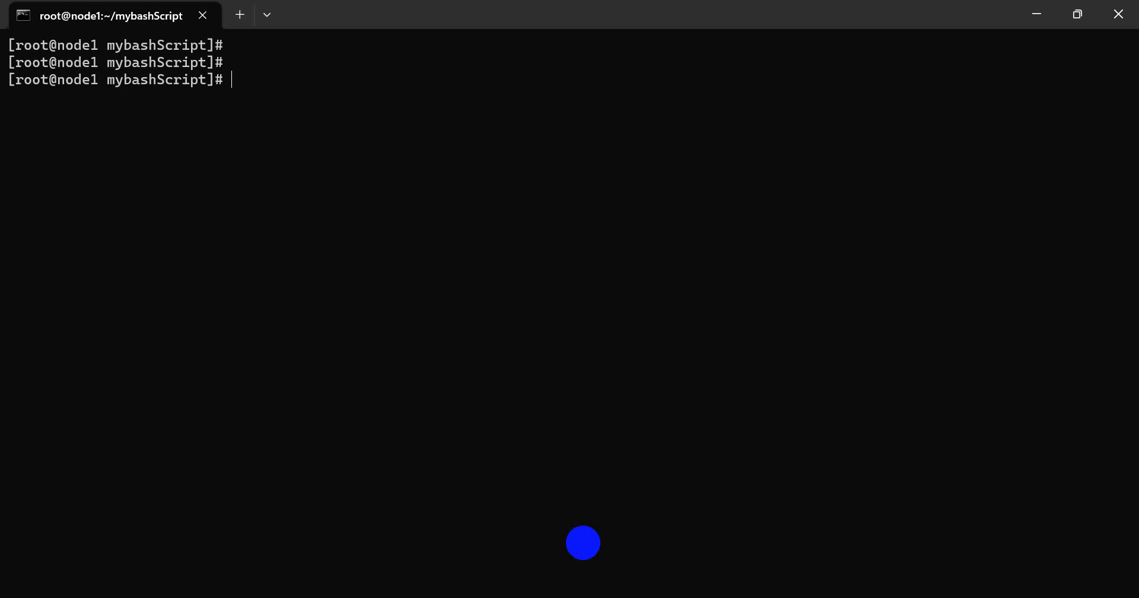
type("./test.sh")
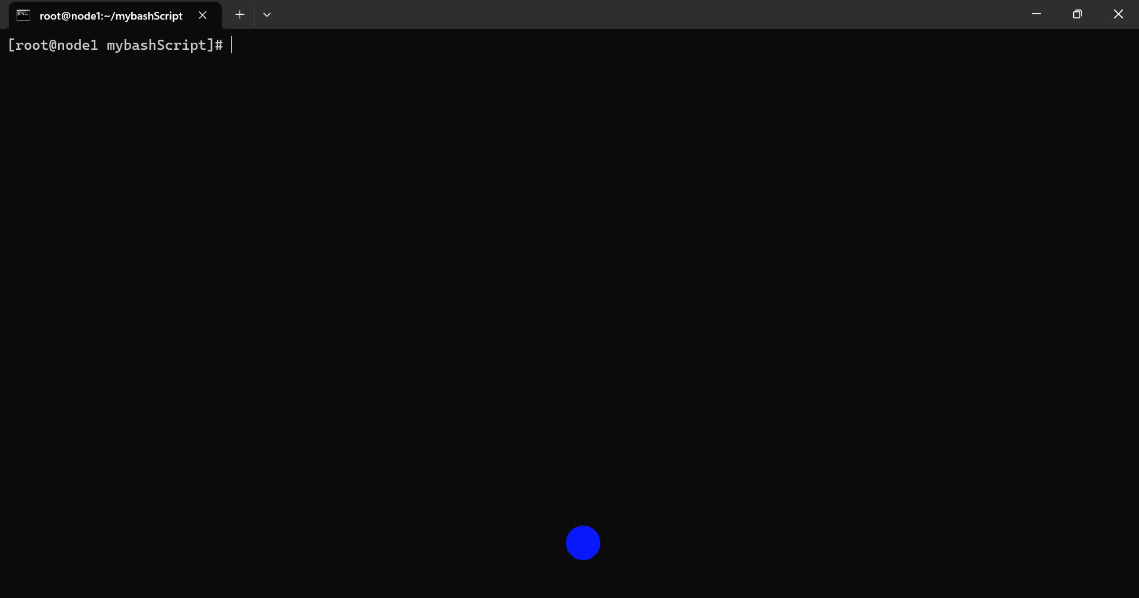
type("clear")
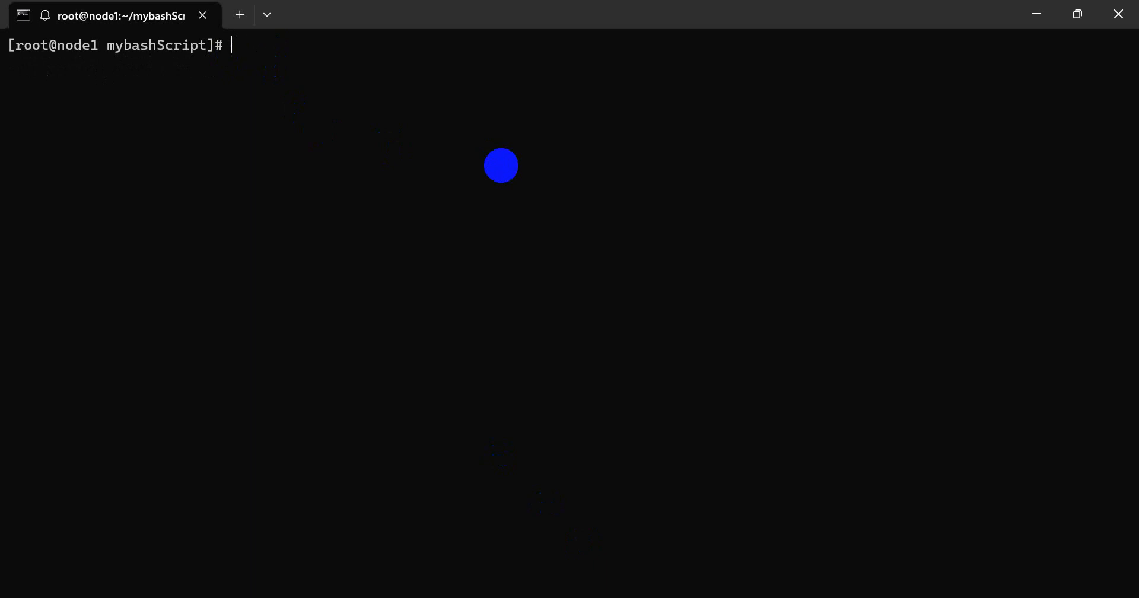
Step: In vim, add an echo heading for swap and memory below the w command in test.sh
type("vim test.sh")
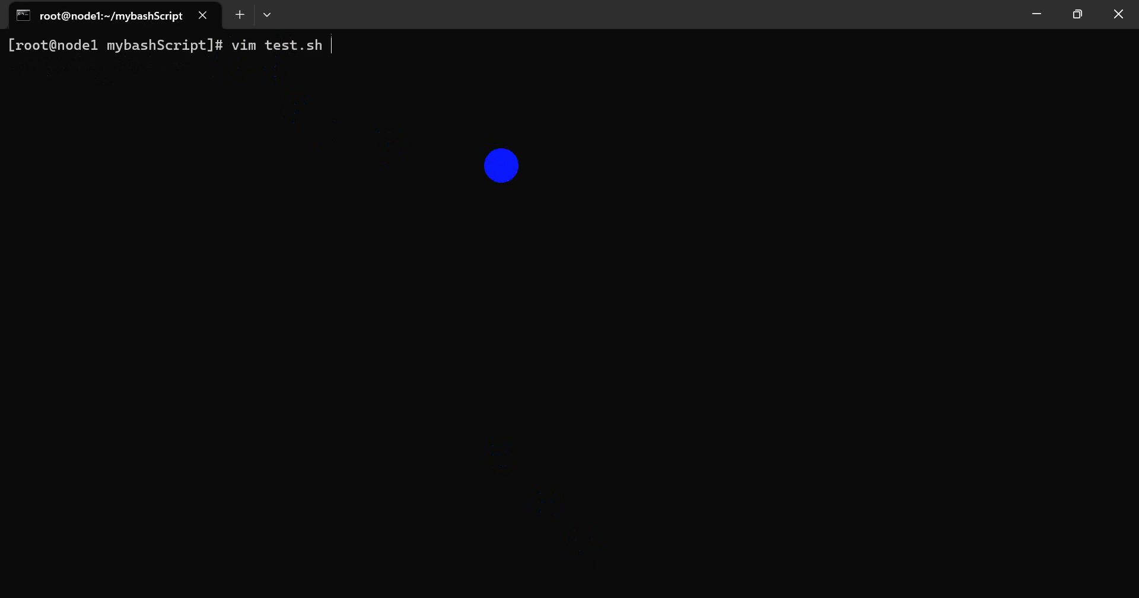
key("Enter")
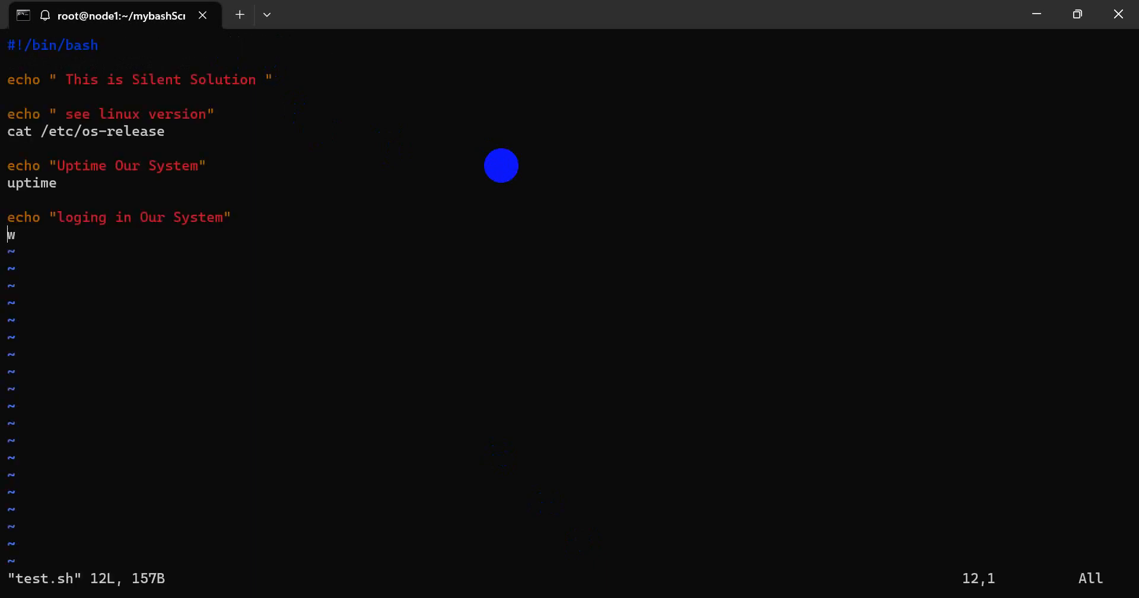
key("i")
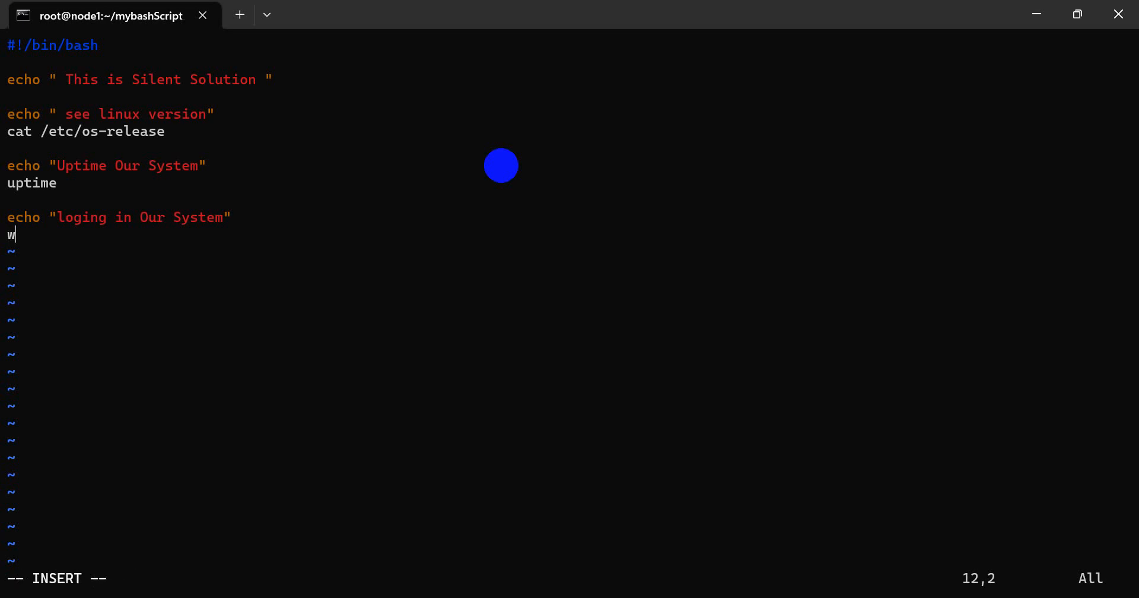
key("Enter")
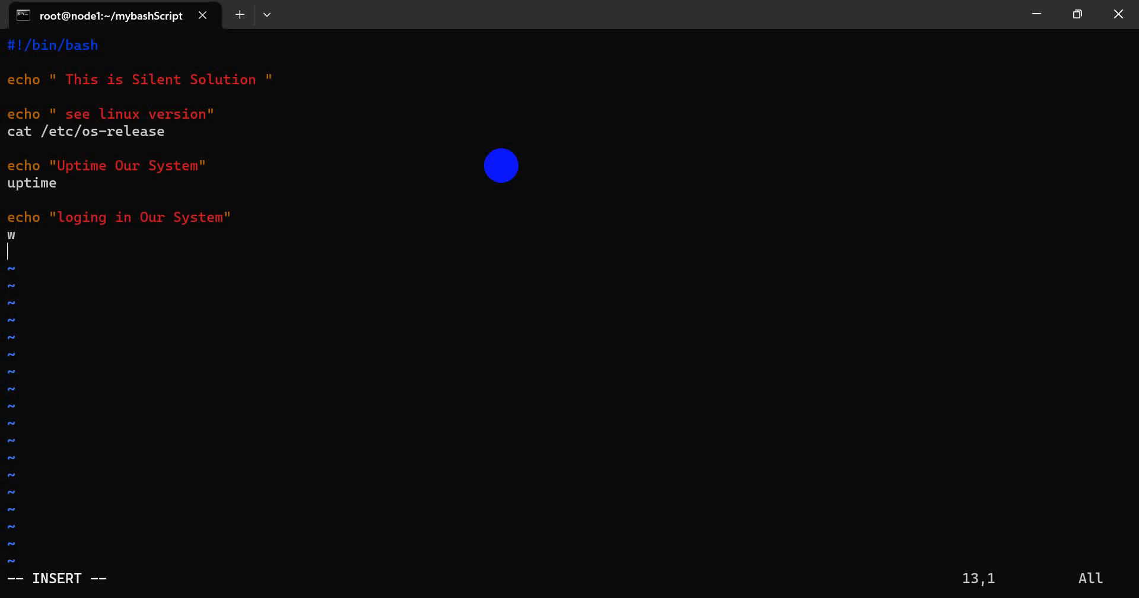
key("Enter")
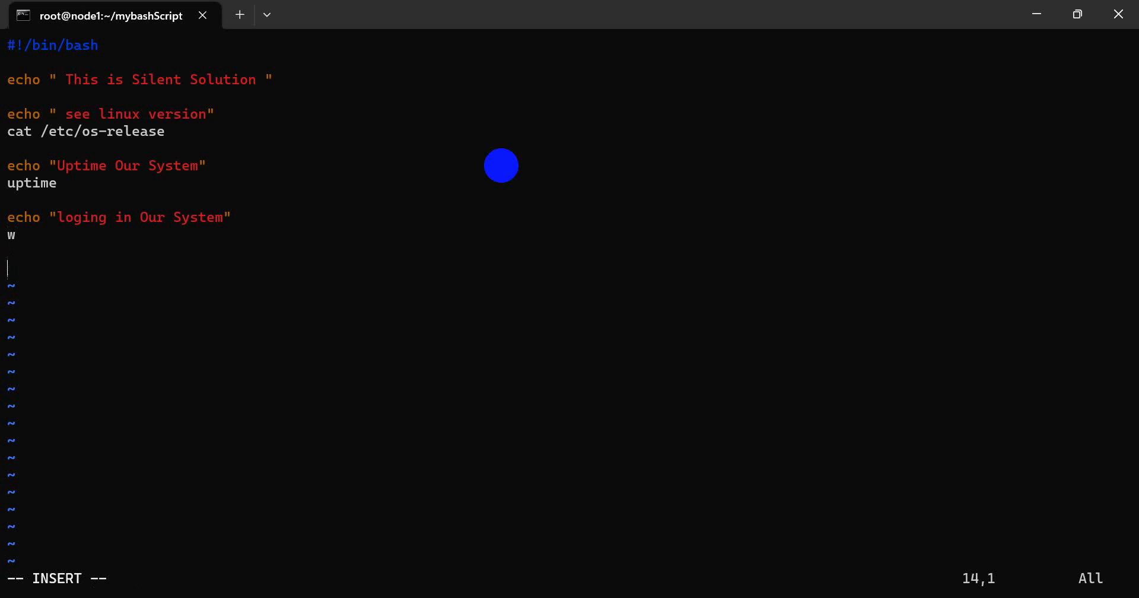
type("echo")
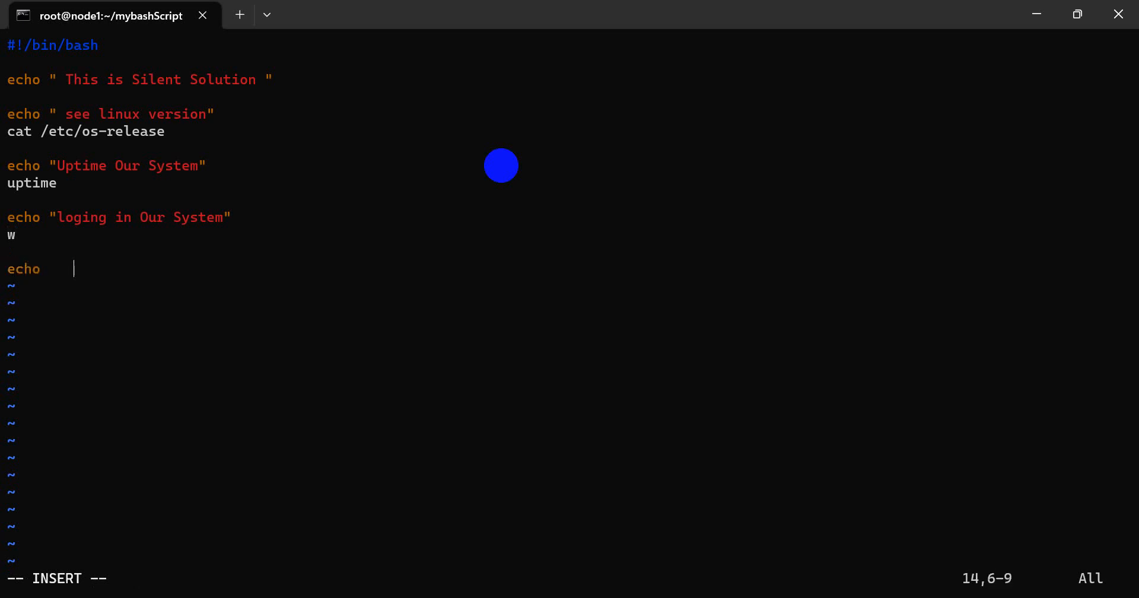
type("\"\"")
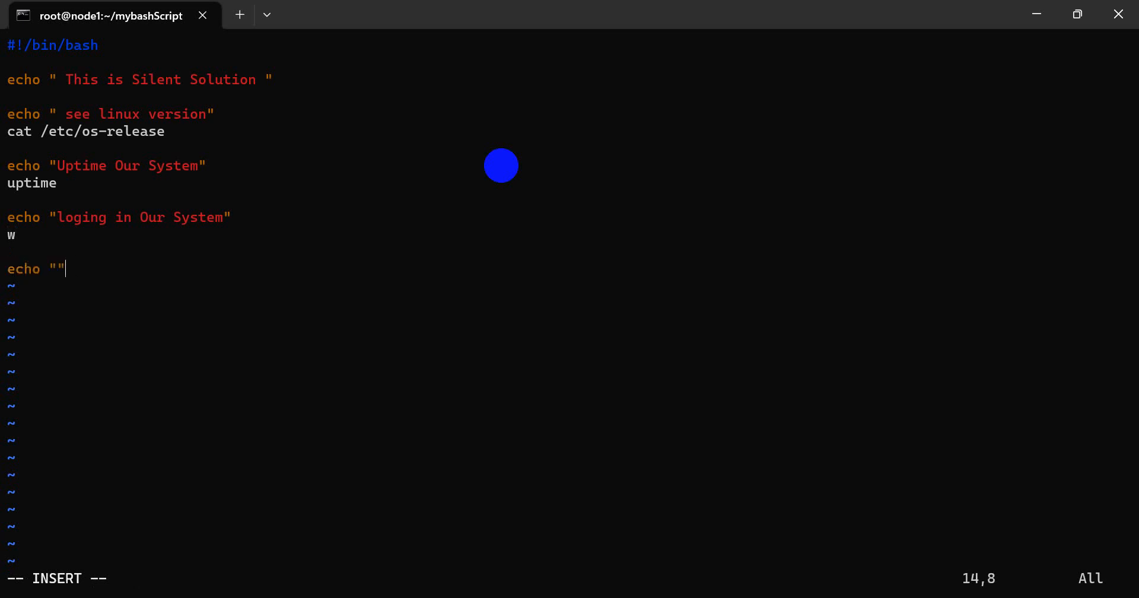
type("swap and")
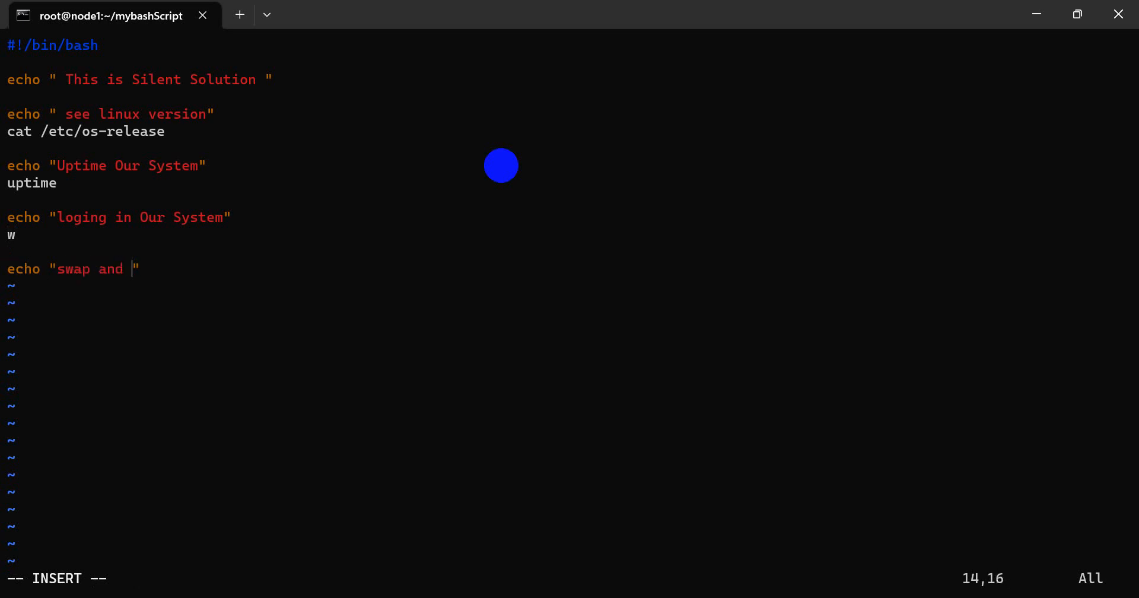
type("memo")
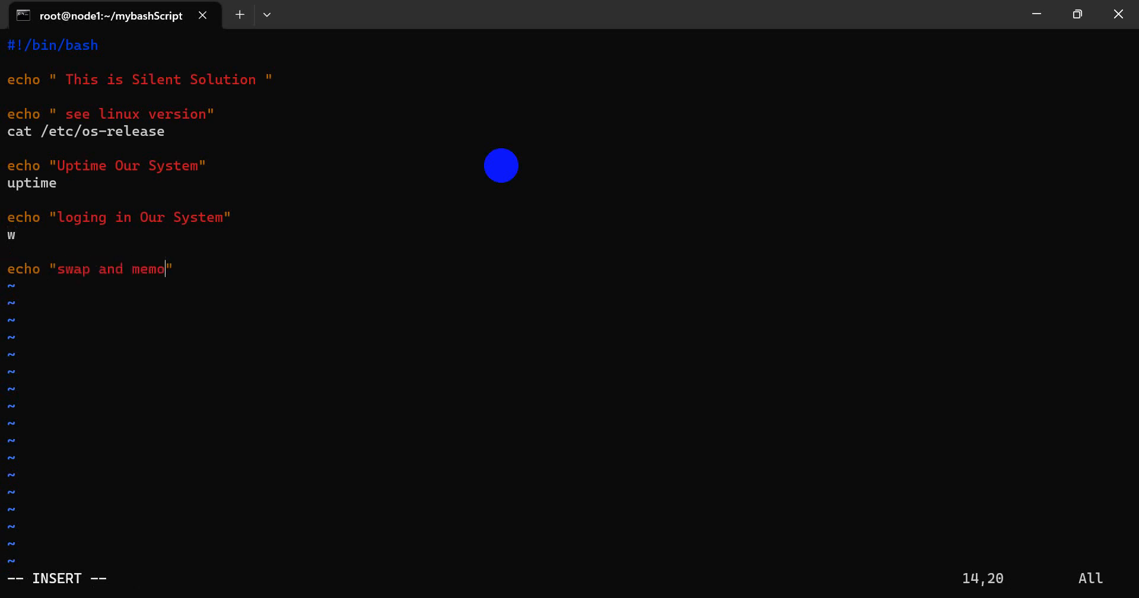
type("bory user")
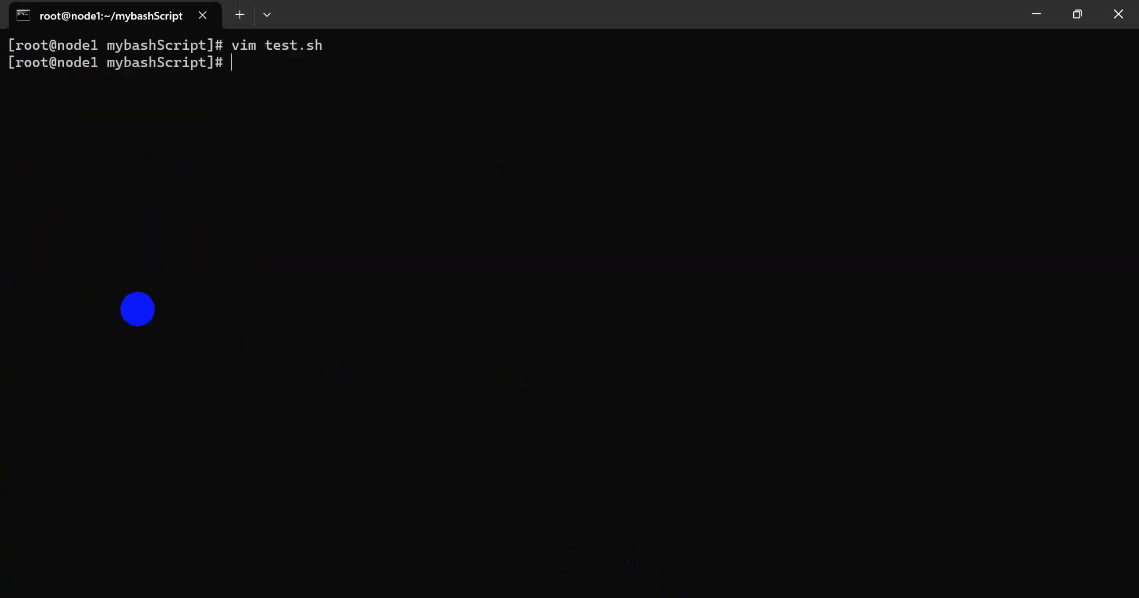
Step: Run clear, fixing the typo, to wipe the earlier commands
type("clee")
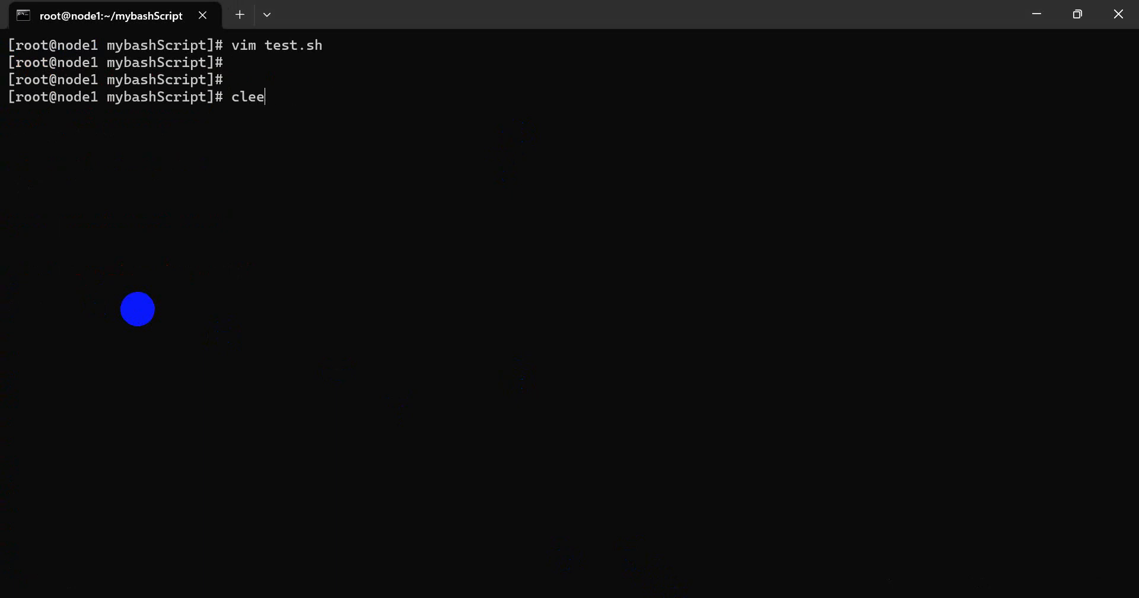
key("Return")
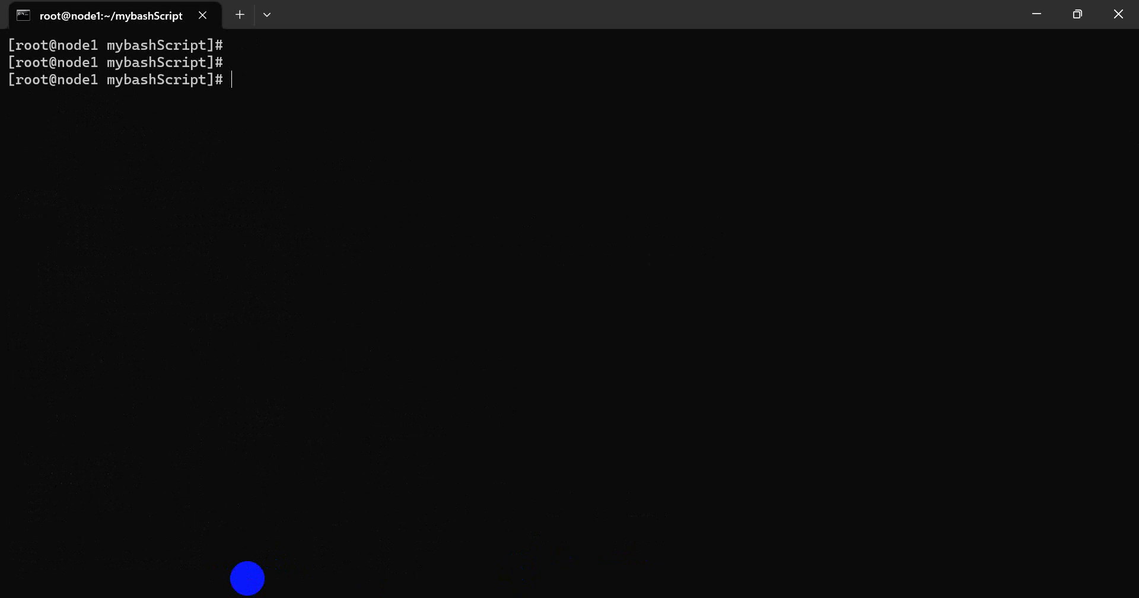
Step: Append echo "Curnle version in lnux server" and uname -r to test.sh, then exit insert mode
type("./test.sh")
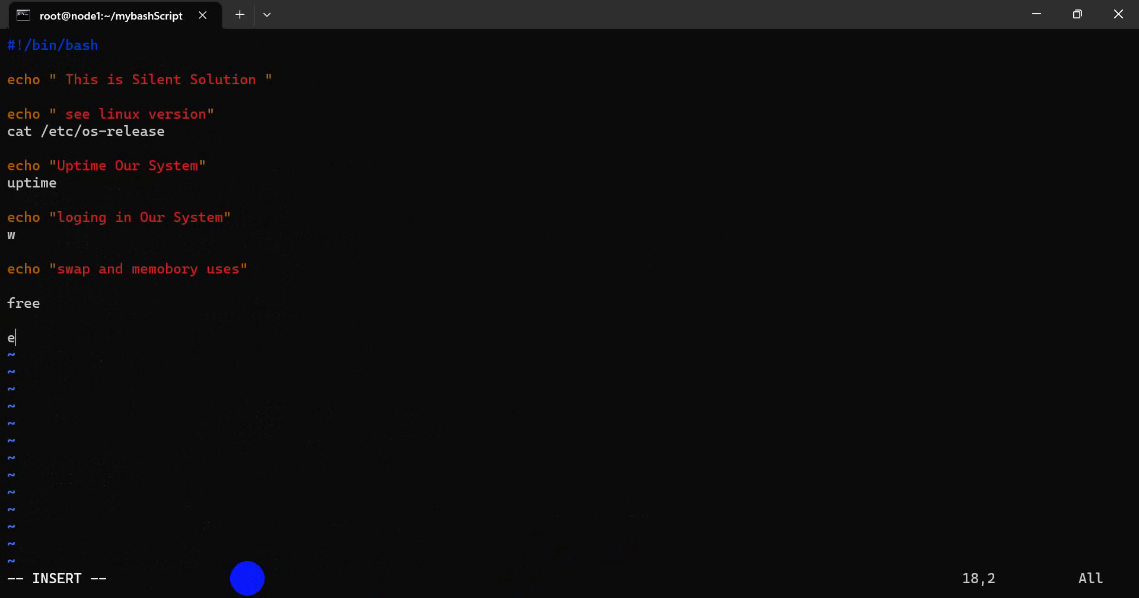
type("cho")
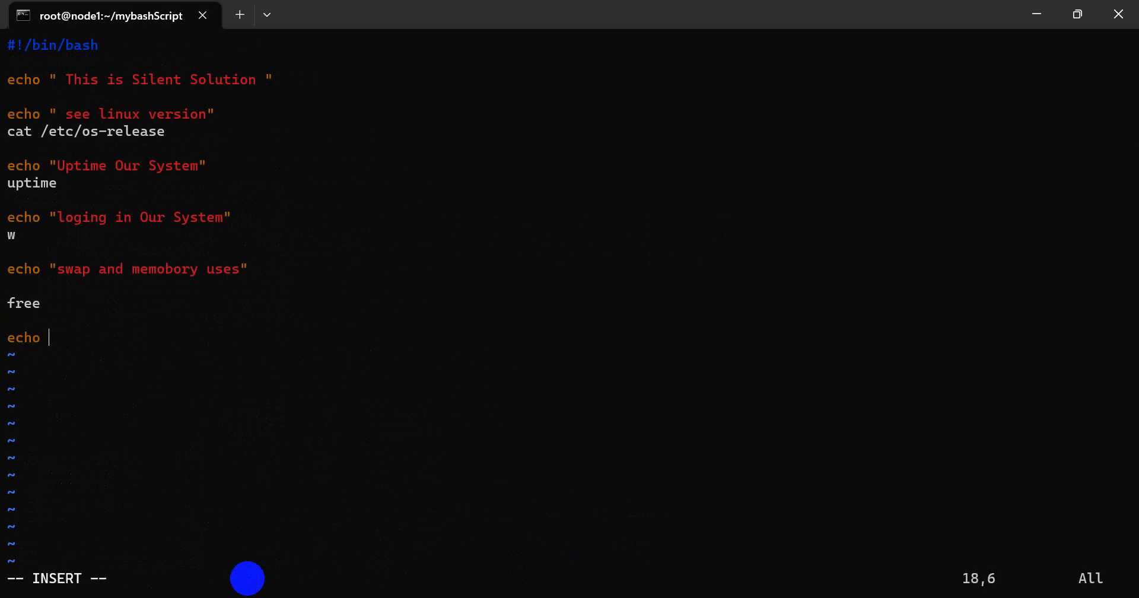
type("\"")
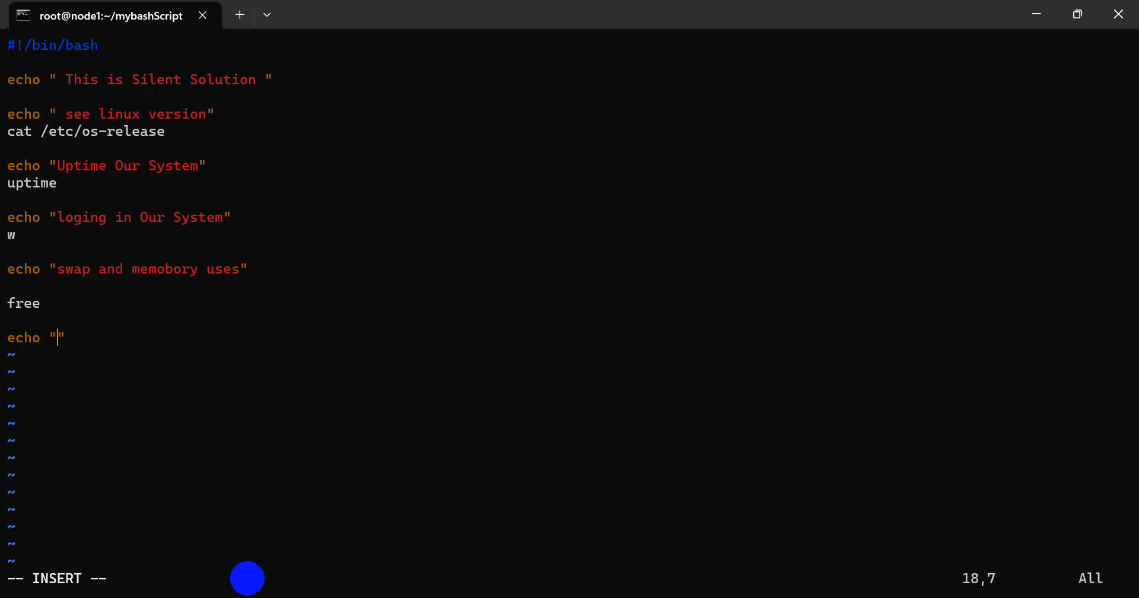
type("Cur")
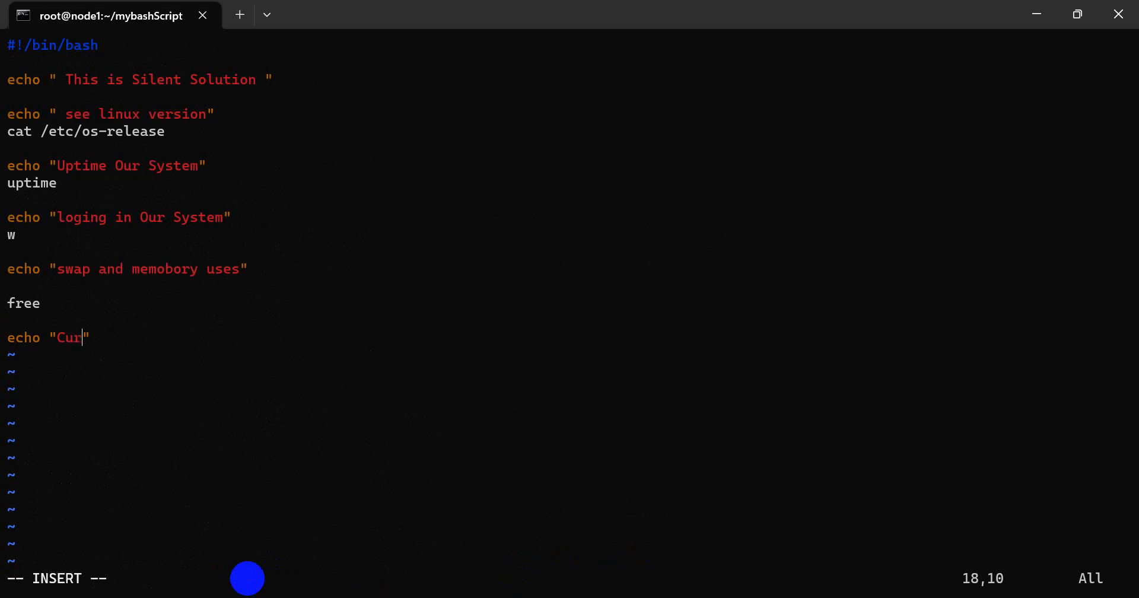
type("nle version")
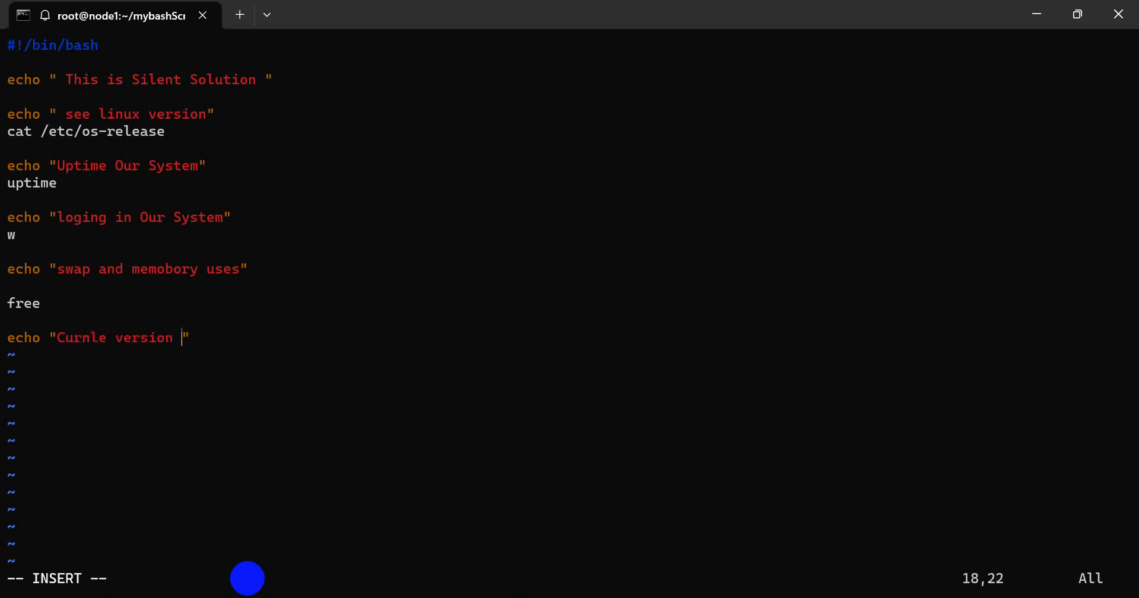
type("in l")
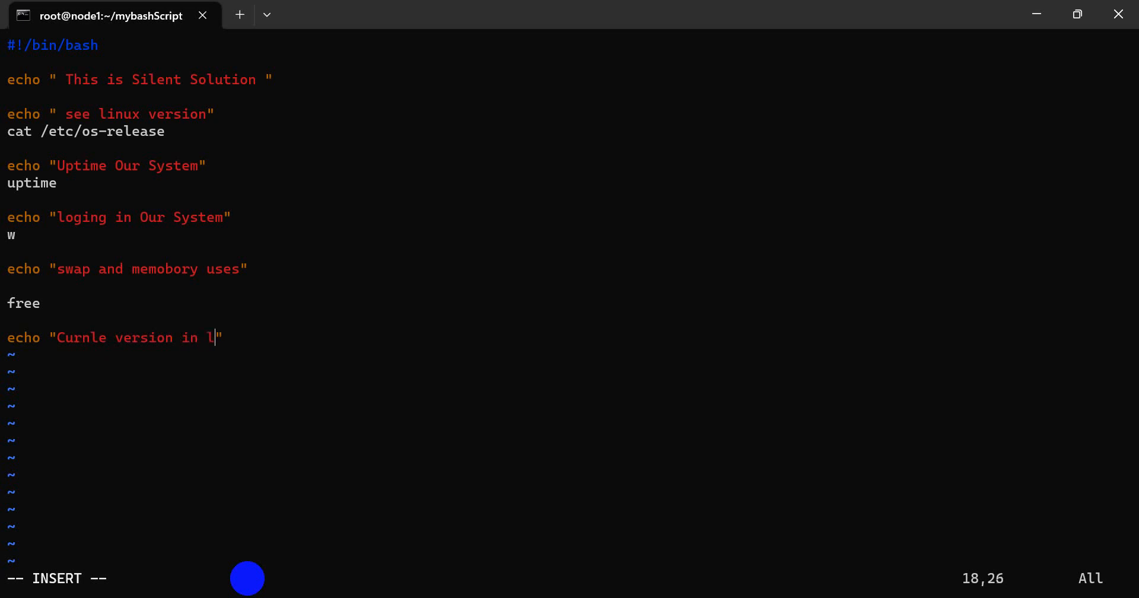
type("nux")
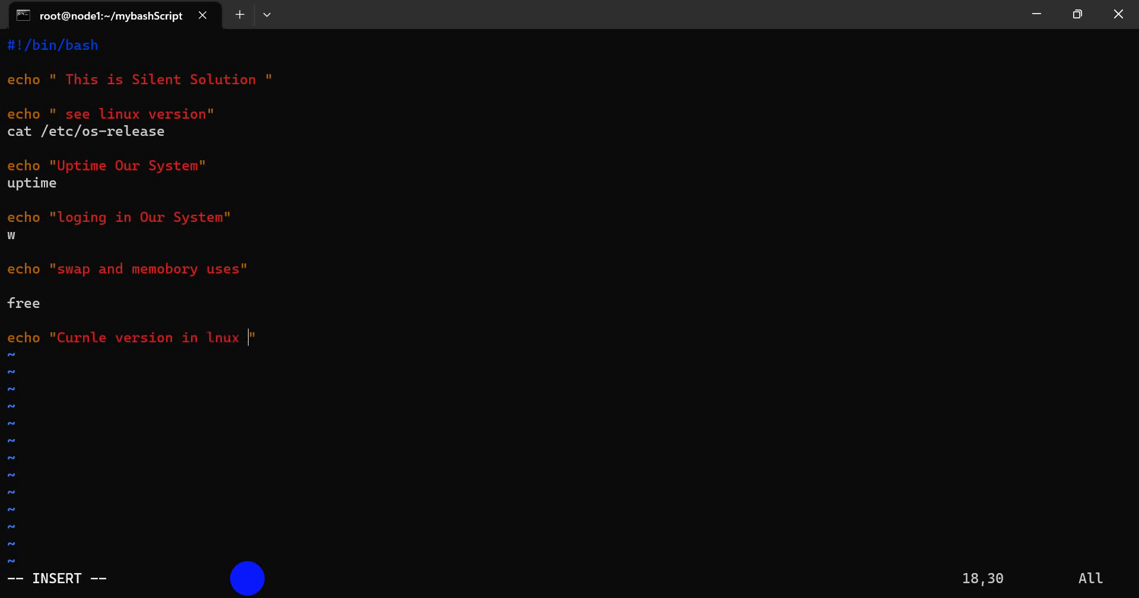
type("ser")
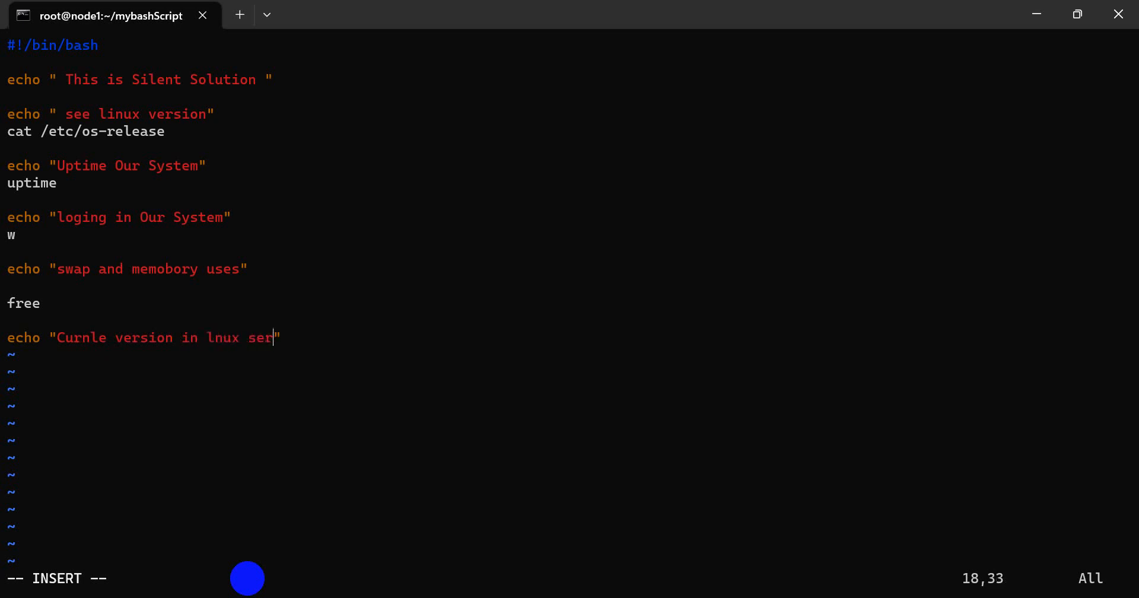
type("ver")
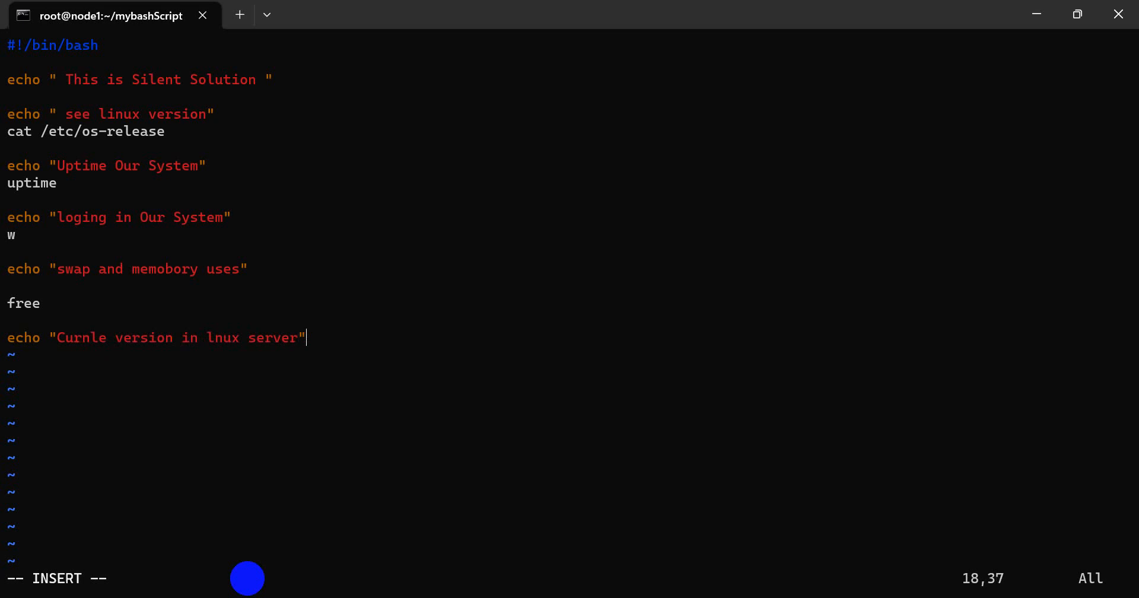
type("un")
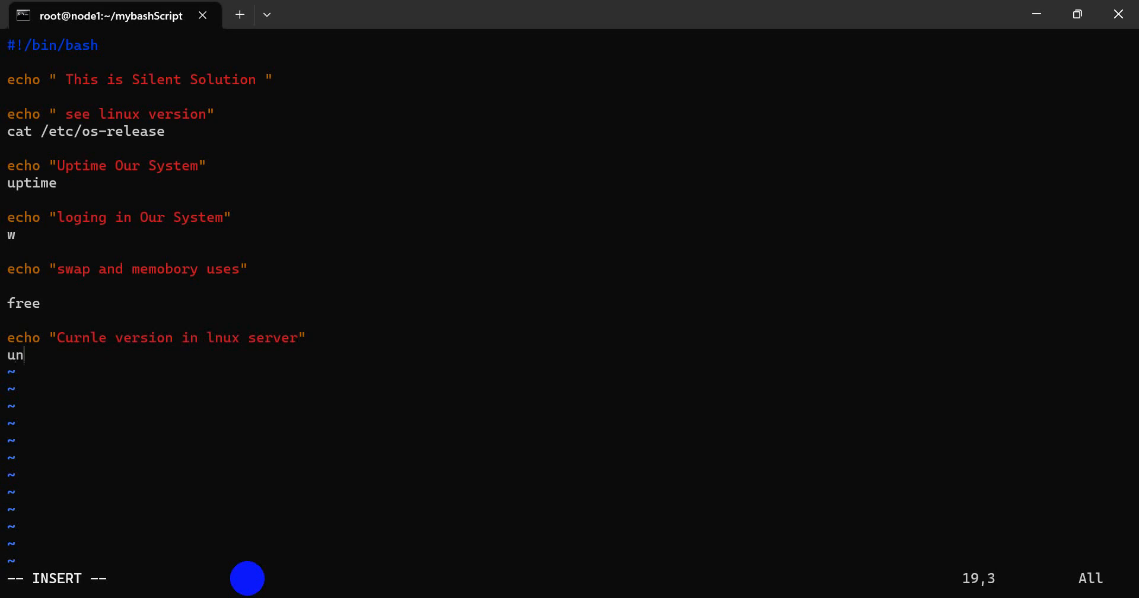
type("ame -r")
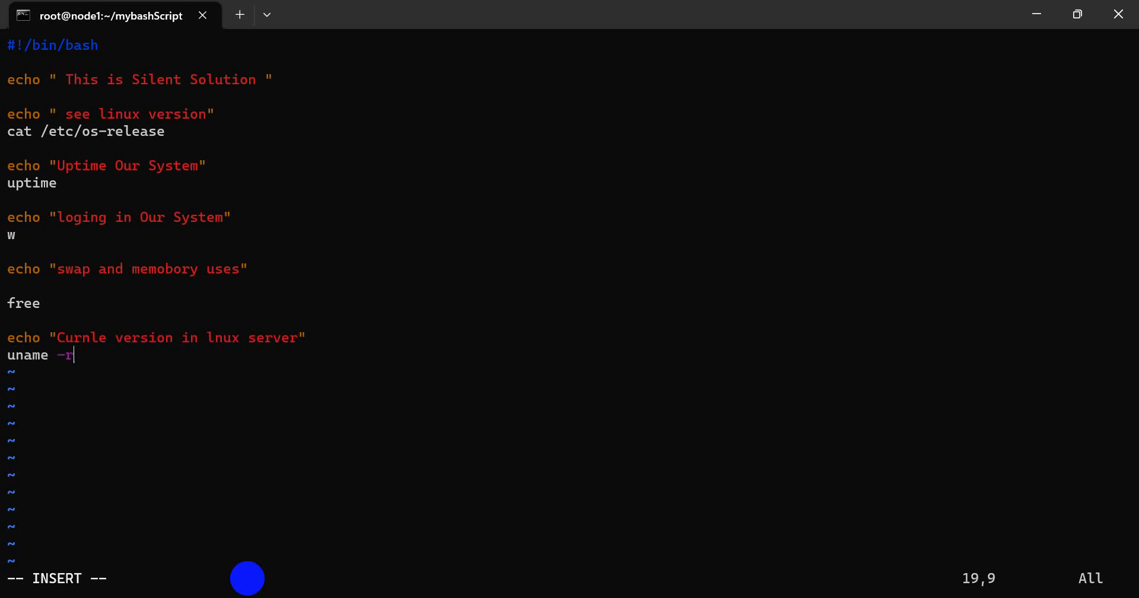
key("Escape")
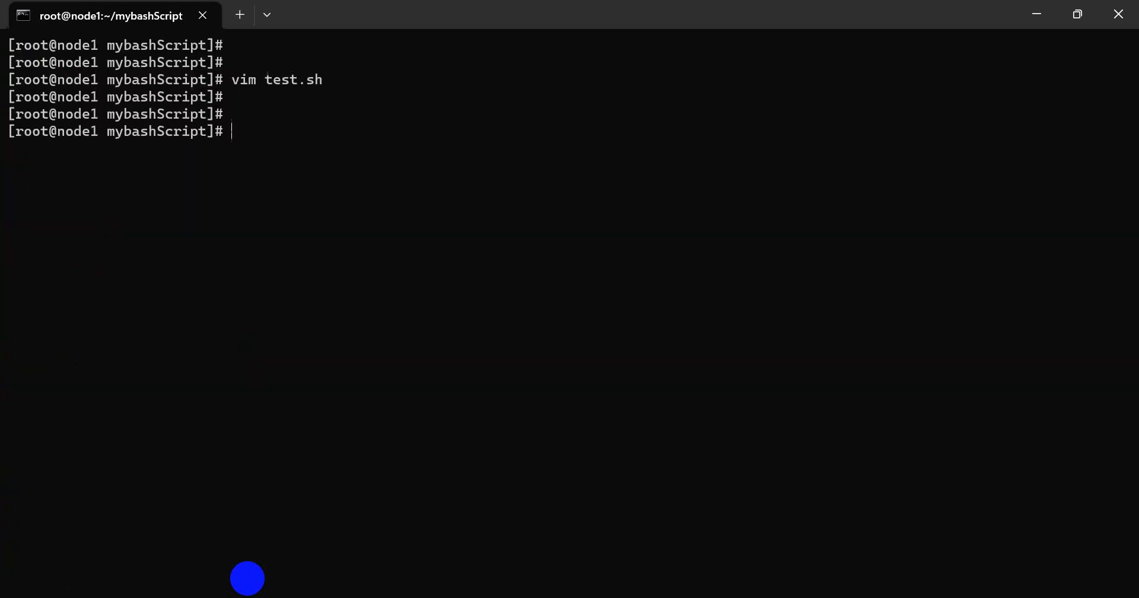
Step: Run ./test.sh, showing memory and swap usage and kernel 5.14.0-70.13.1.el9_0.x86_64
type("vim test.sh")
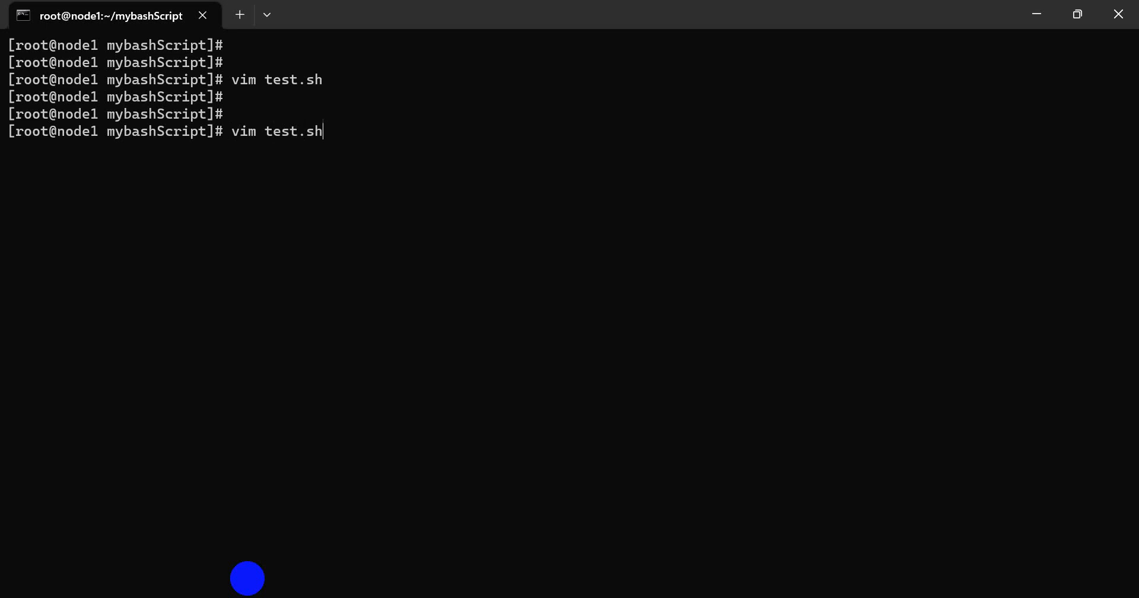
type("./test.sh")
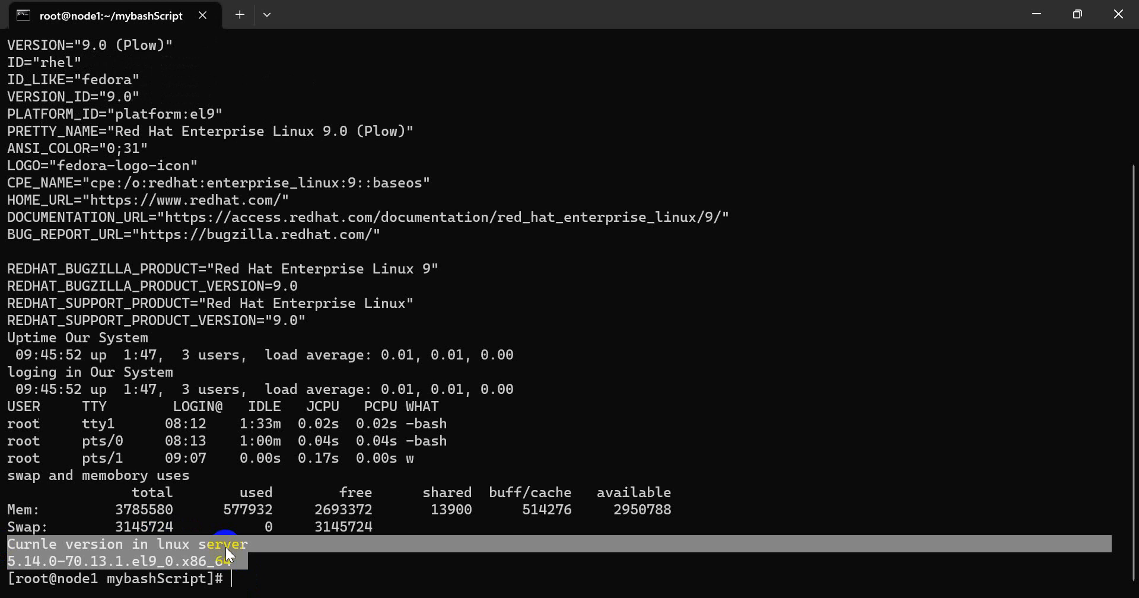
type("cler")
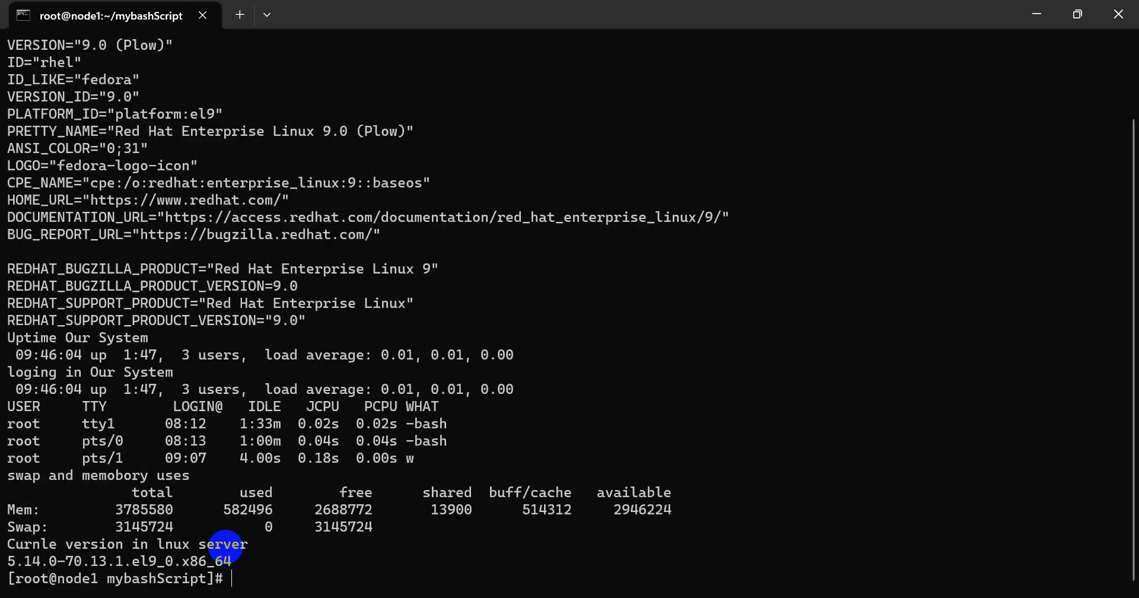
type("./test.sh")
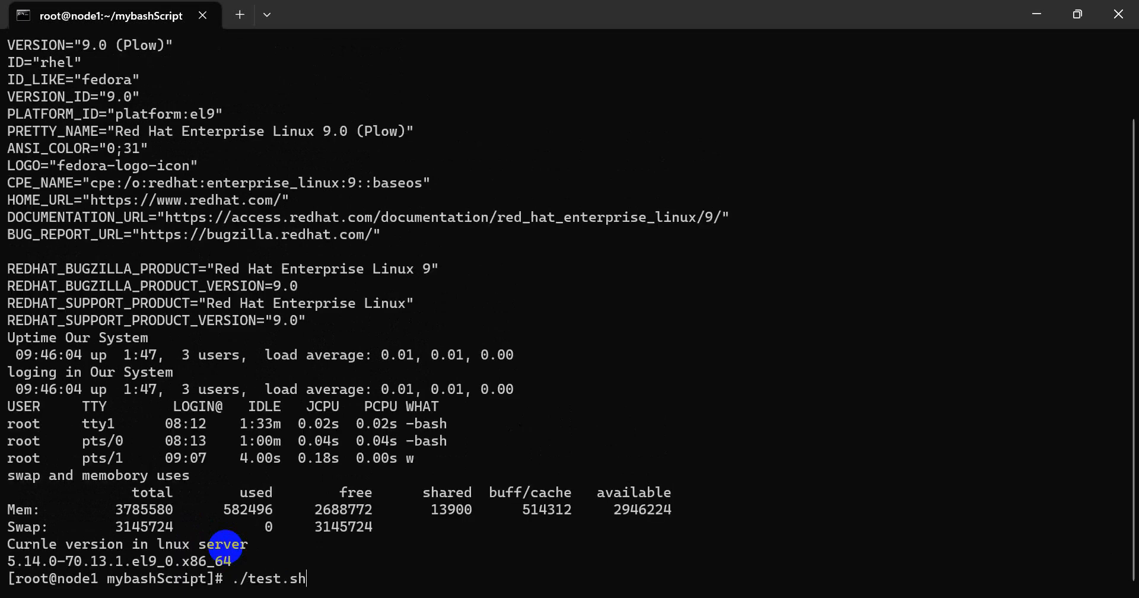
key("Enter")
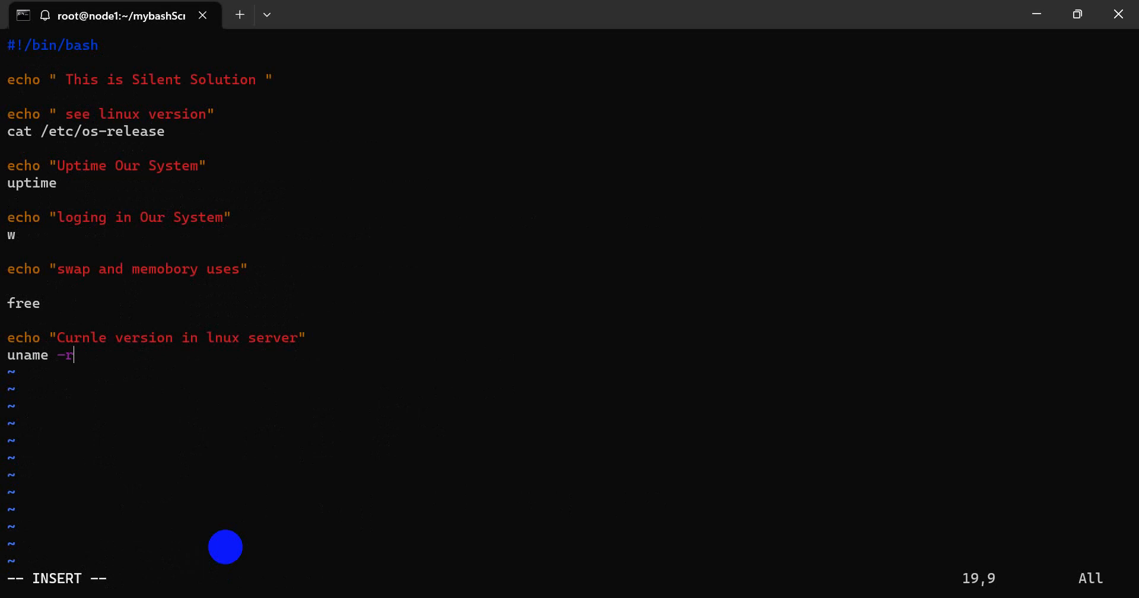
Step: Add echo "Curnel Date" and a date command to test.sh, then save with :wq
type("echo")
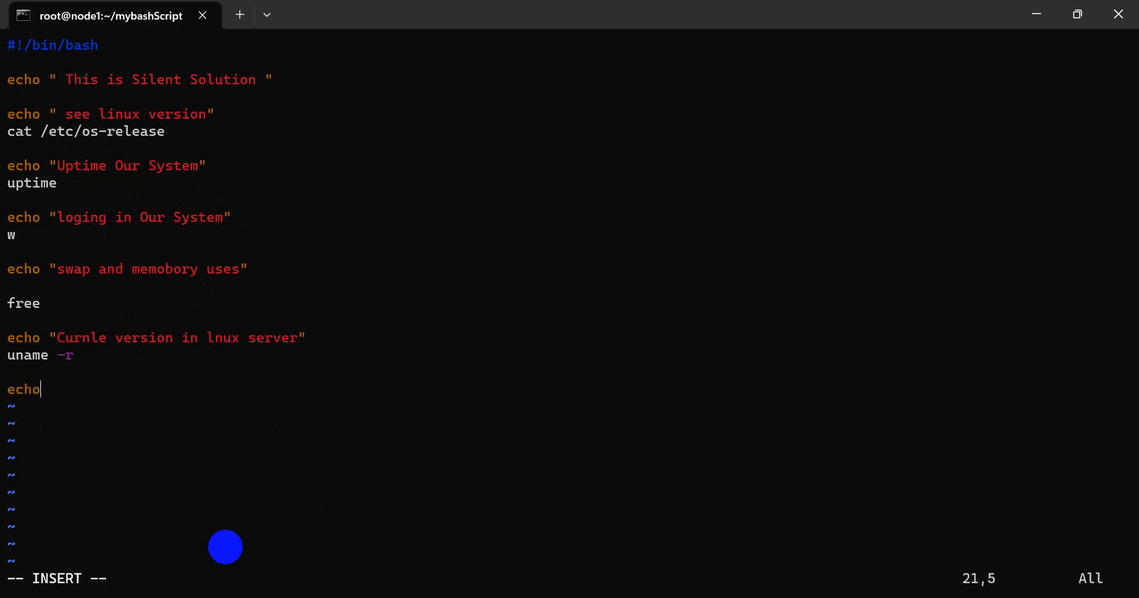
type("\"")
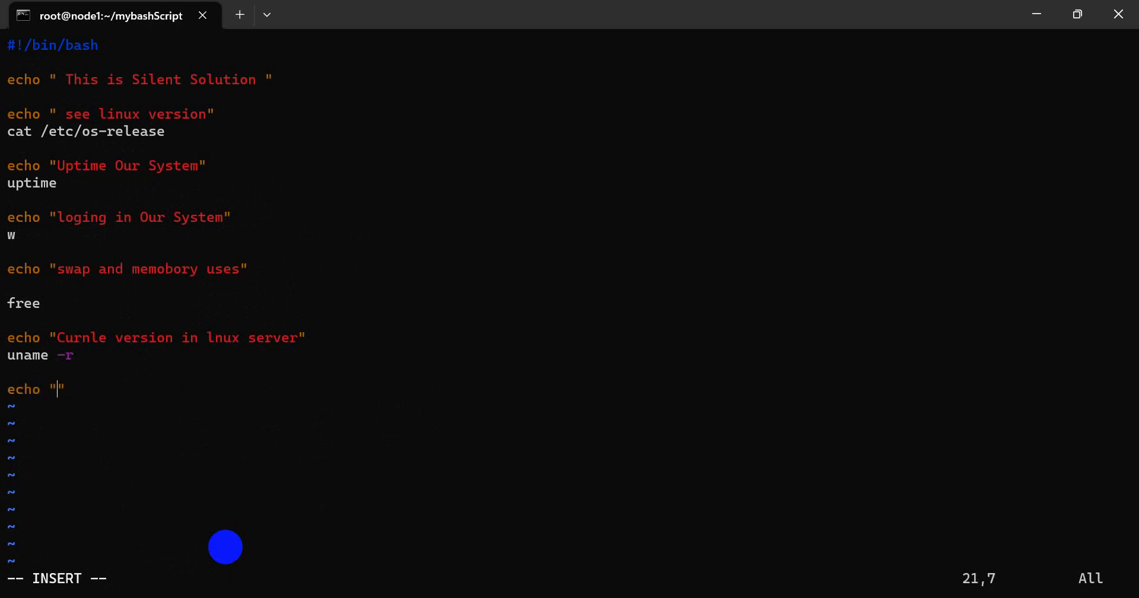
type("C")
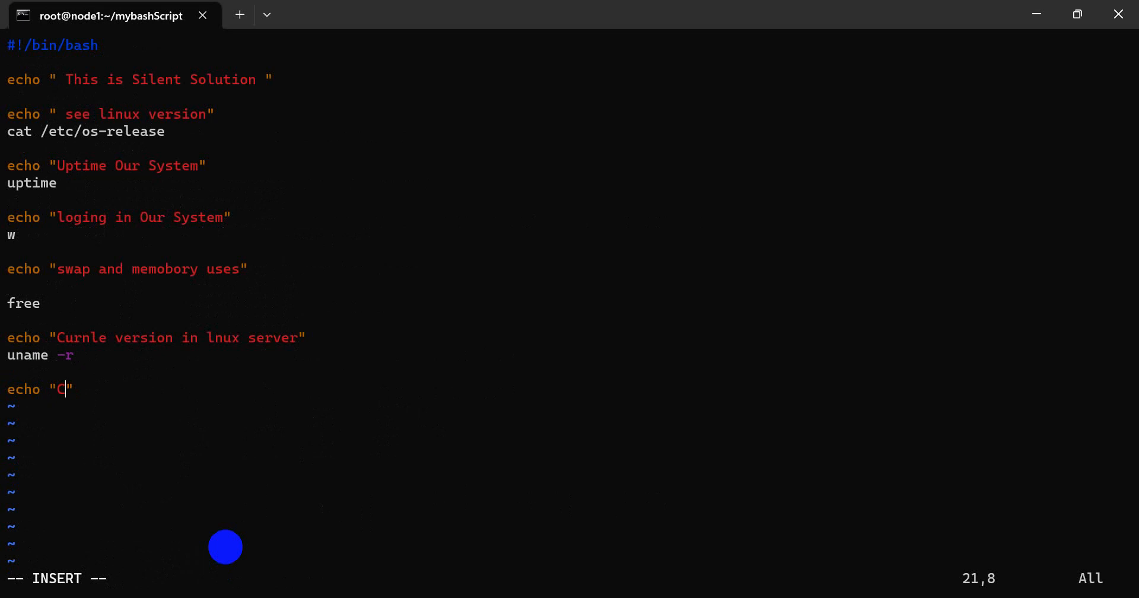
type("urnel")
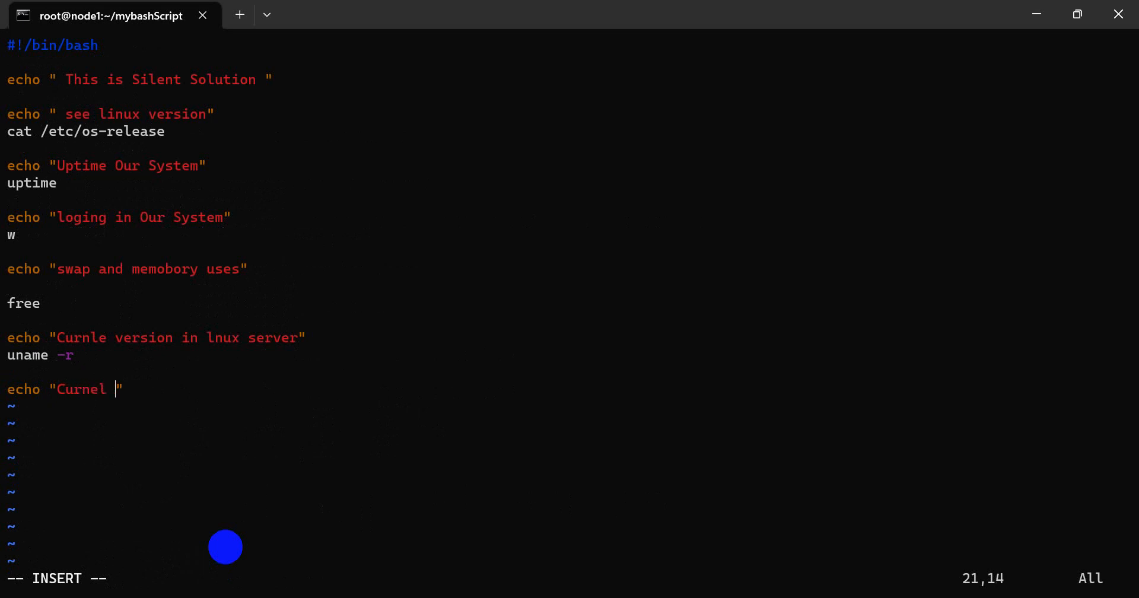
type("Date")
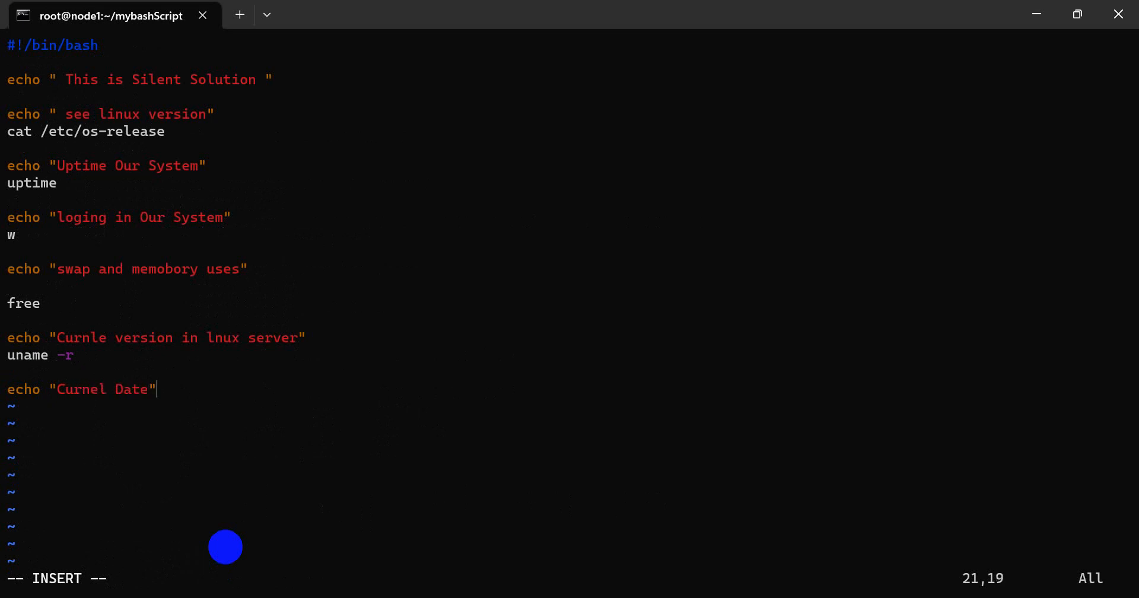
type("date")
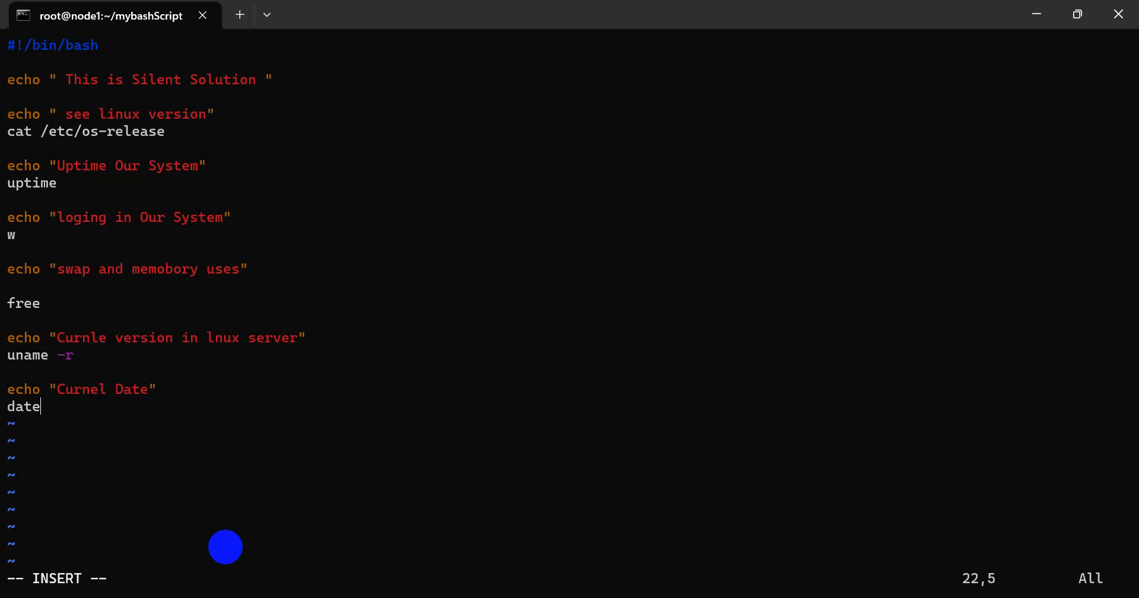
key("Escape")
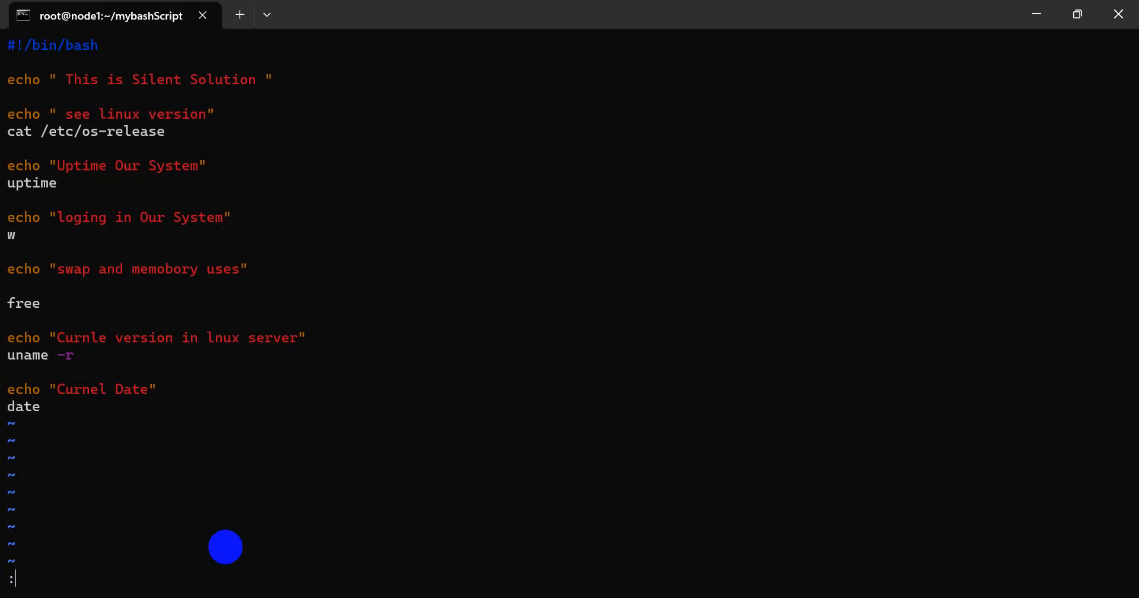
type("wq")
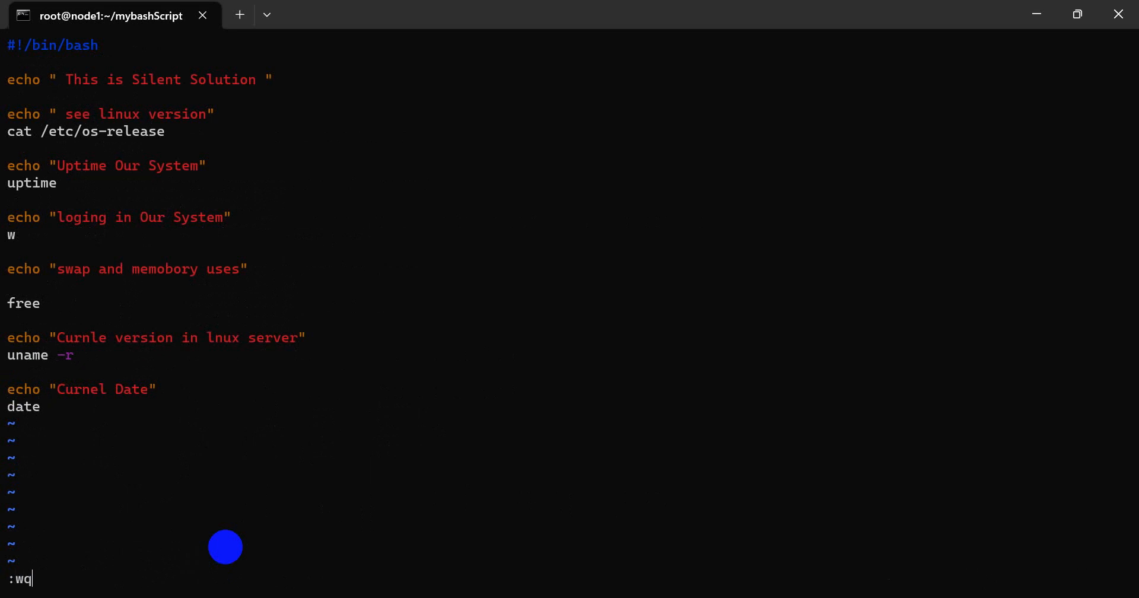
key("Return")
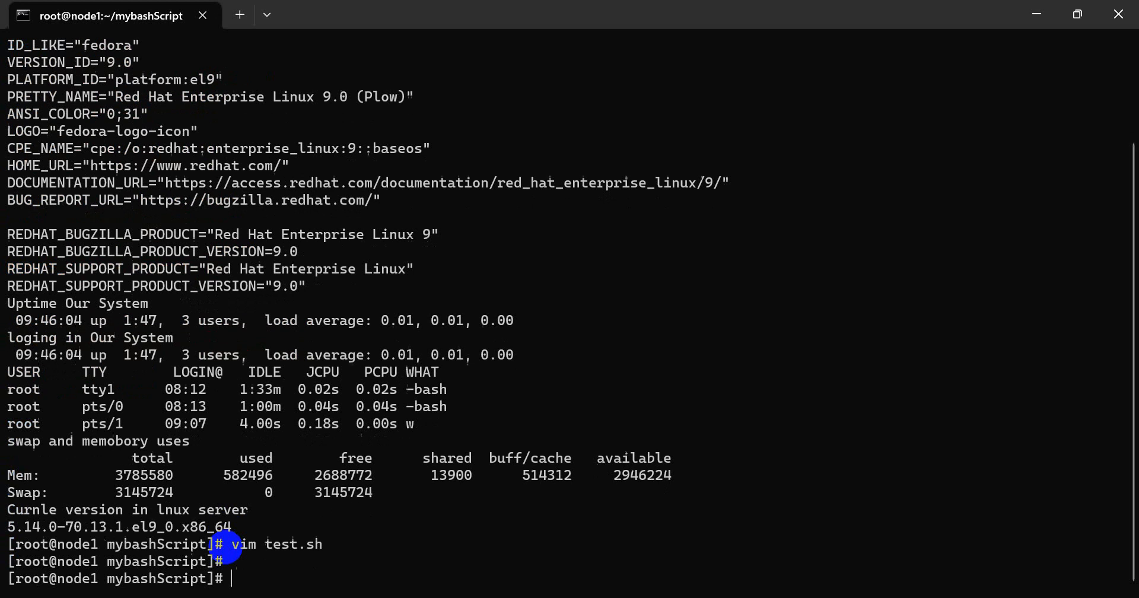
Step: Run ./test.sh to see the Curnel Date output, then clear the screen
type("./test.sh")
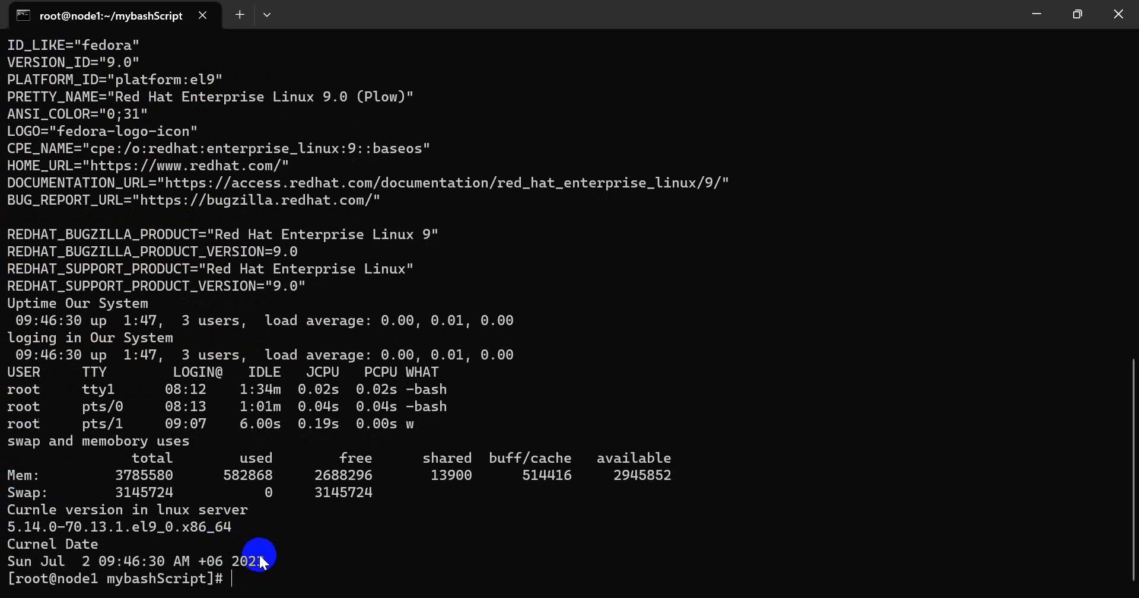
mouse_move(302, 585)
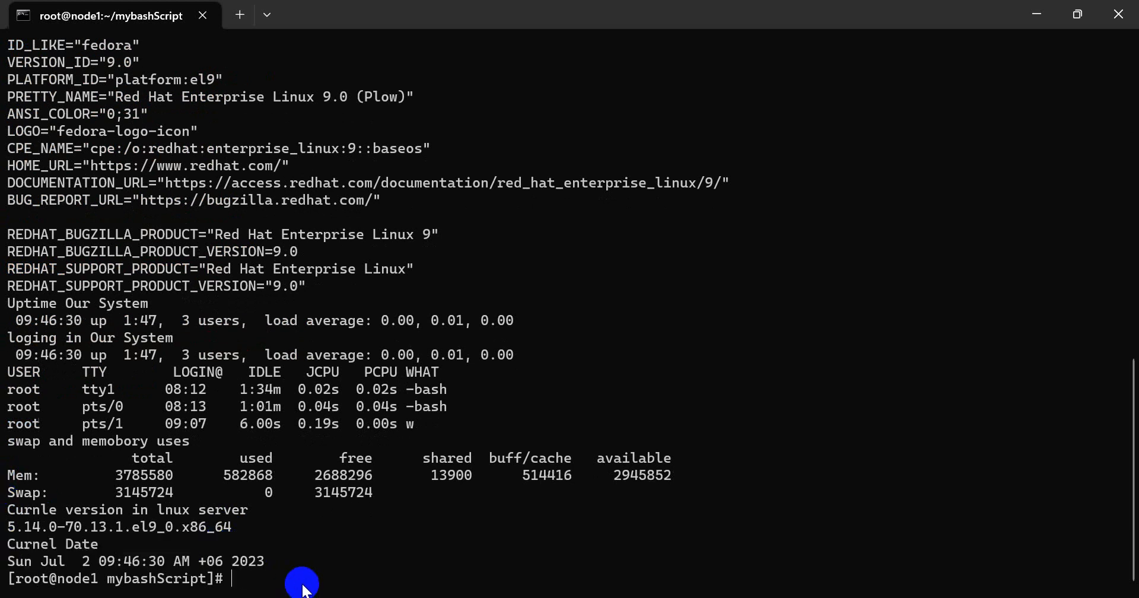
type("c")
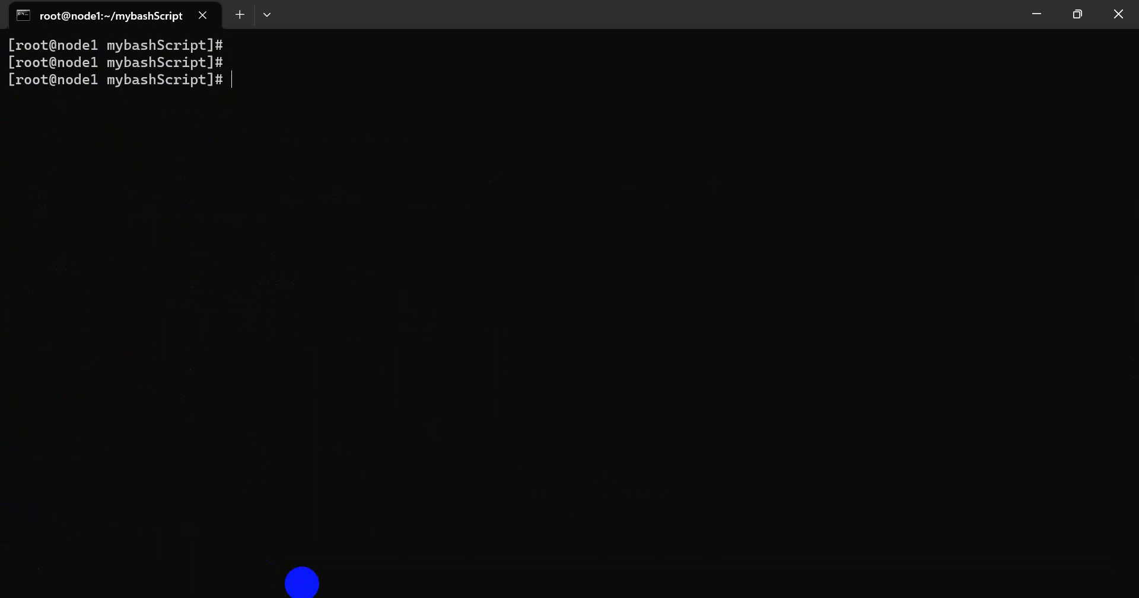
Step: In vim, add echo "Clear" and a clear command to test.sh, deleting accidentally pasted text
type("vim test.sh")
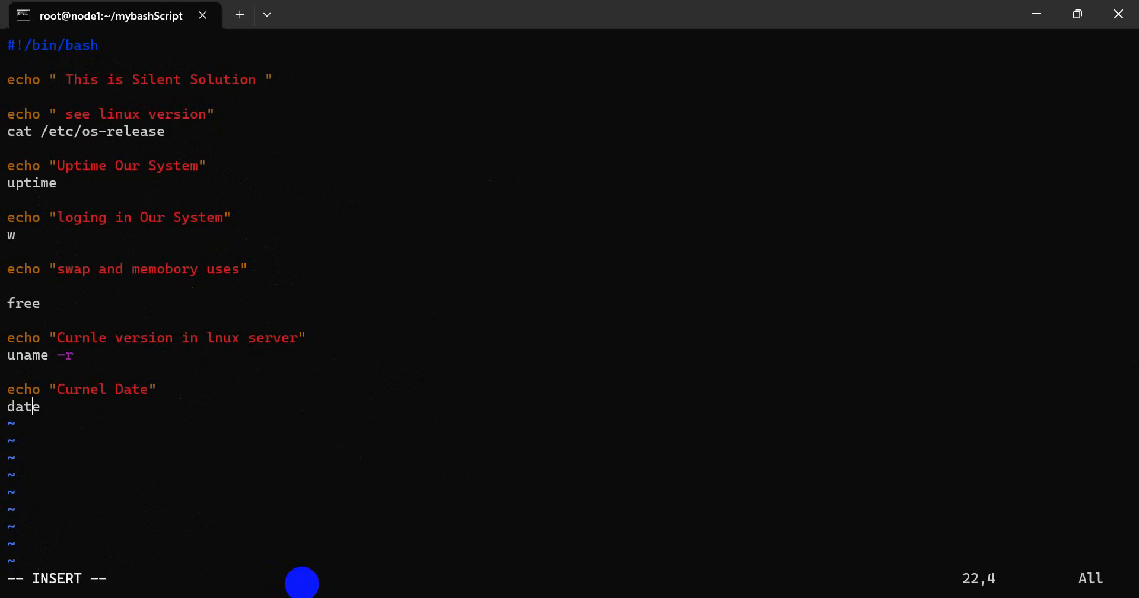
type("e")
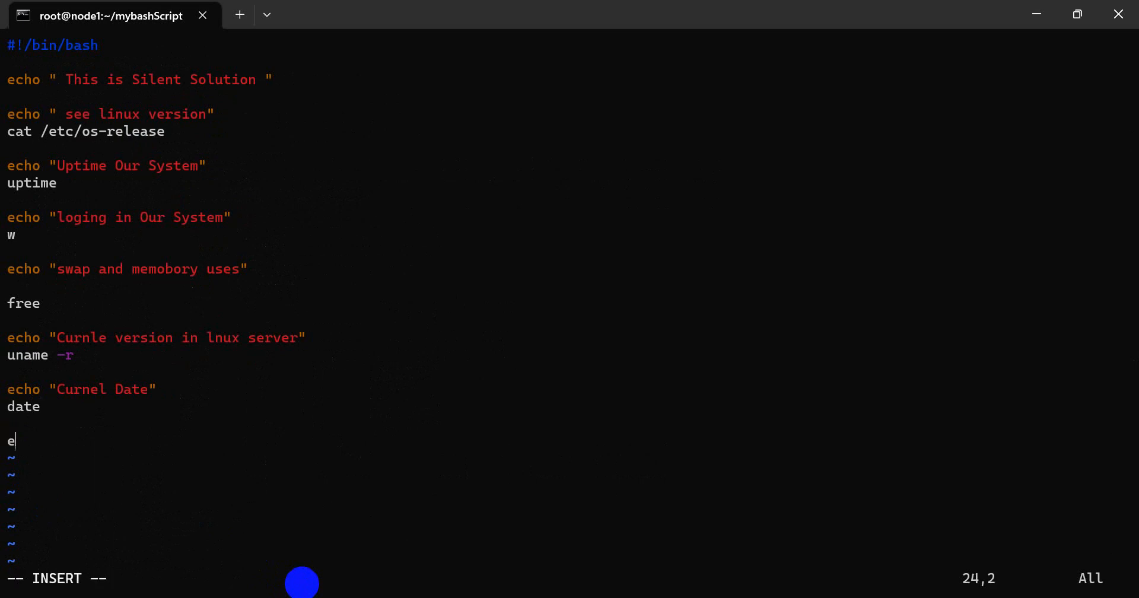
type("cho")
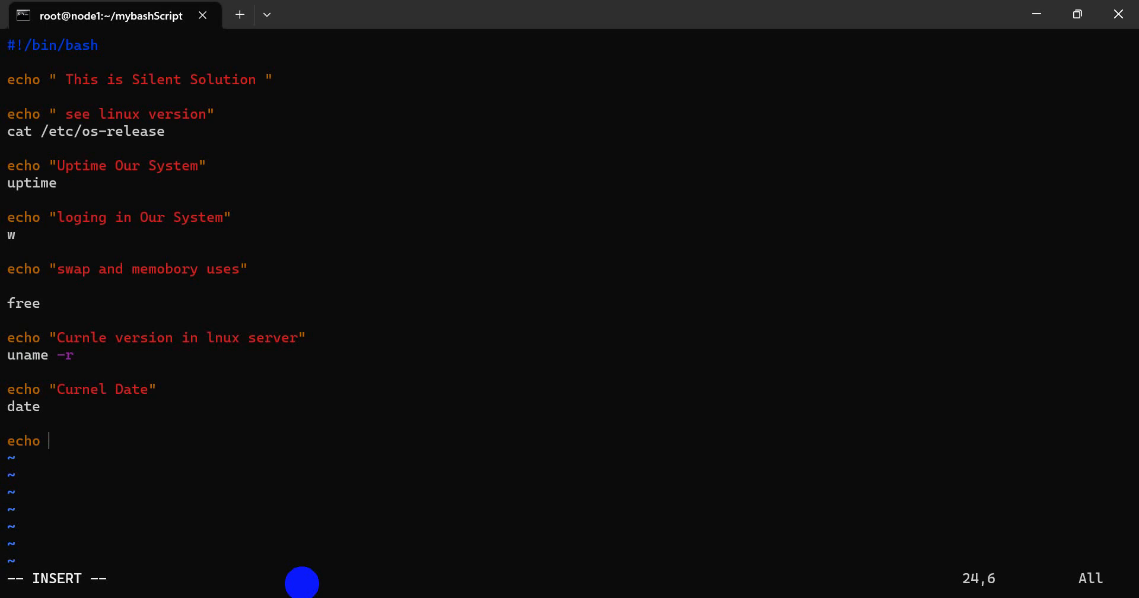
type("\"\"")
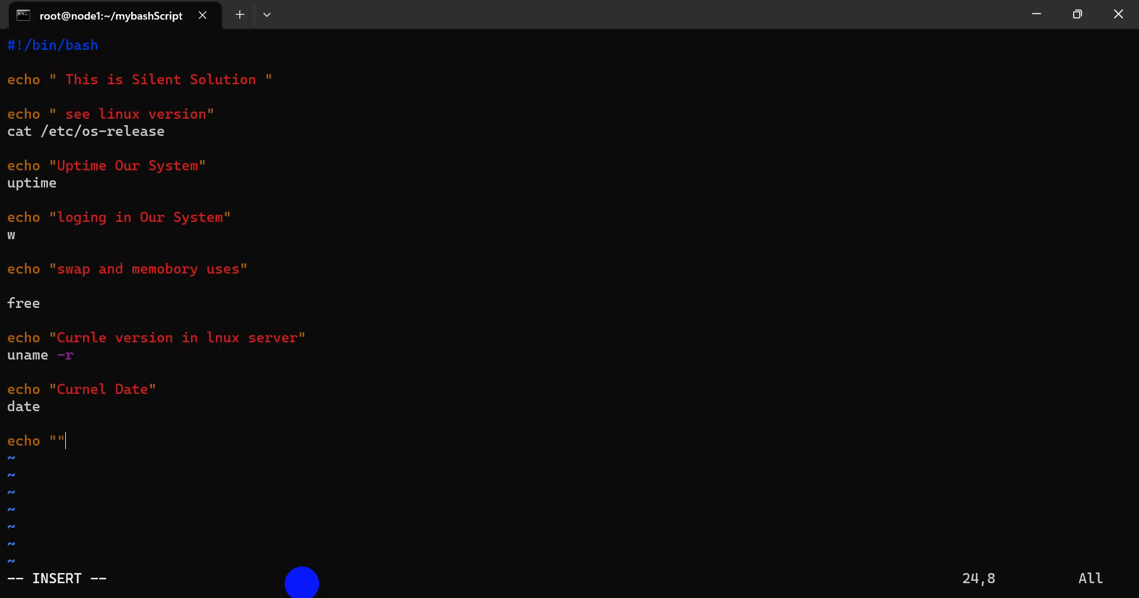
key("Left")
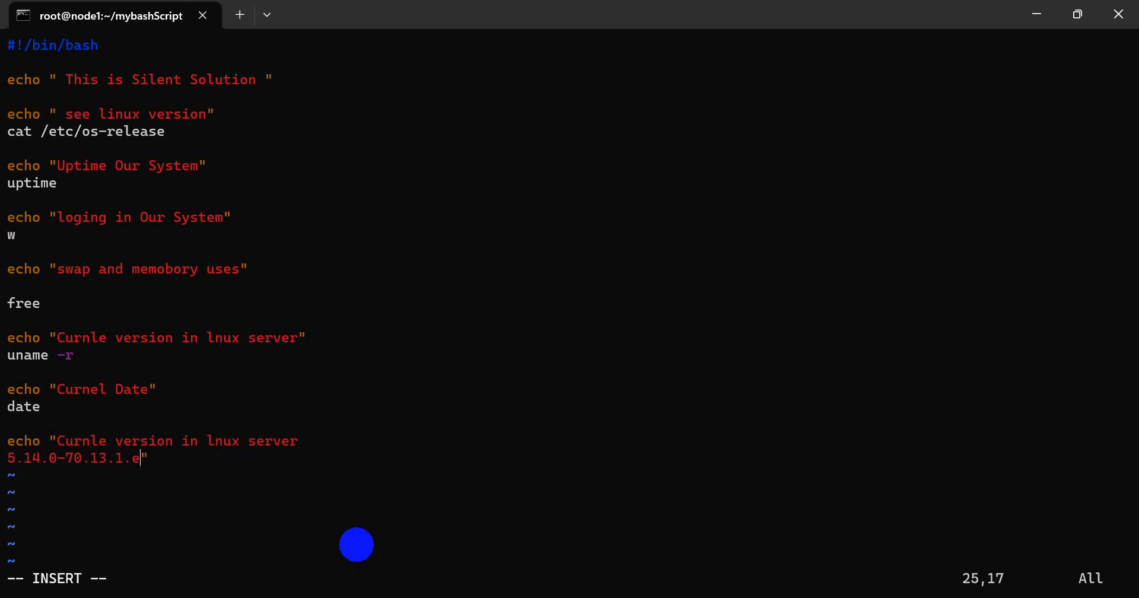
key("BackSpace")
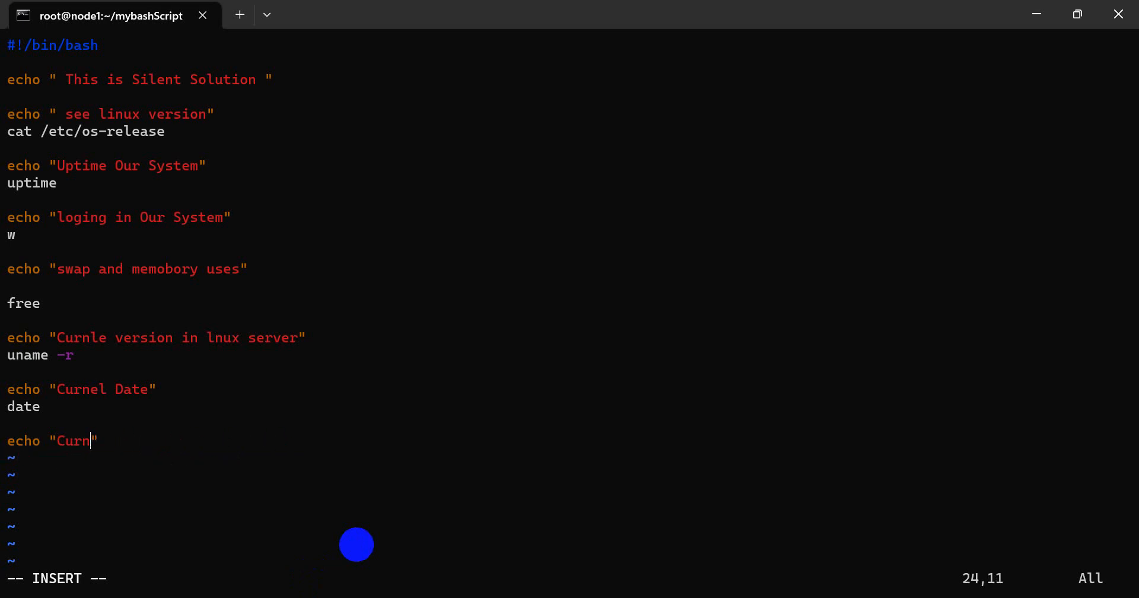
key("BackSpace")
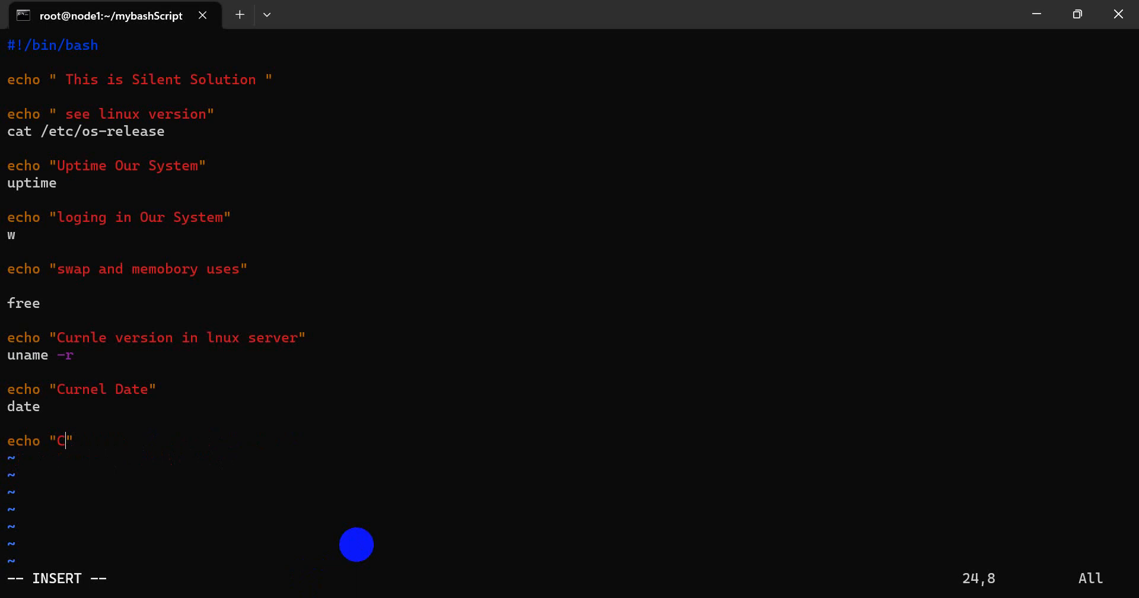
type("lea")
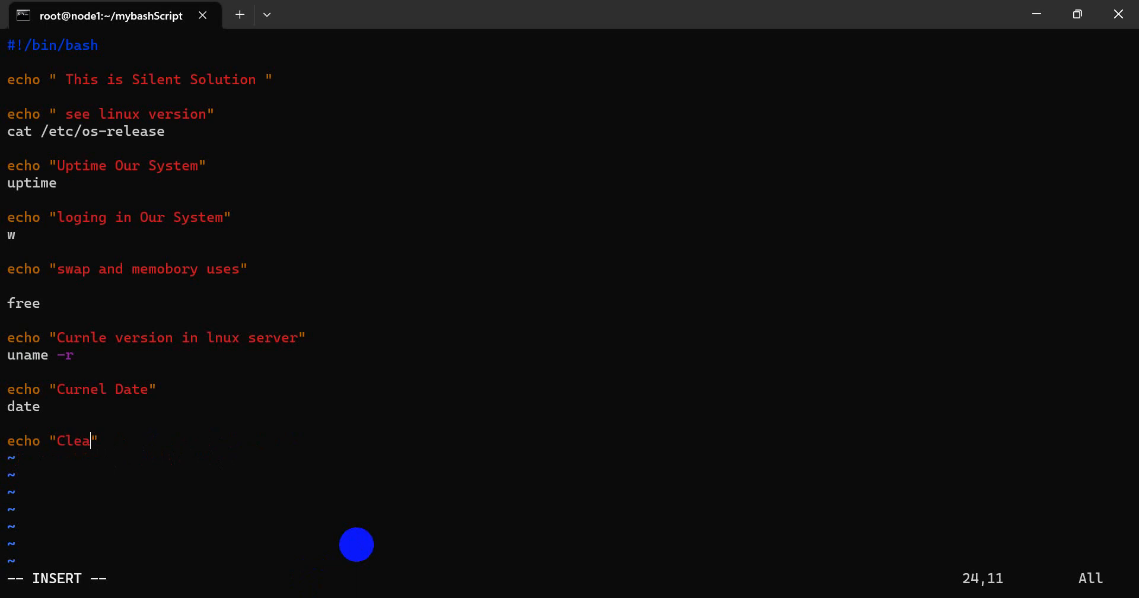
type("re")
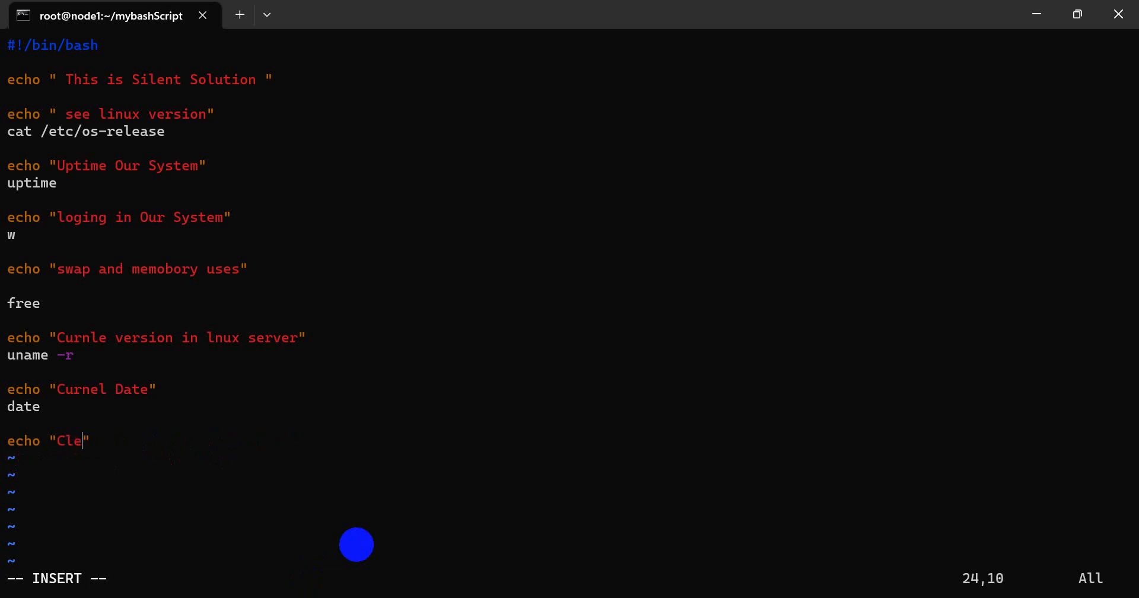
type("ar")
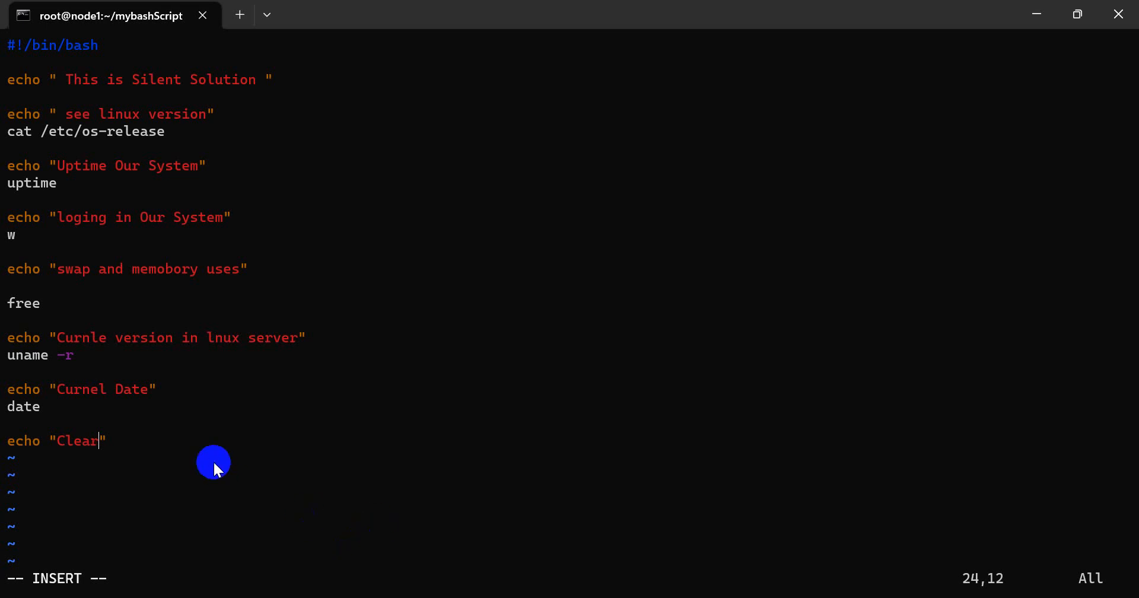
type("clea")
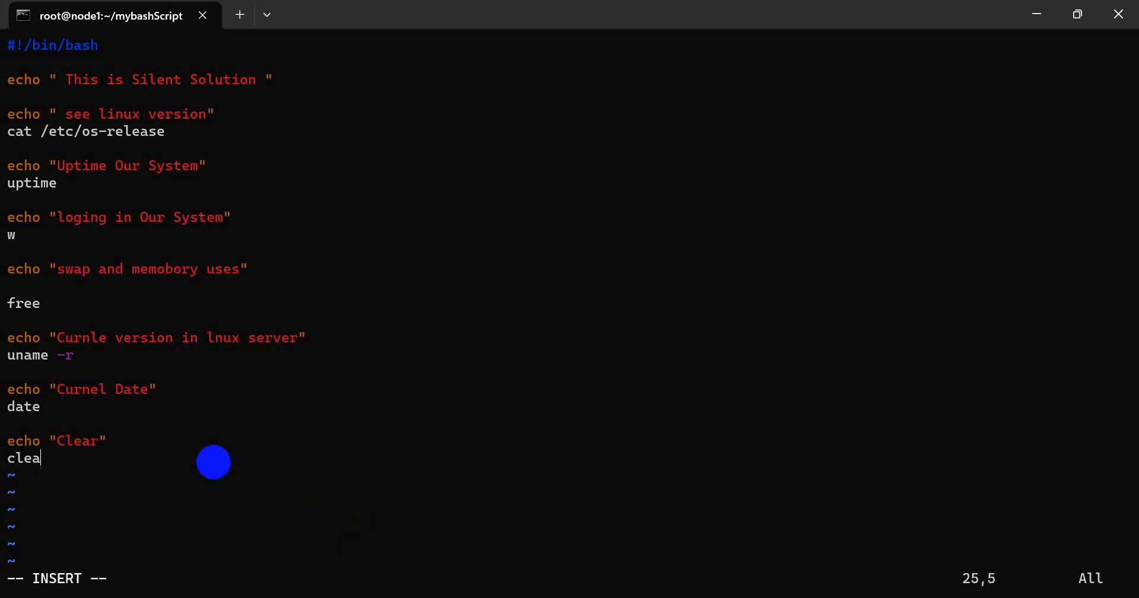
type("r")
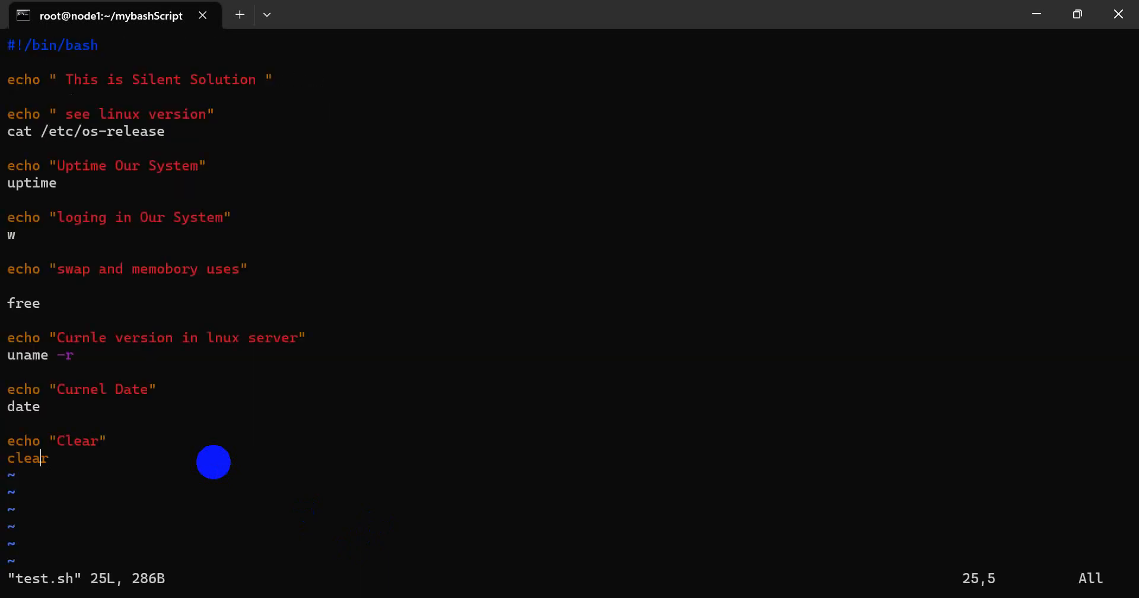
Step: Write test.sh and quit vim with :wq
type(":wq")
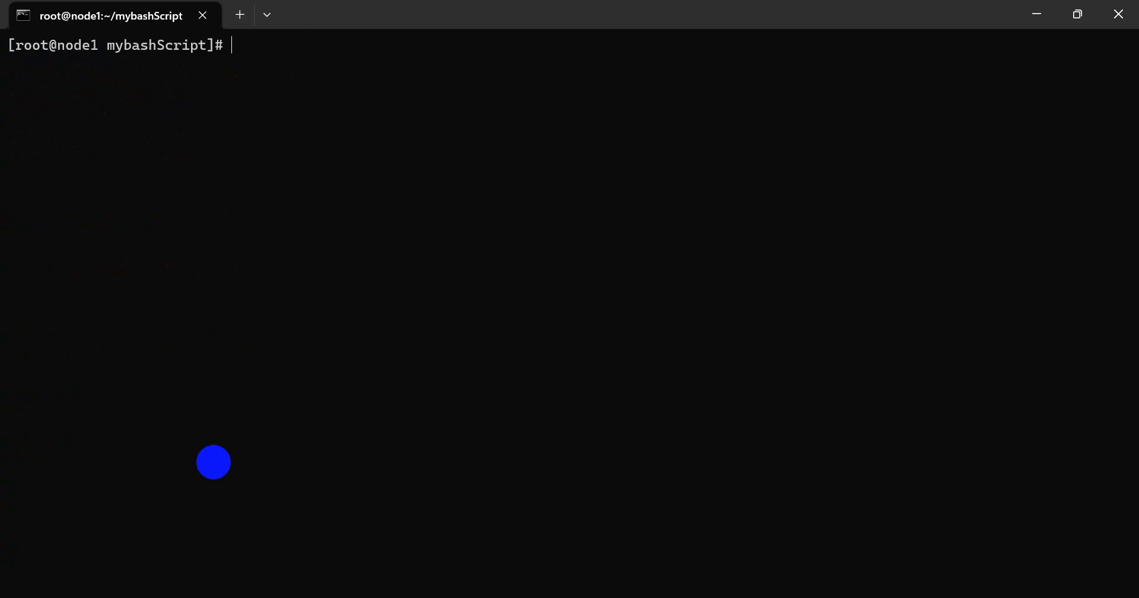
mouse_move(739, 592)
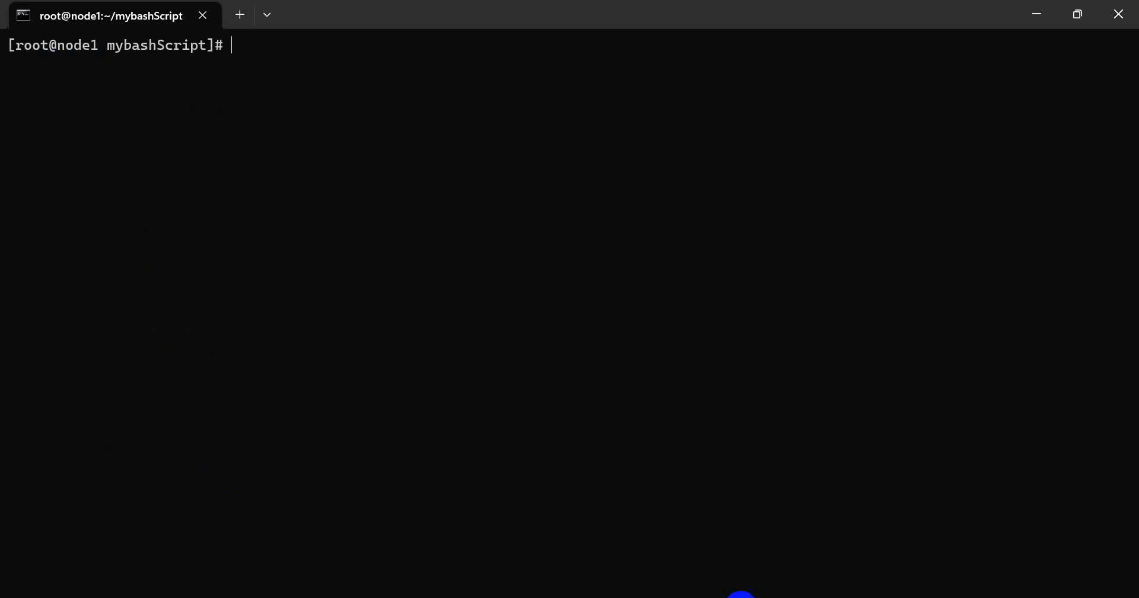